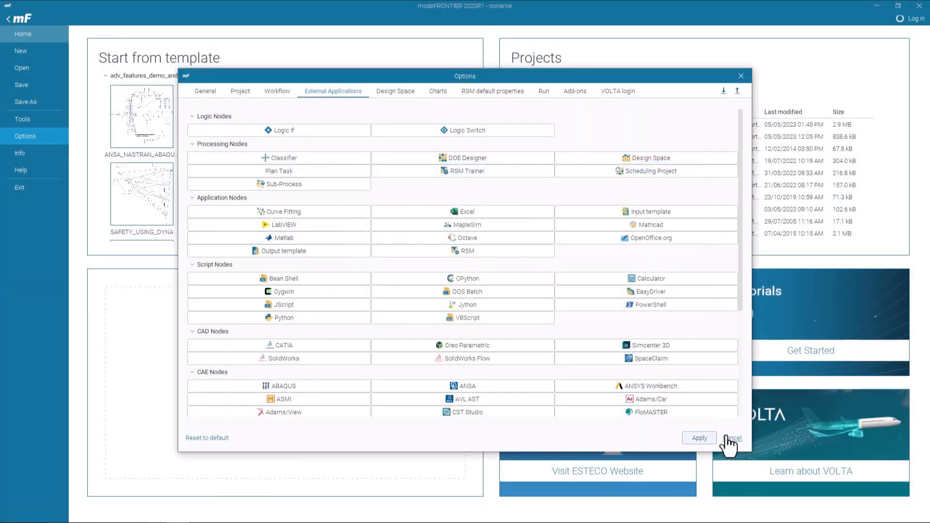
Review modeFRONTIER's external application settings for the MATLAB node and dismiss them unchanged
left_click(733, 438)
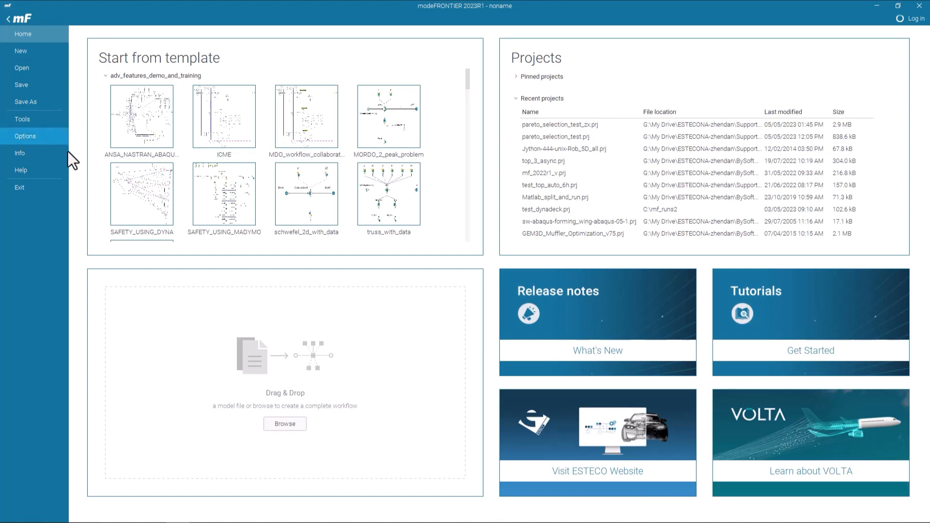
left_click(25, 135)
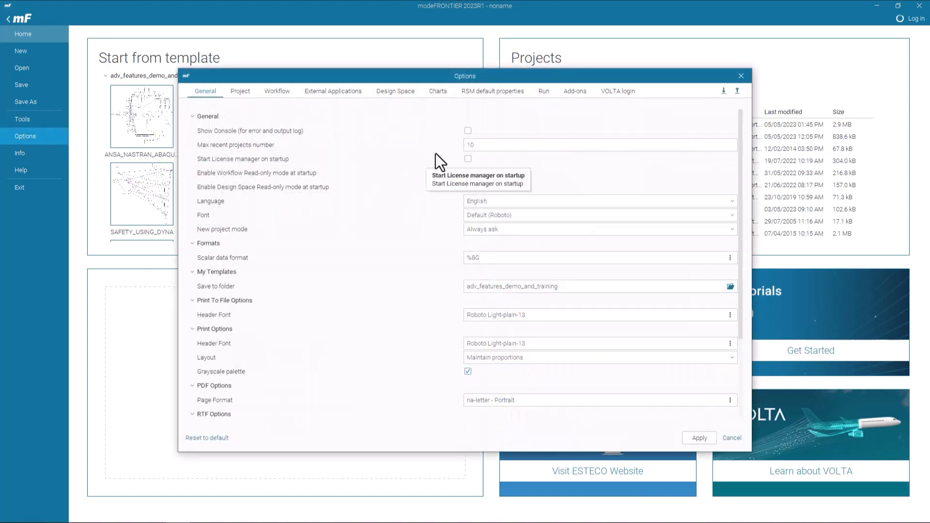
left_click(332, 91)
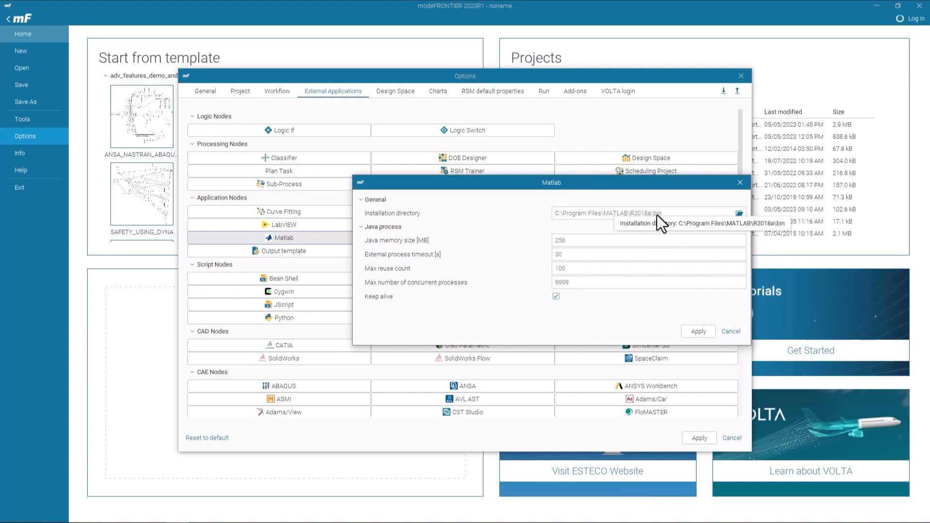
mouse_move(659, 223)
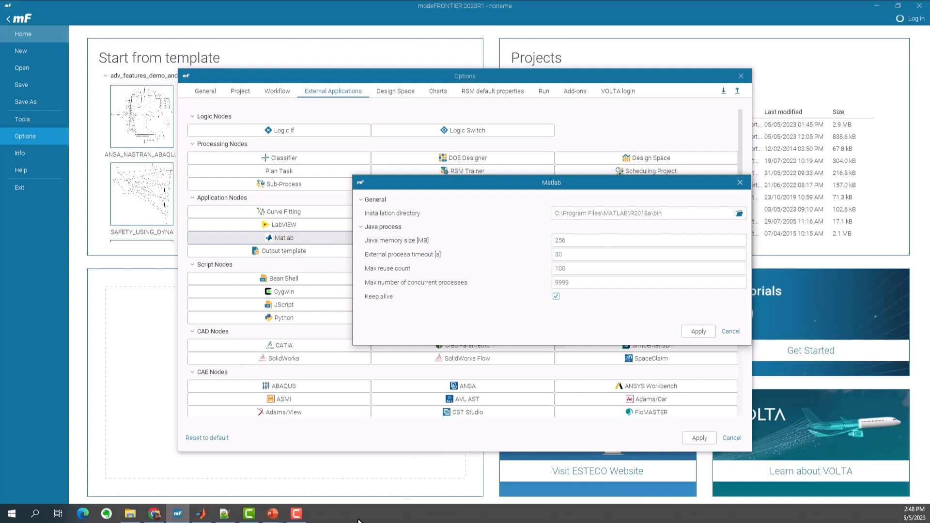
mouse_move(694, 377)
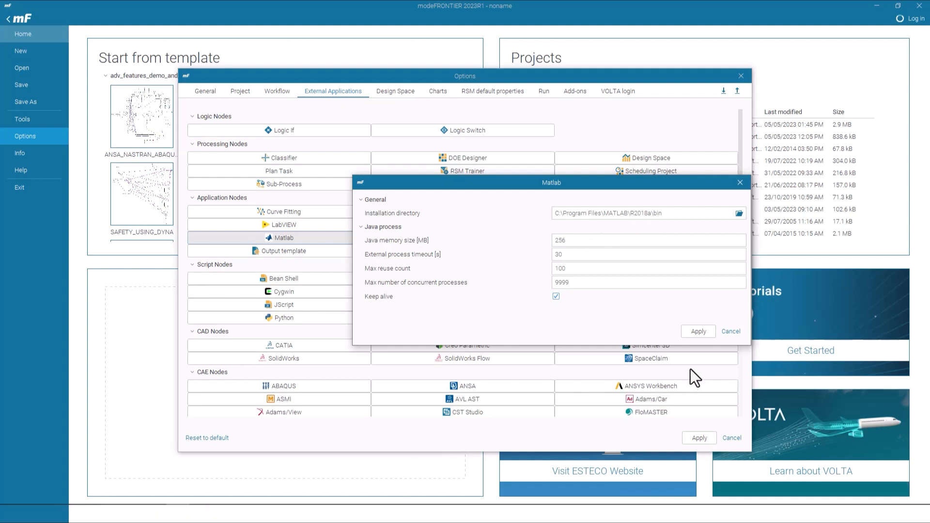
left_click(730, 331)
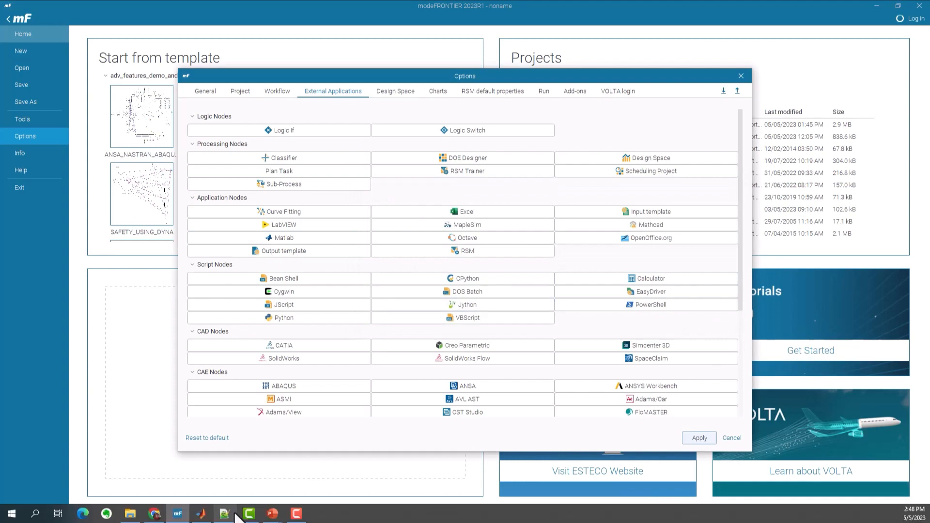
mouse_move(240, 505)
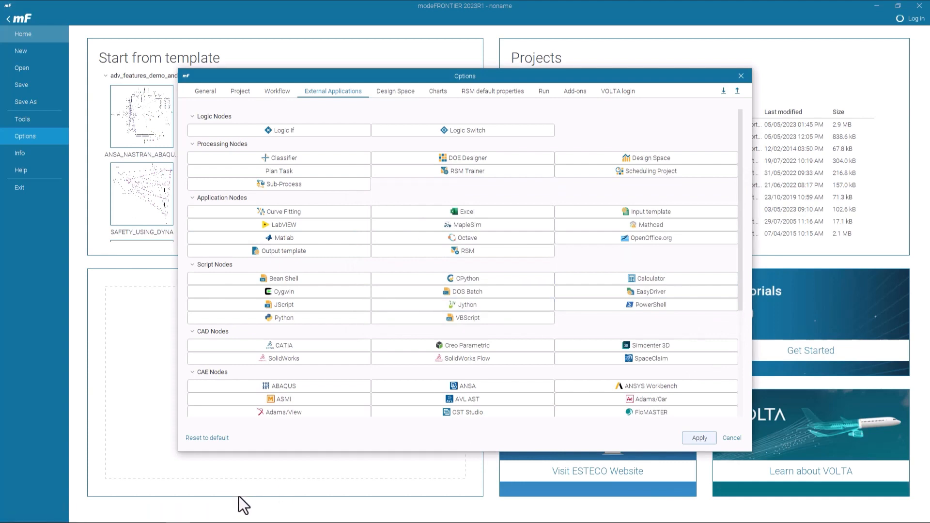
Bring MATLAB forward and select the !matlab -regserver command in the Command Window
left_click(201, 513)
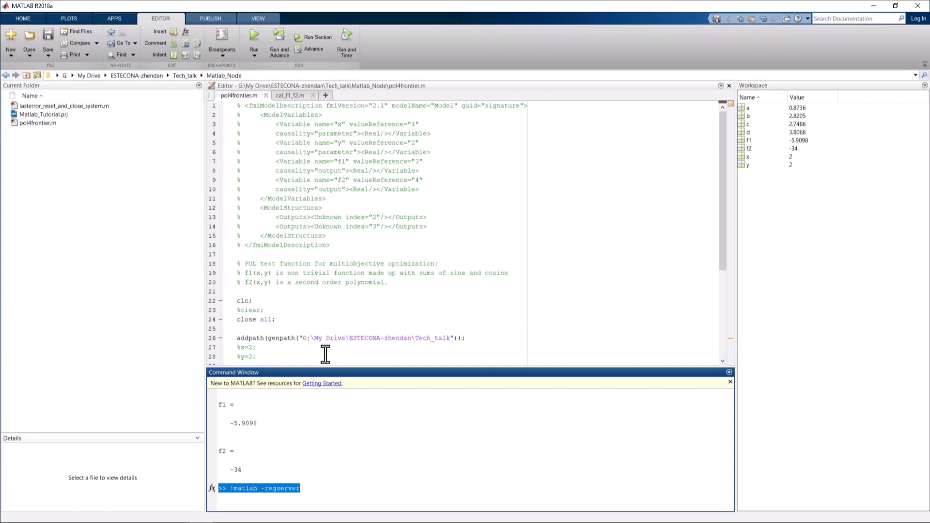
mouse_move(354, 486)
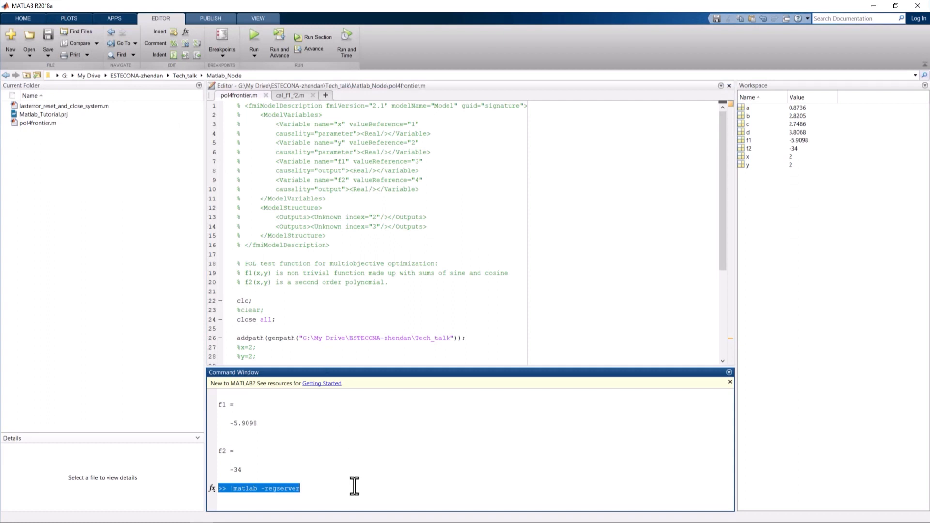
left_click(302, 488)
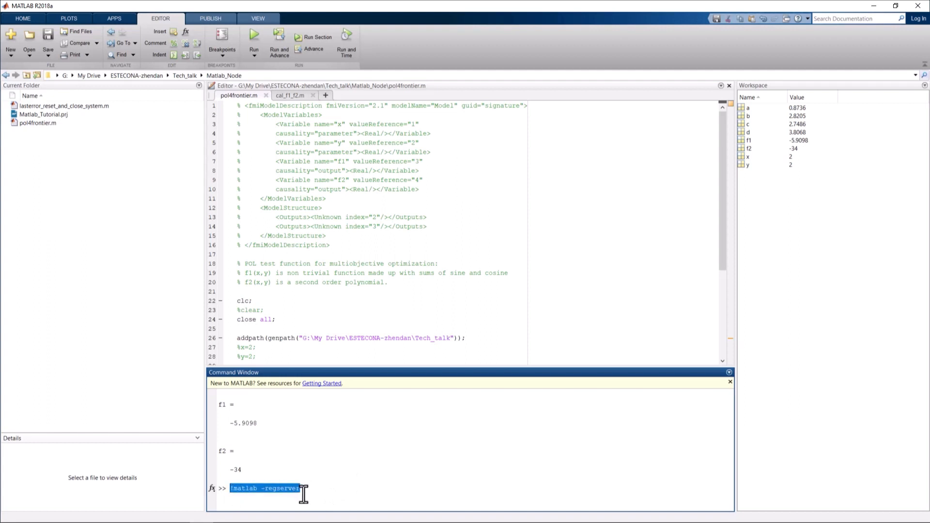
mouse_move(339, 494)
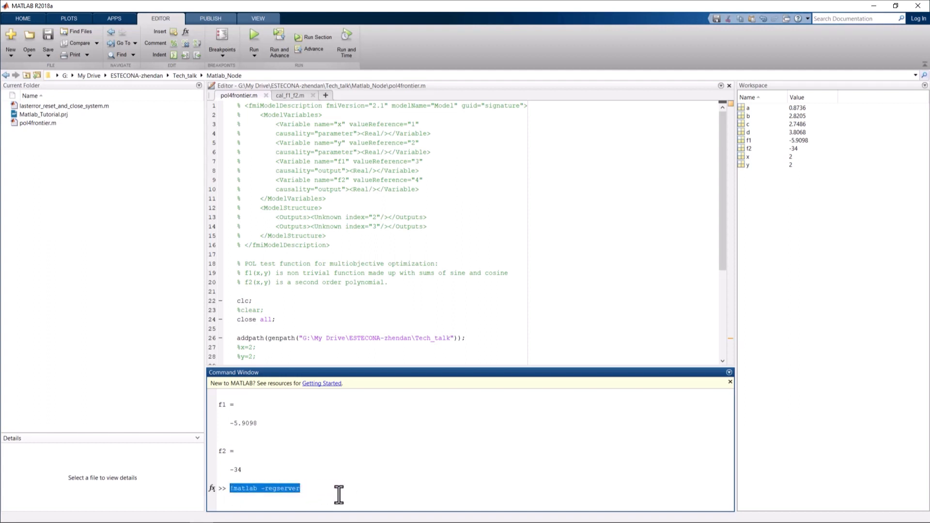
mouse_move(340, 480)
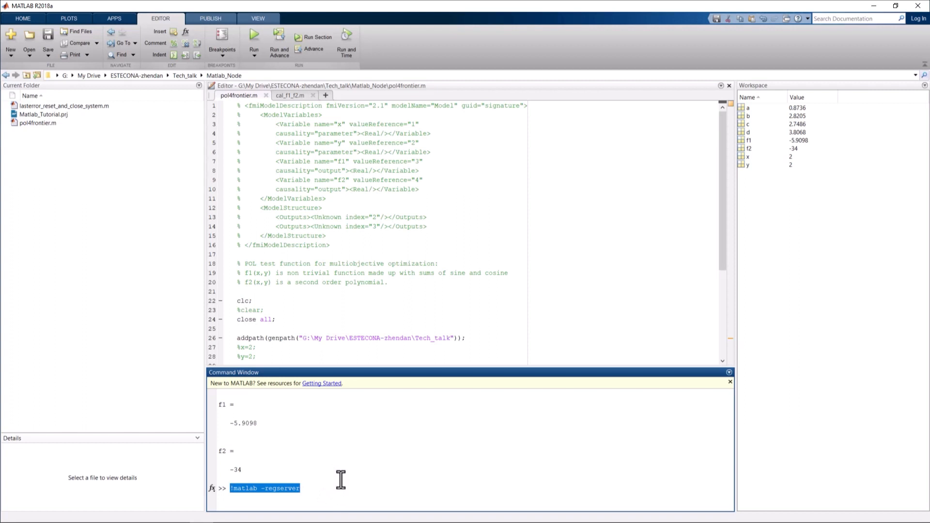
mouse_move(345, 473)
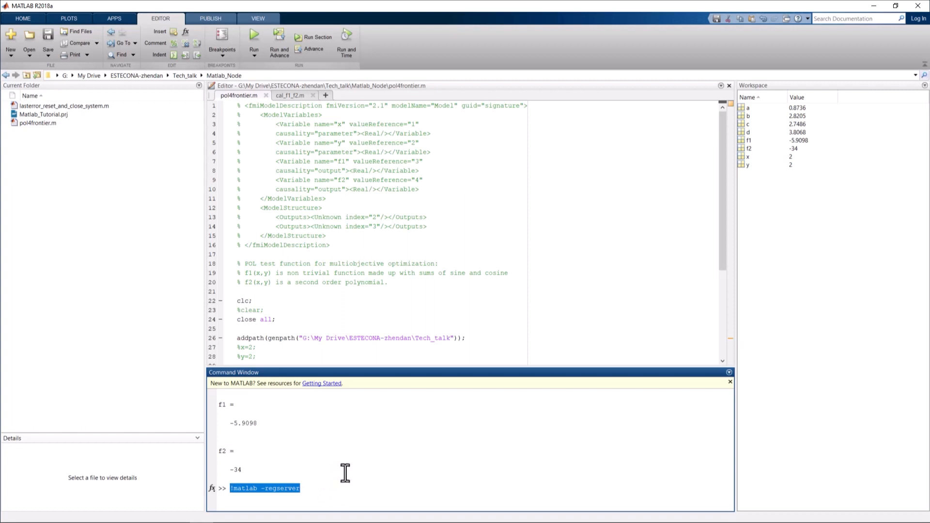
mouse_move(366, 450)
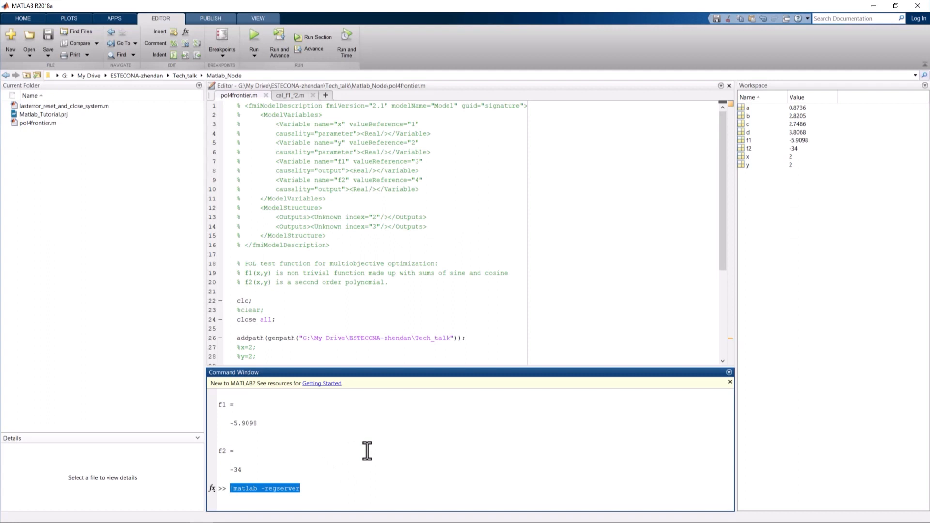
mouse_move(411, 453)
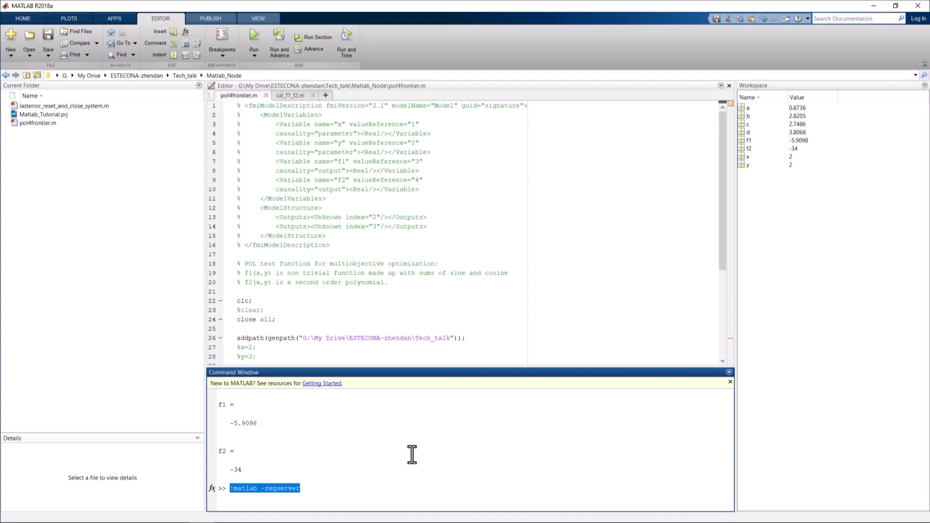
mouse_move(404, 464)
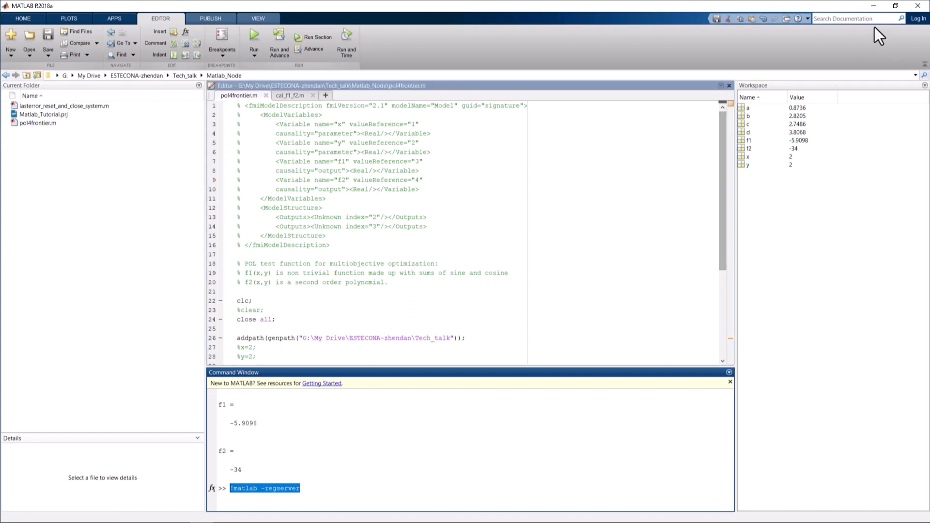
mouse_move(530, 267)
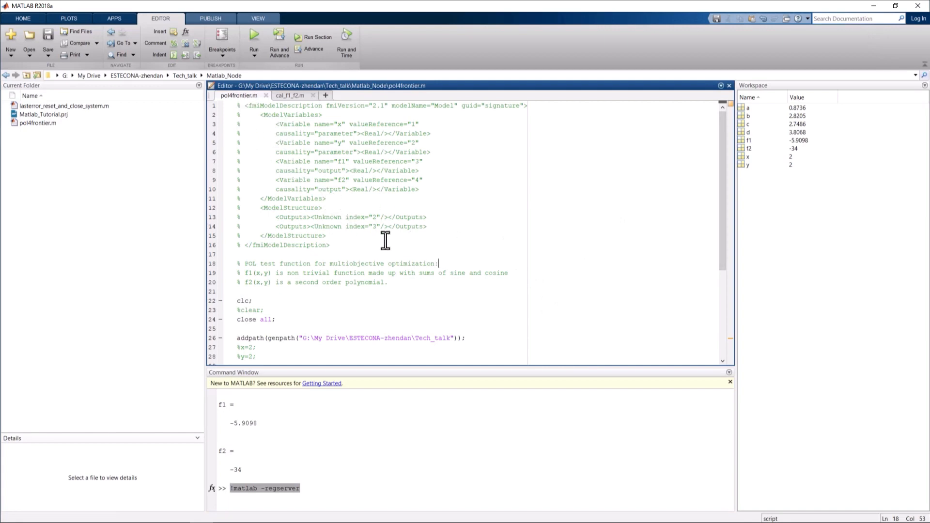
mouse_move(371, 243)
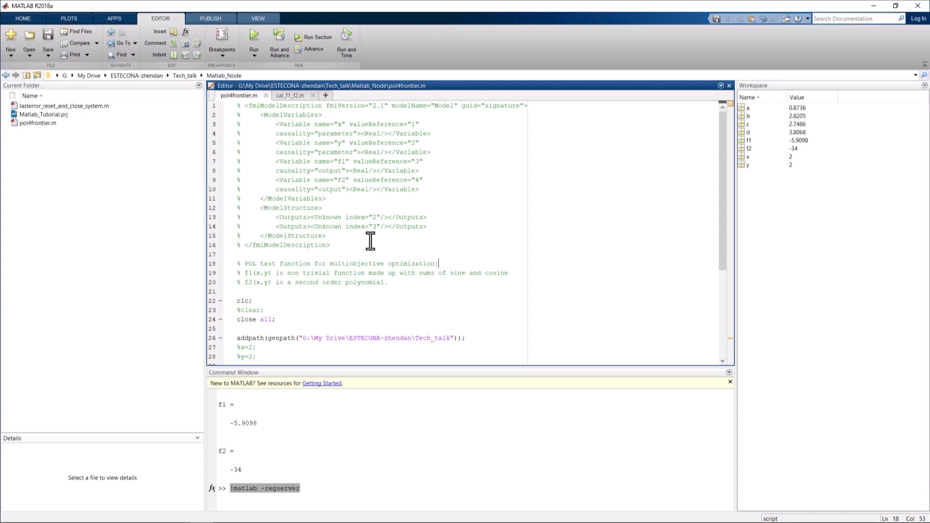
mouse_move(411, 273)
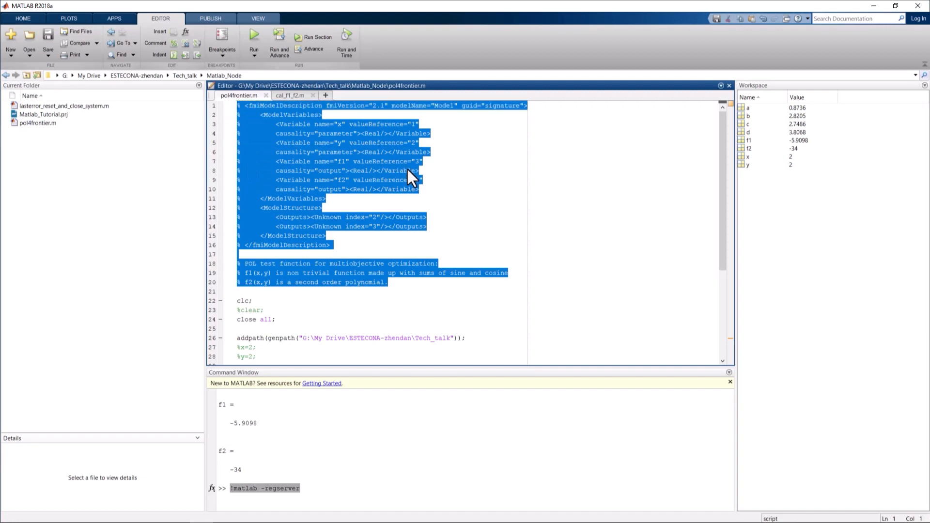
mouse_move(421, 209)
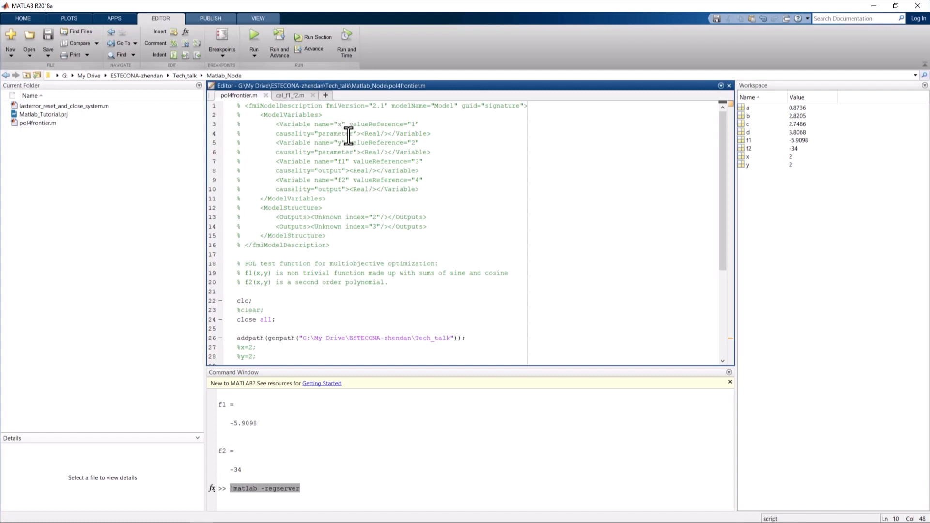
double_click(339, 161)
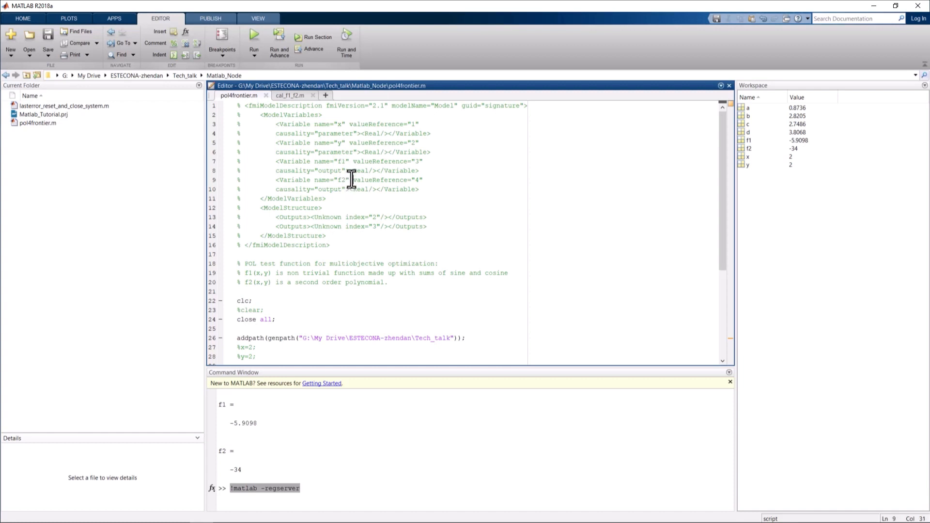
mouse_move(375, 216)
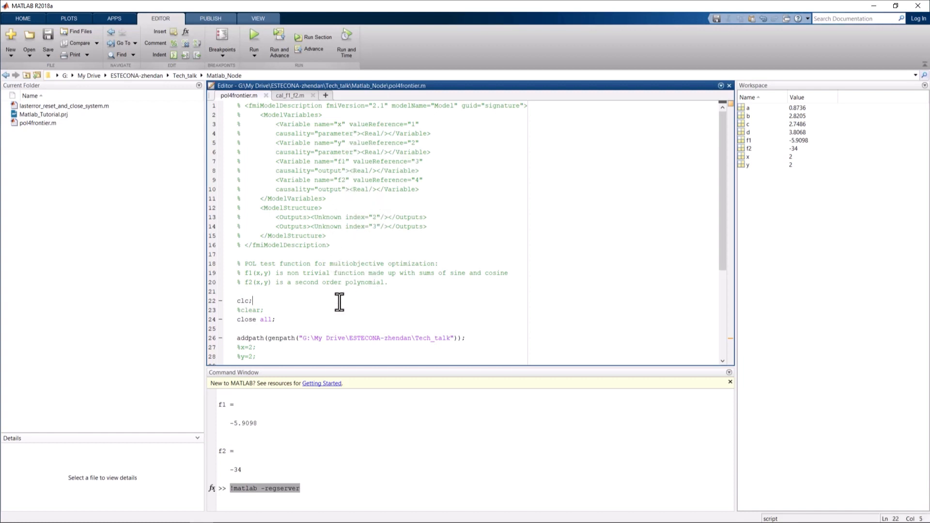
scroll("down", 3)
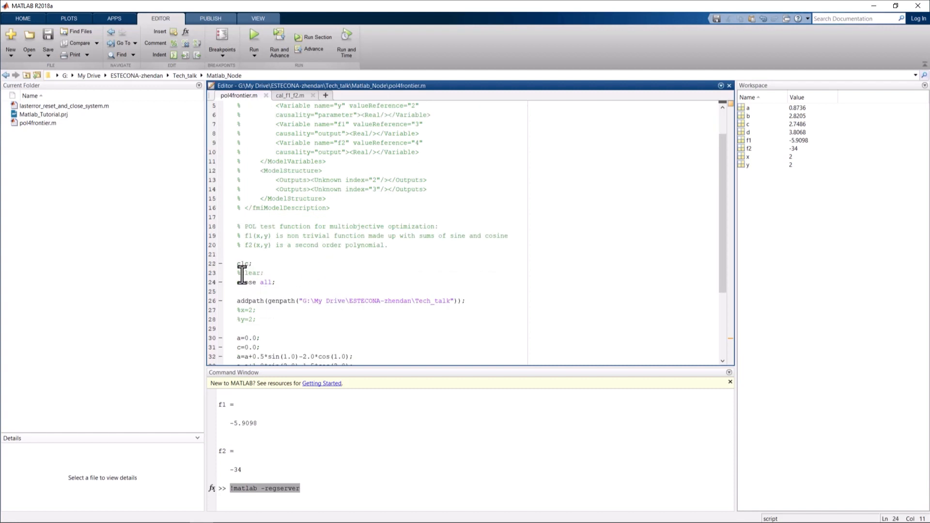
double_click(252, 272)
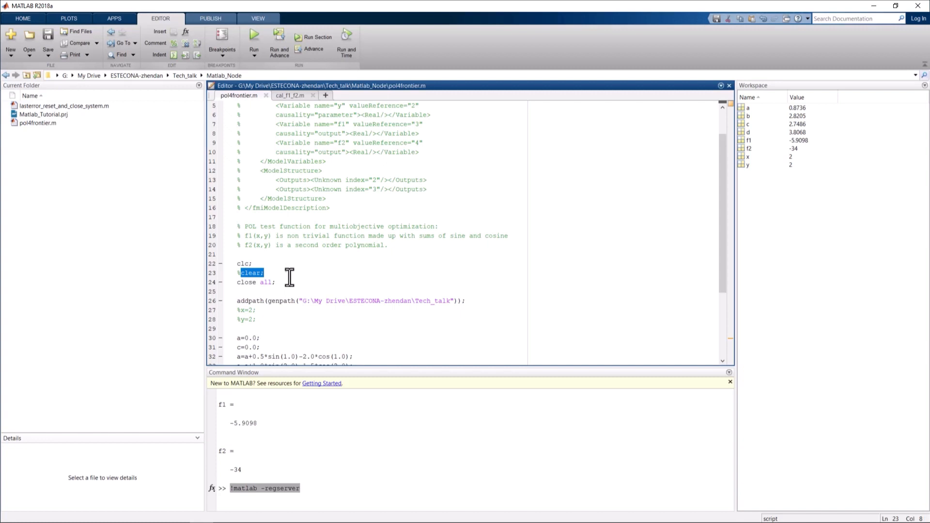
mouse_move(310, 270)
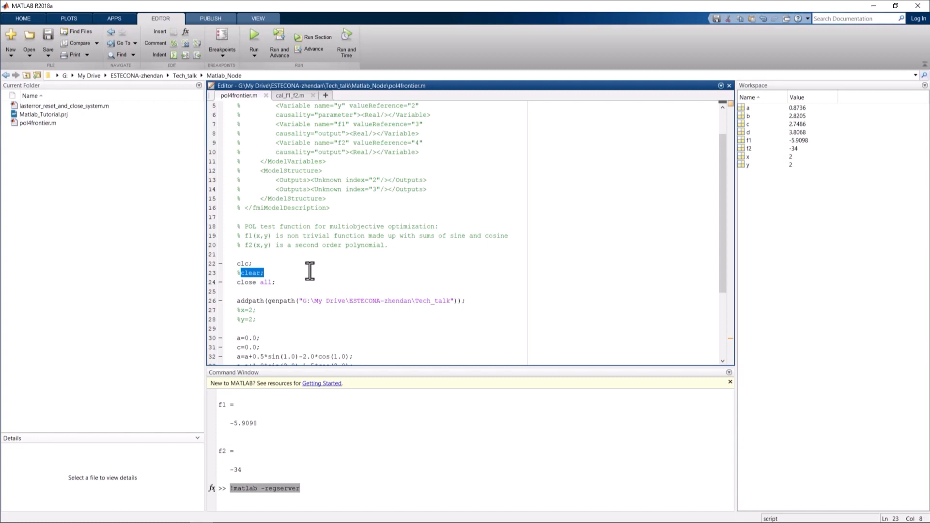
mouse_move(301, 266)
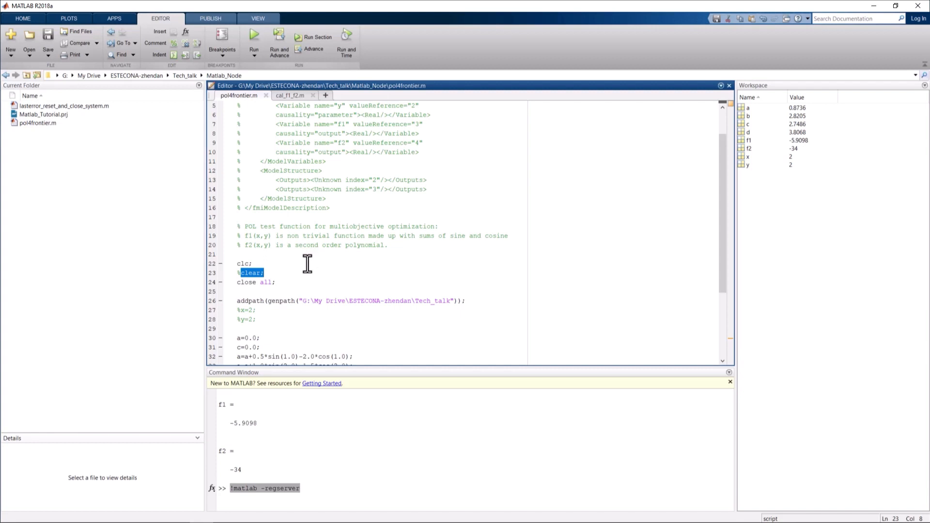
mouse_move(281, 245)
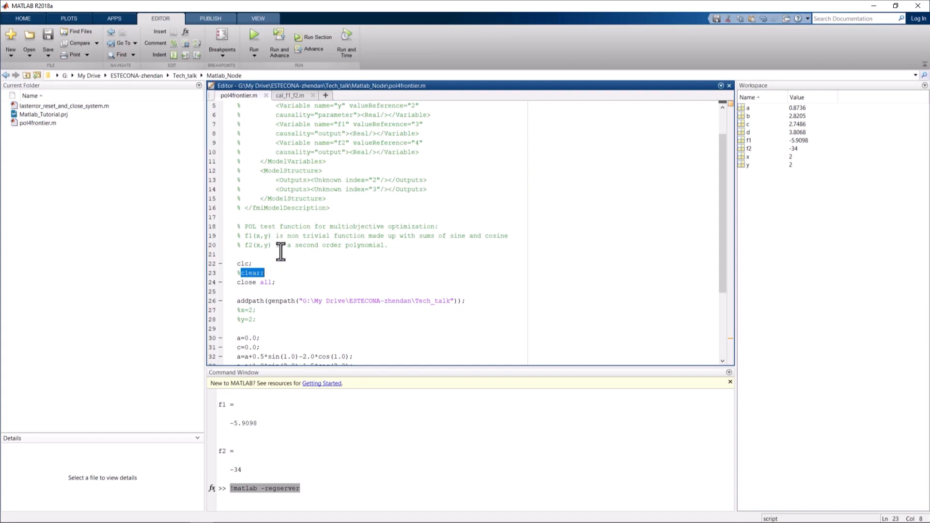
mouse_move(262, 243)
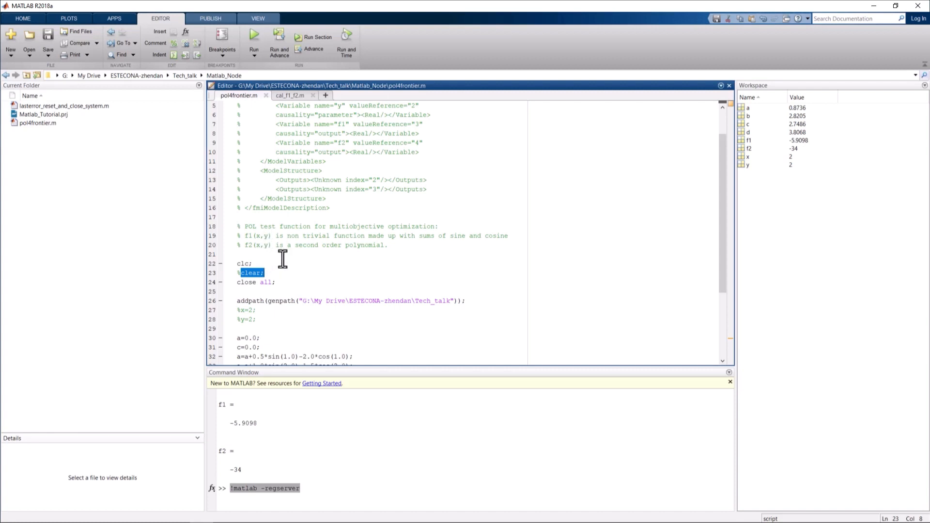
mouse_move(284, 281)
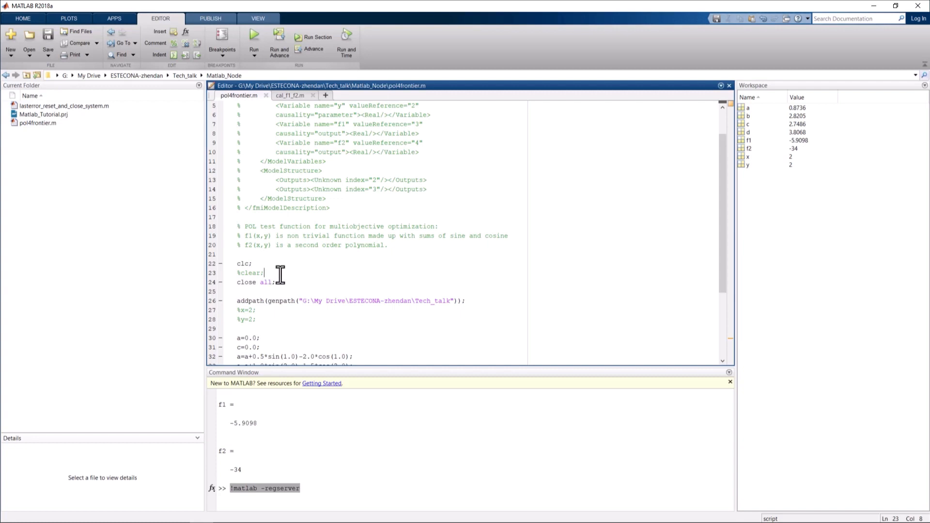
mouse_move(291, 267)
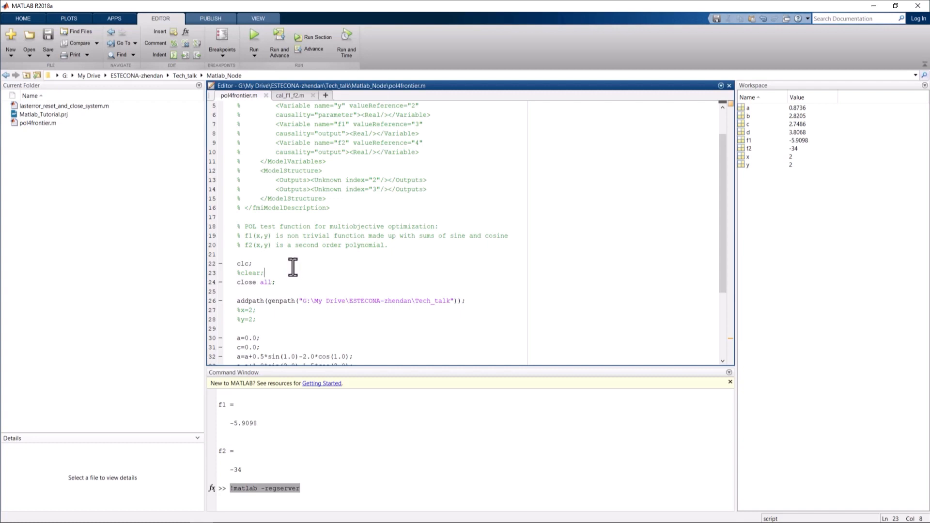
mouse_move(356, 298)
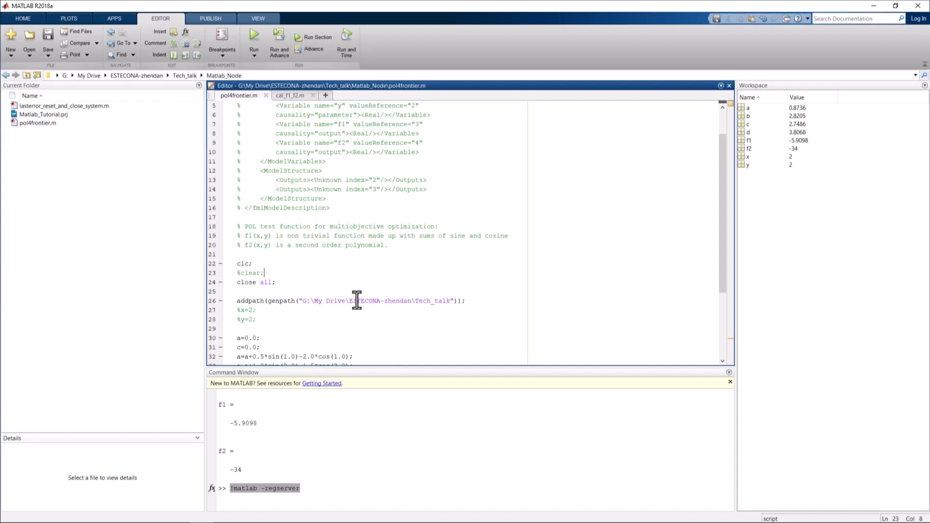
scroll("down", 3)
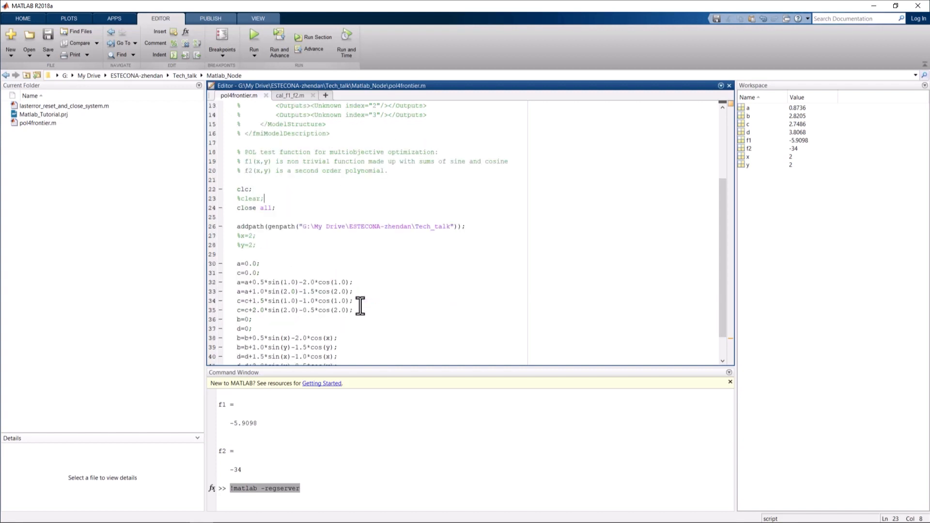
mouse_move(303, 241)
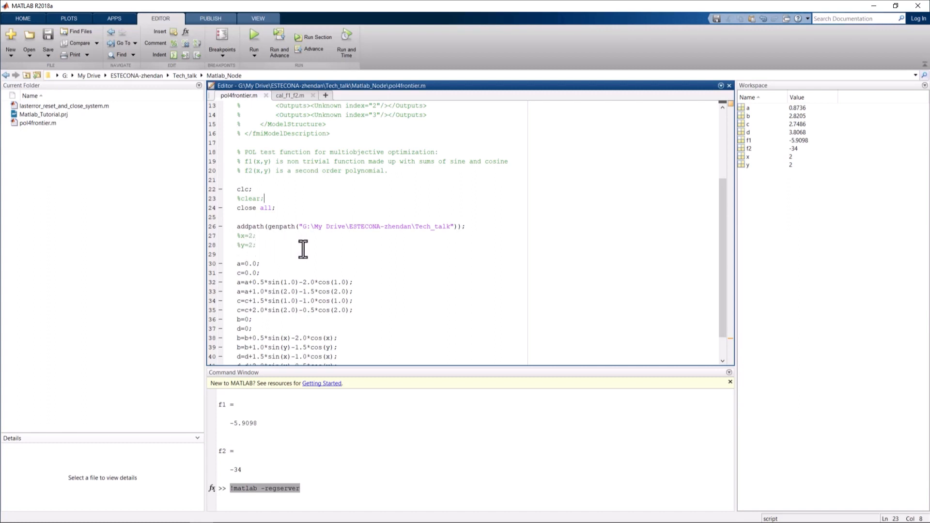
Scroll to the end of pol4frontier.m showing the cal_f1_f2 call
scroll("down", 3)
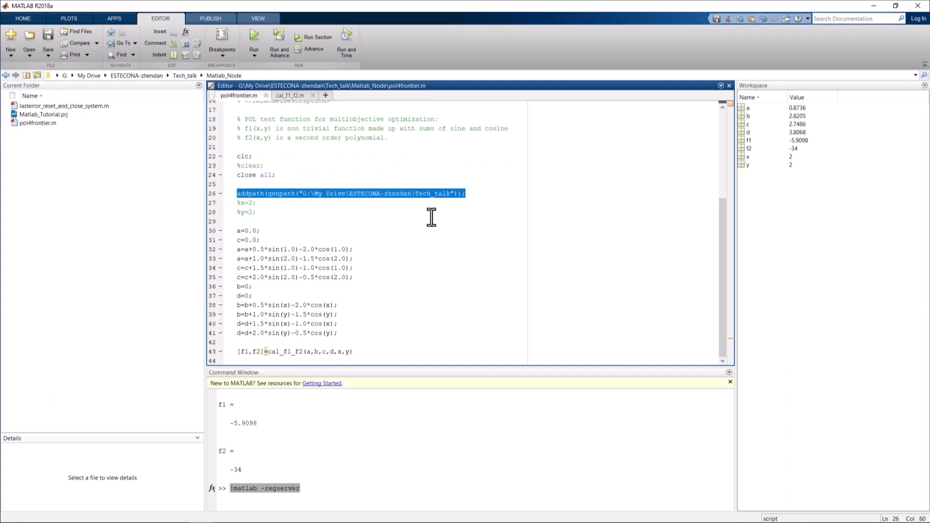
mouse_move(419, 226)
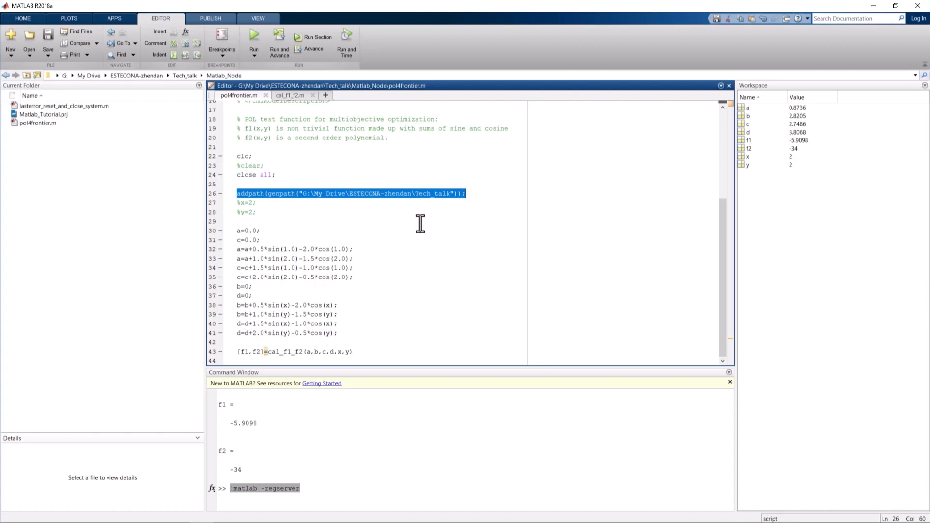
mouse_move(405, 235)
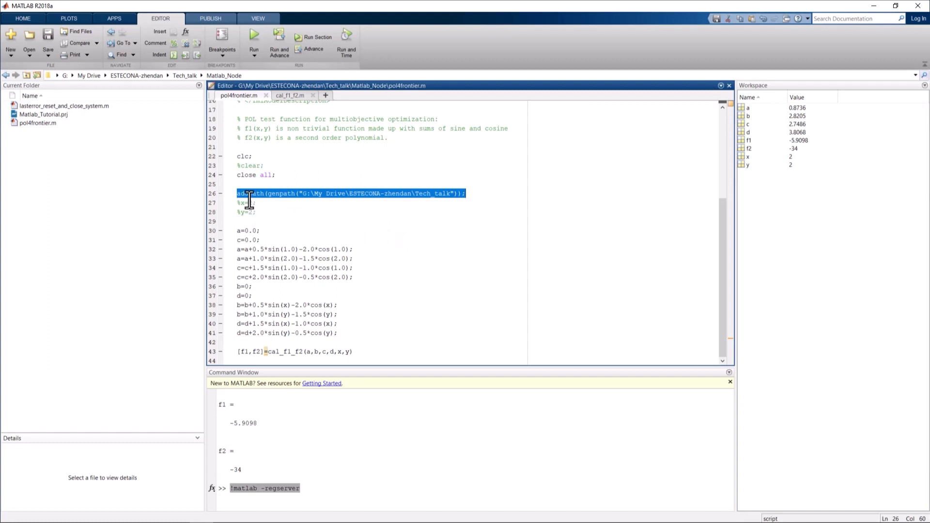
mouse_move(308, 201)
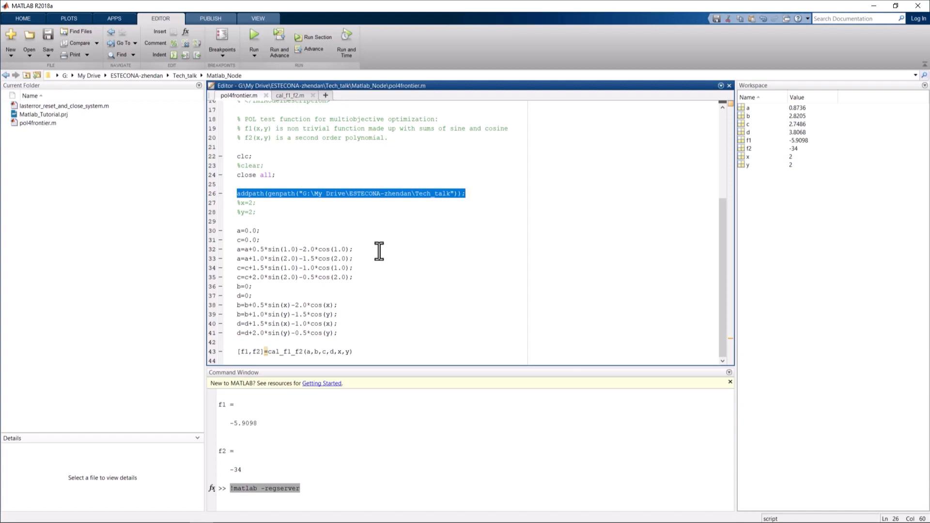
mouse_move(357, 186)
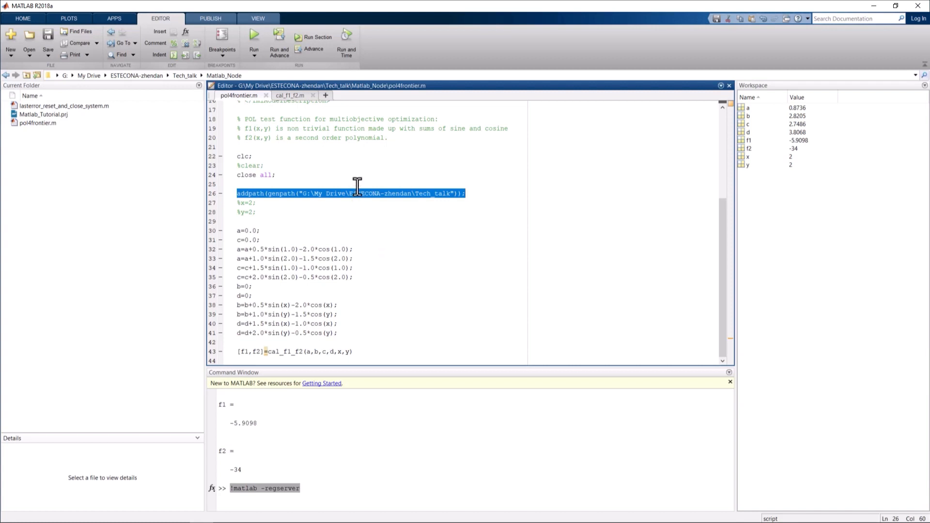
mouse_move(354, 172)
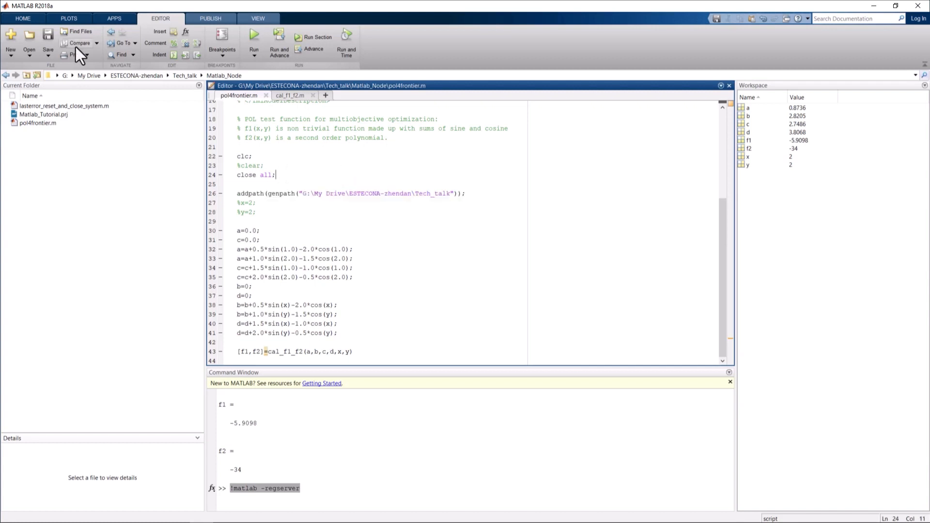
mouse_move(900, 11)
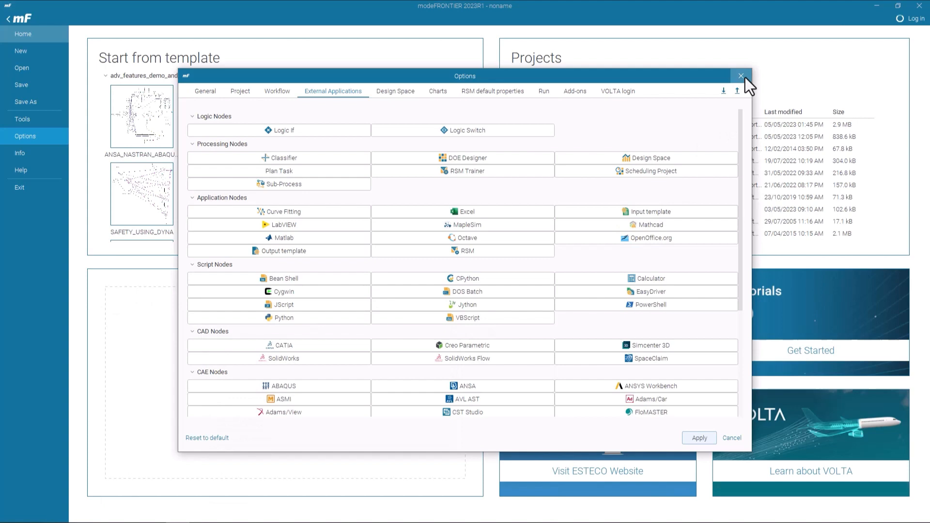
Leave Options for an empty workflow and shrink the window beside File Explorer
left_click(740, 75)
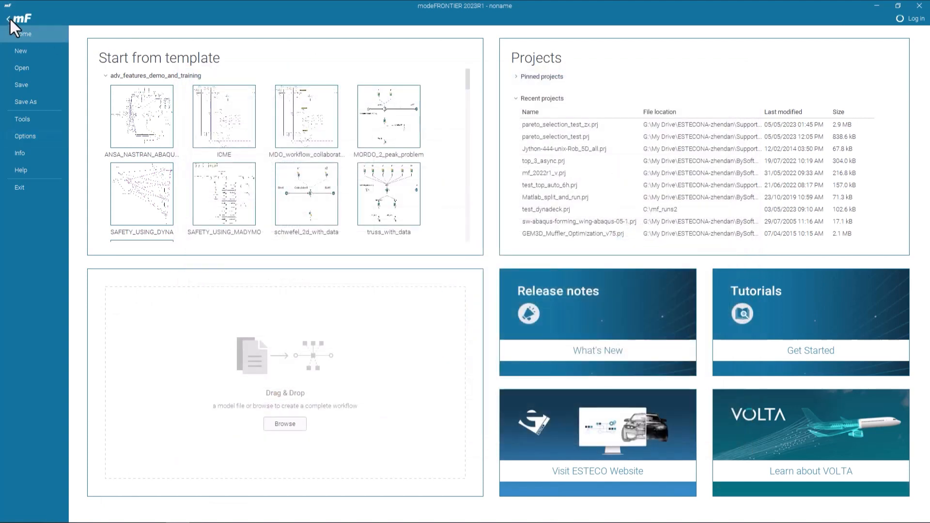
left_click(20, 51)
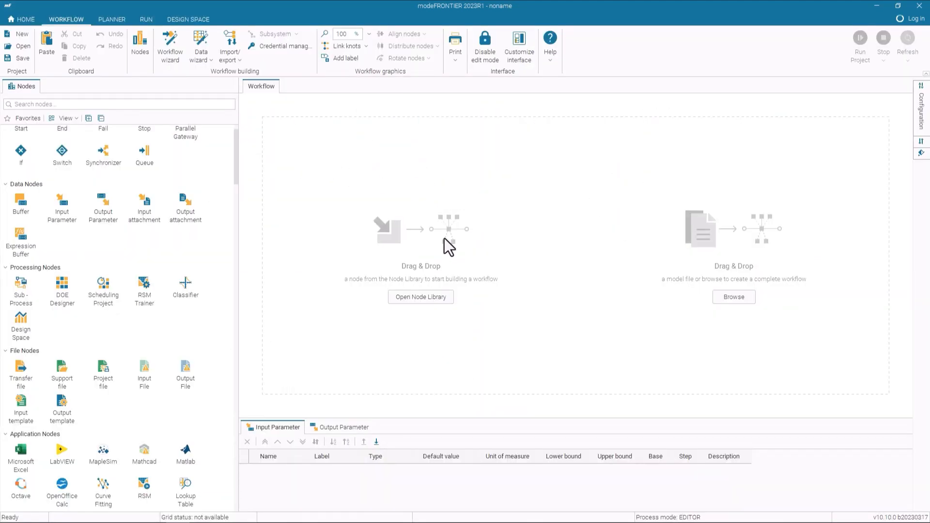
mouse_move(897, 6)
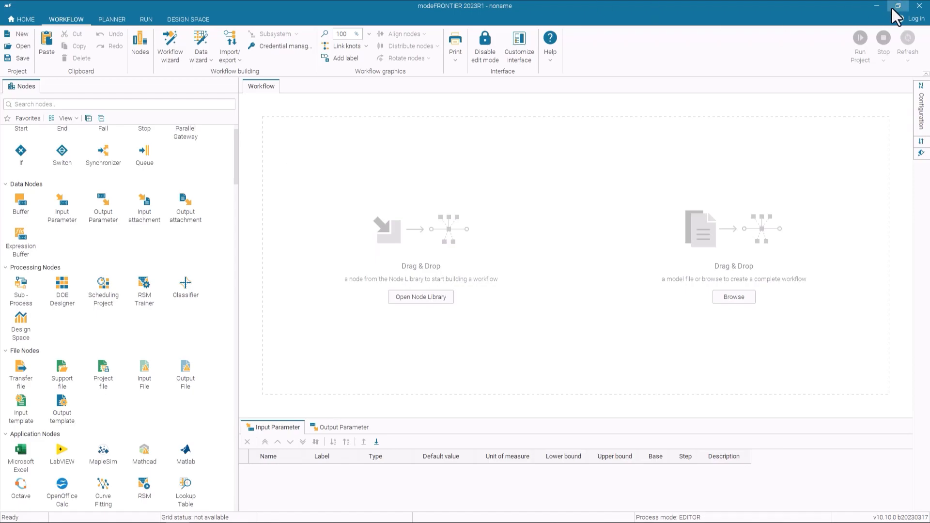
left_click(897, 6)
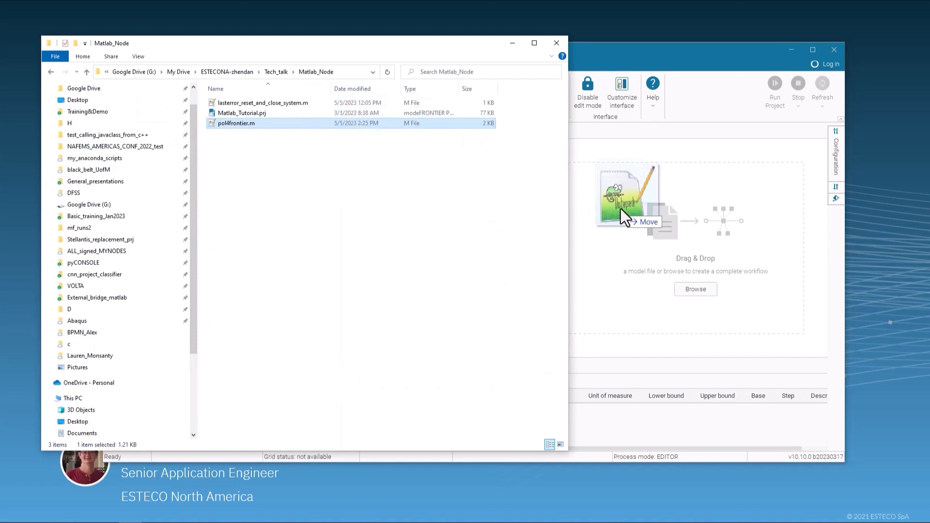
Introspect pol4frontier.m as a Matlab model with inputs x, y and outputs f1, f2
left_click_drag(237, 123, 625, 202)
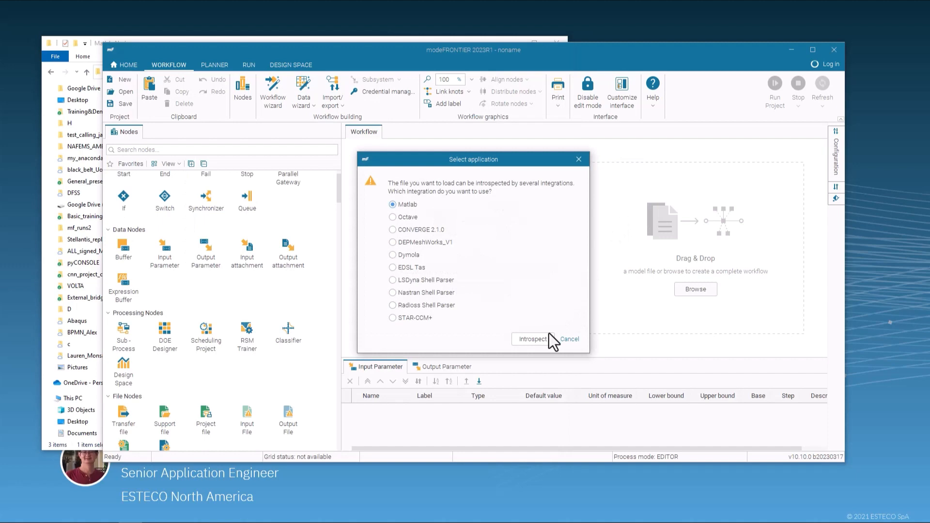
left_click(531, 339)
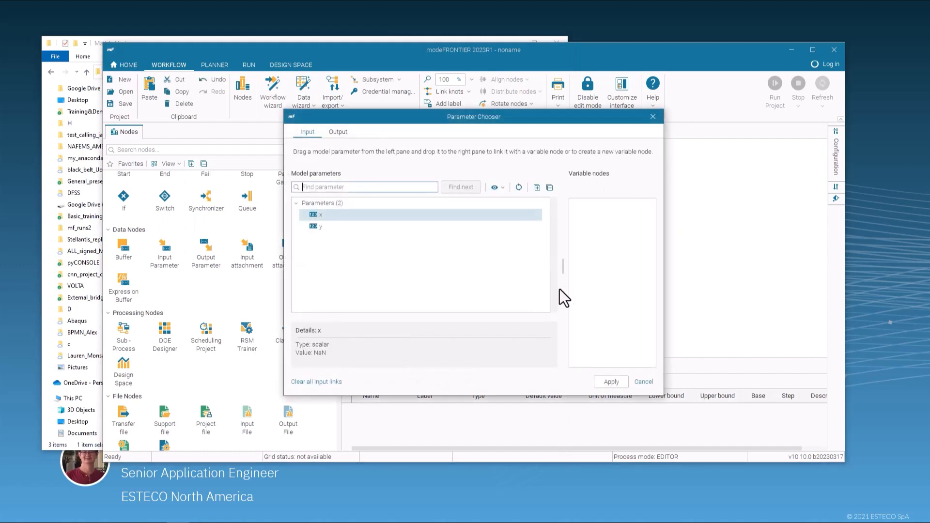
mouse_move(561, 200)
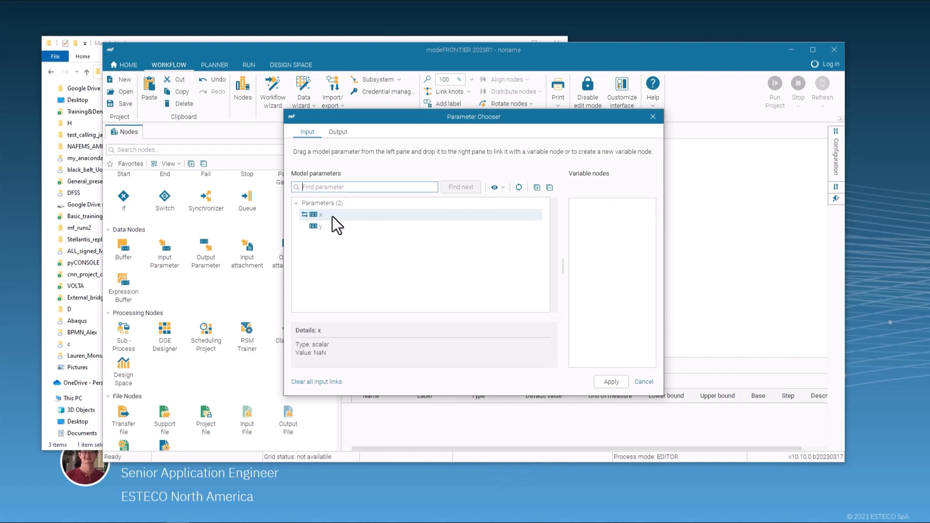
left_click(321, 226)
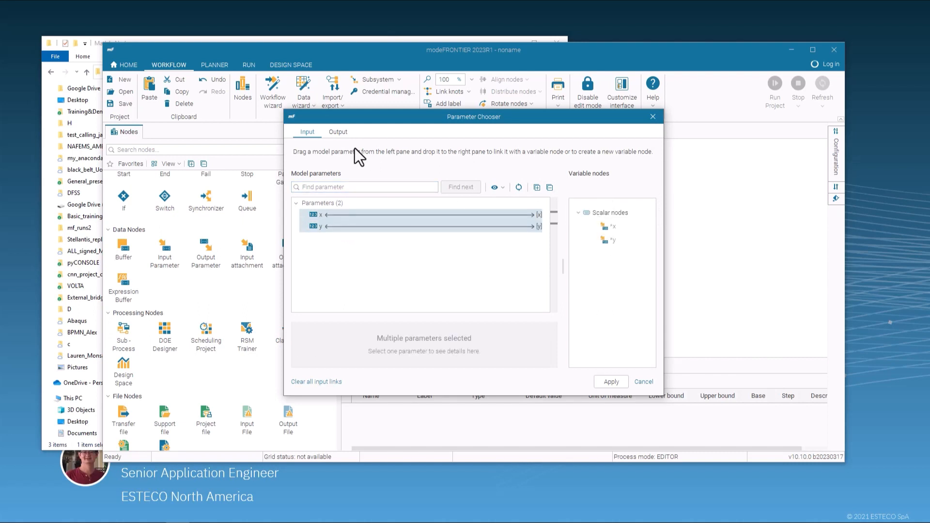
left_click(337, 132)
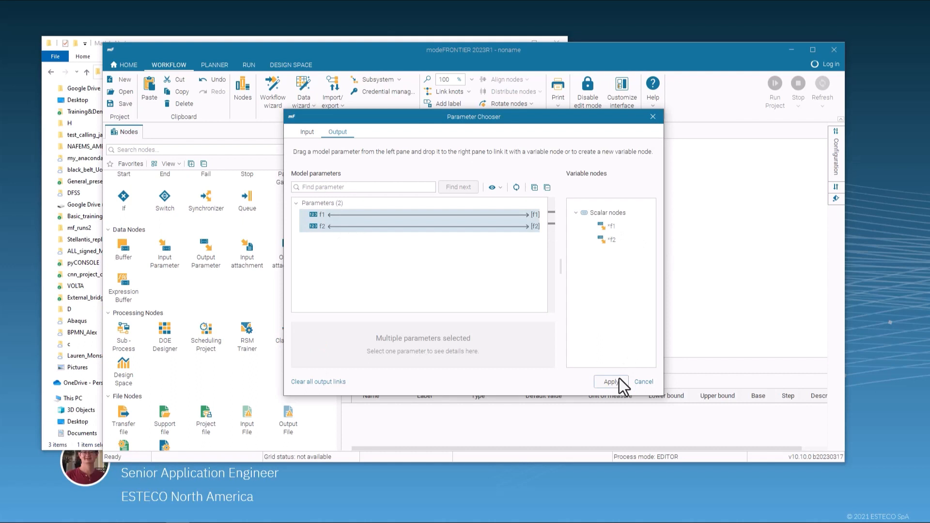
left_click(611, 381)
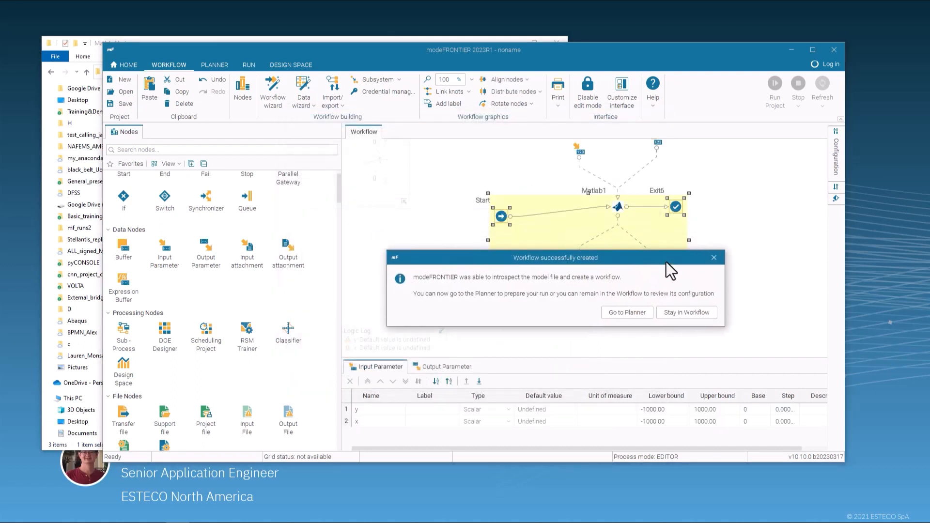
mouse_move(656, 287)
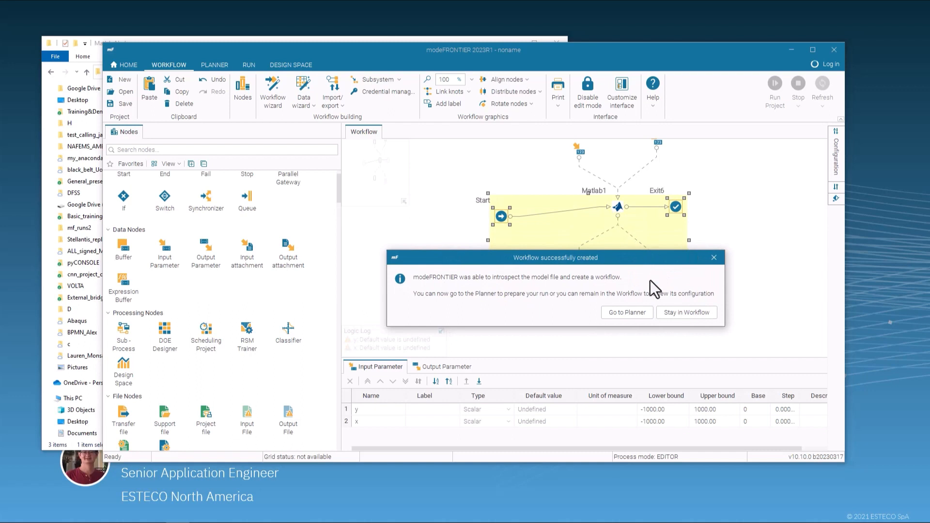
mouse_move(627, 311)
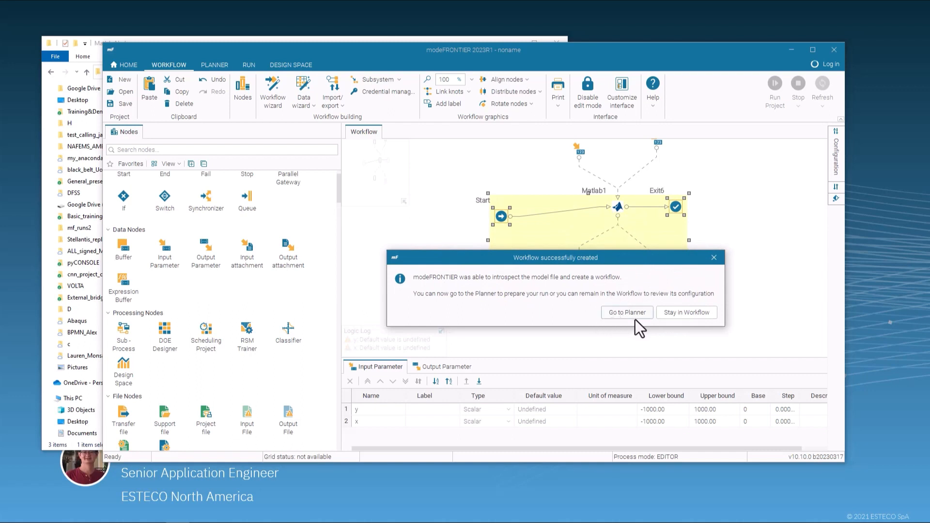
mouse_move(652, 328)
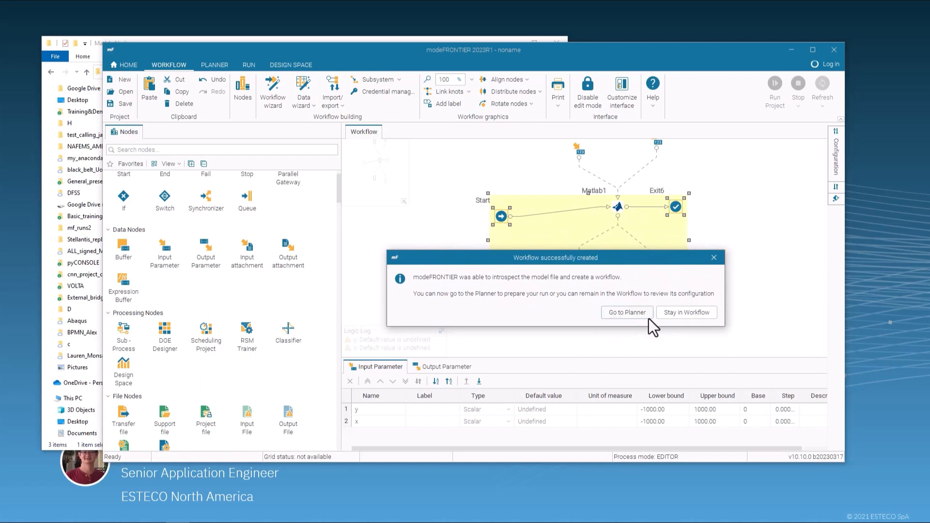
mouse_move(704, 331)
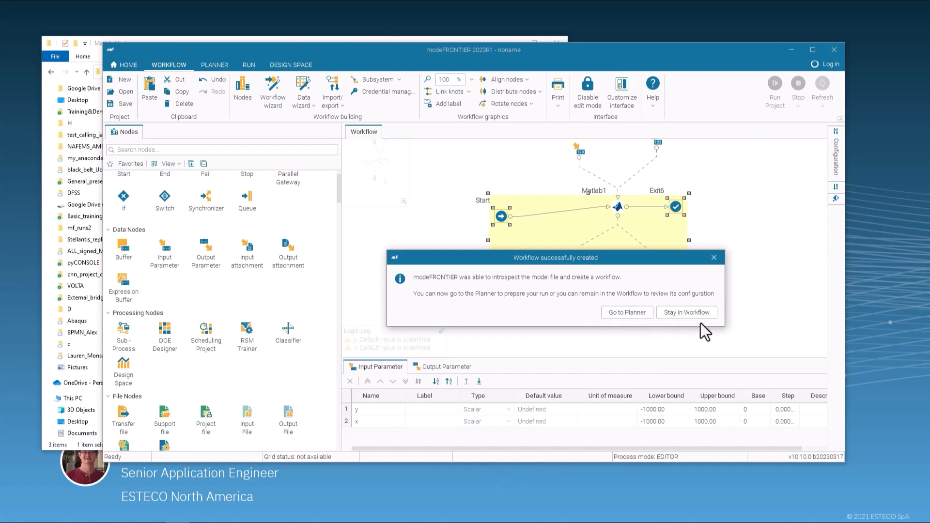
mouse_move(717, 332)
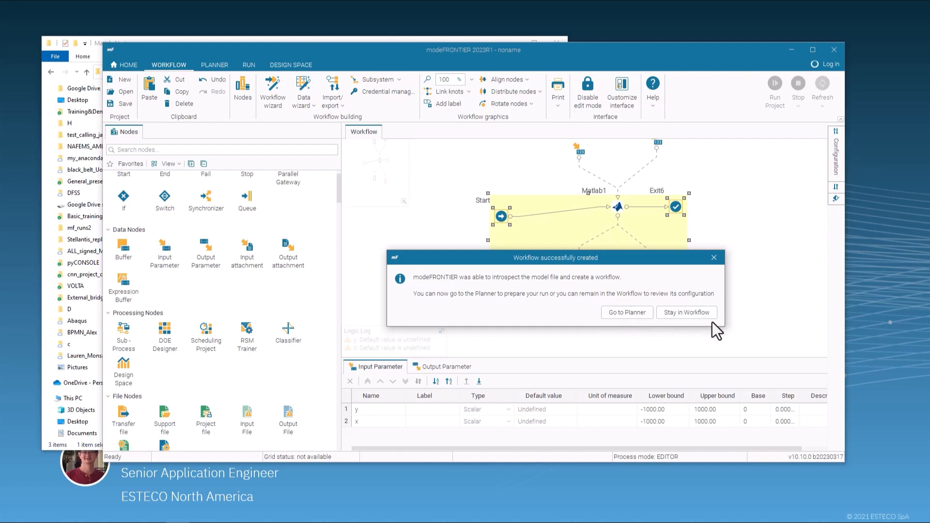
mouse_move(515, 297)
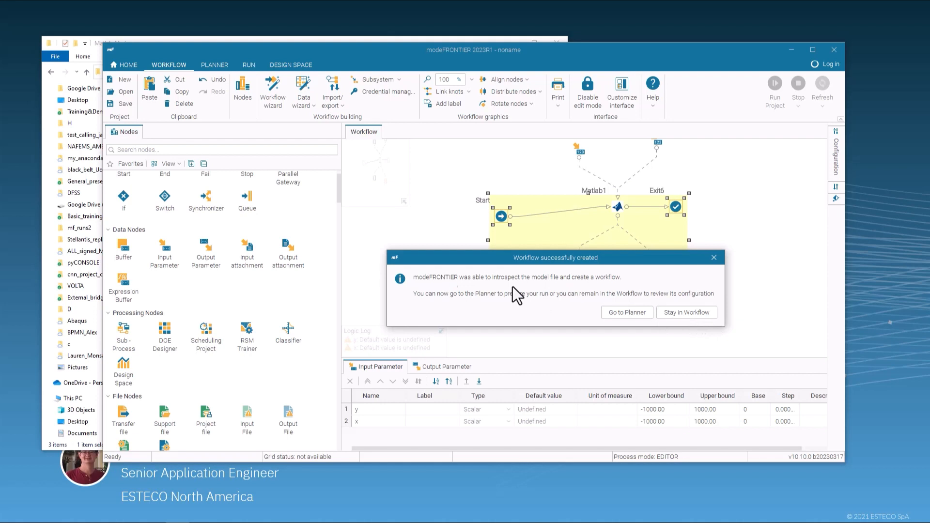
mouse_move(261, 299)
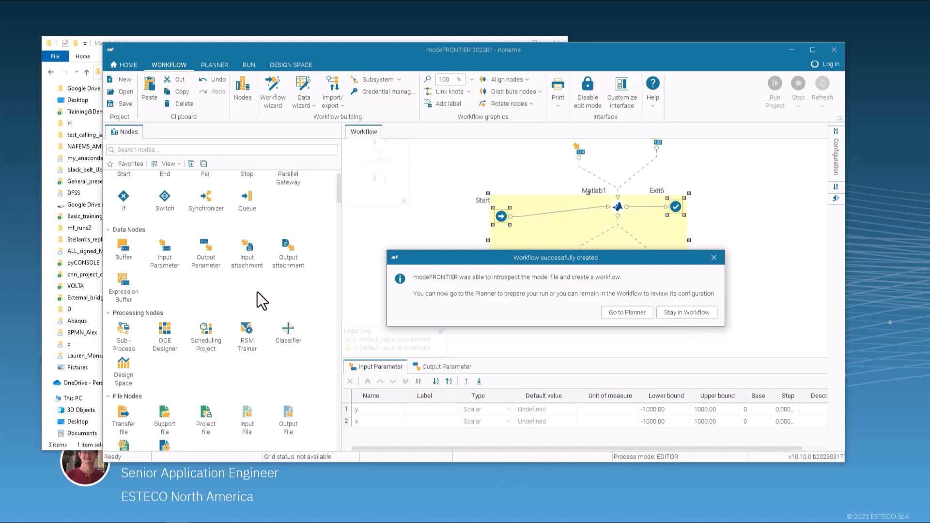
mouse_move(622, 271)
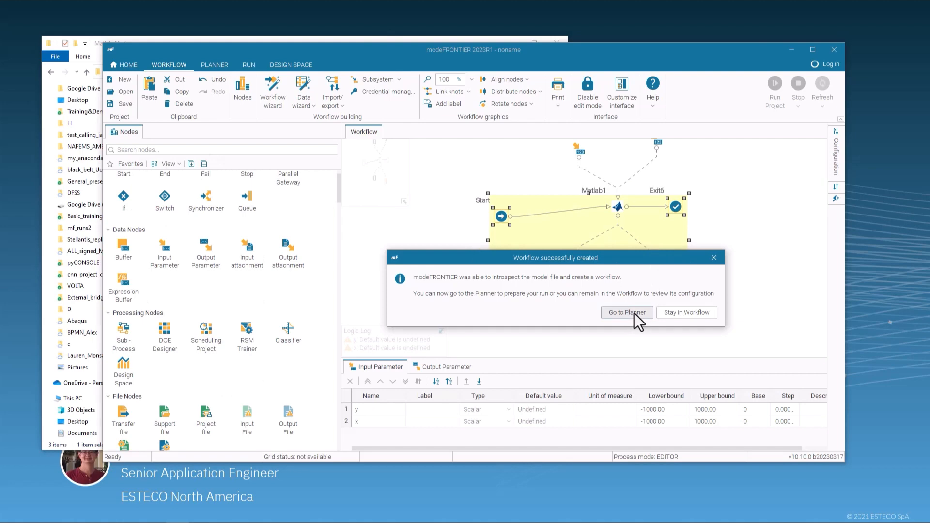
Create a new plan based on the Optimization scenario
left_click(627, 313)
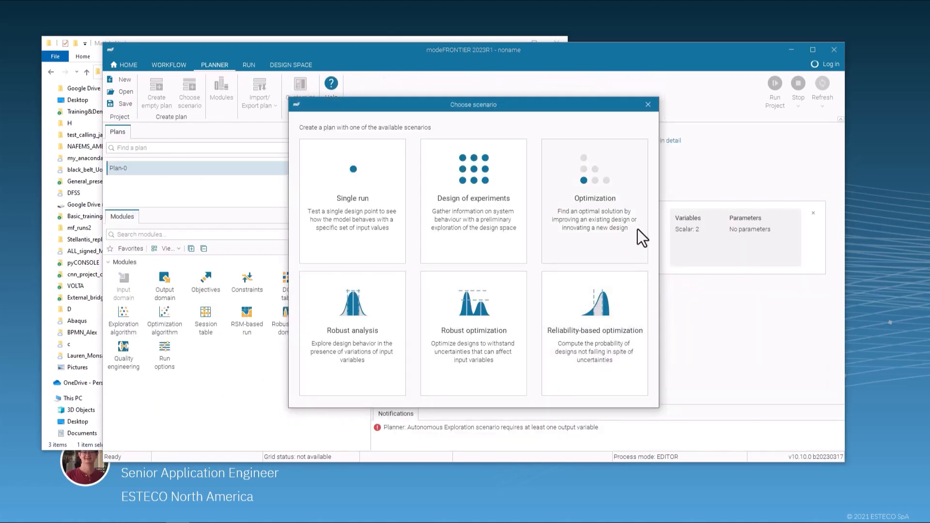
mouse_move(607, 206)
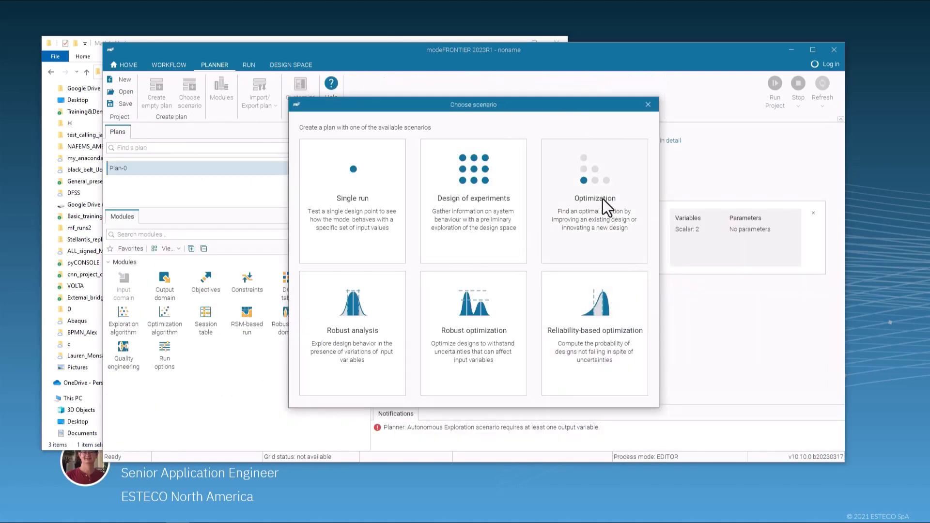
left_click(594, 200)
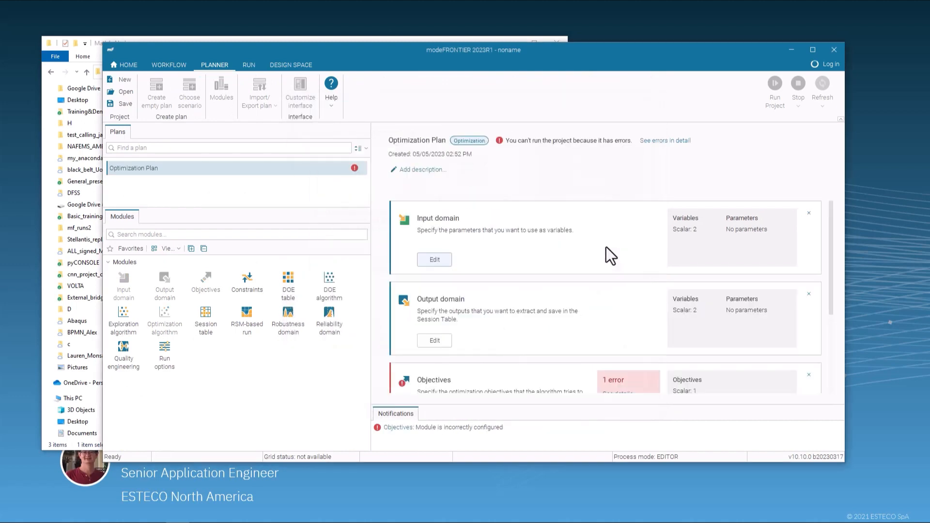
mouse_move(434, 260)
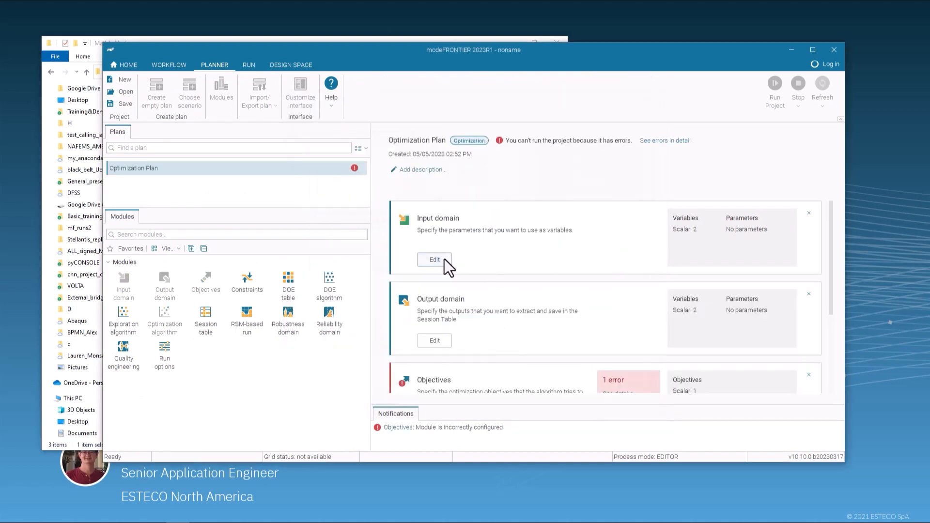
Set continuous inputs x and y to bounds -3.14 to 3.14 in the Input domain
left_click(434, 260)
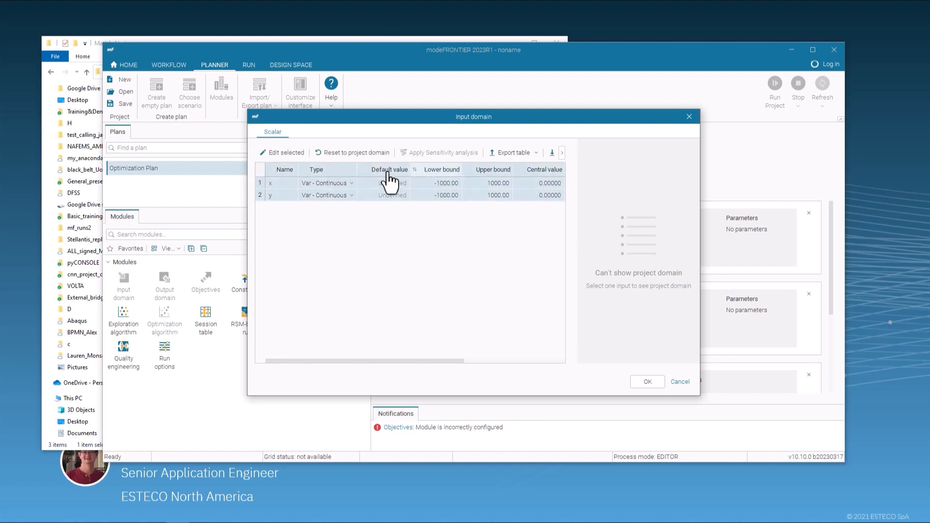
left_click(284, 152)
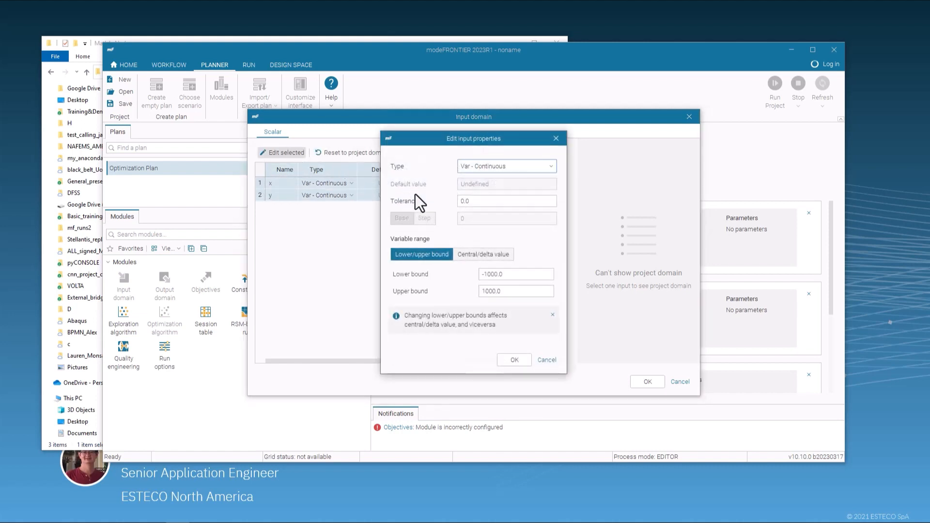
left_click(513, 274)
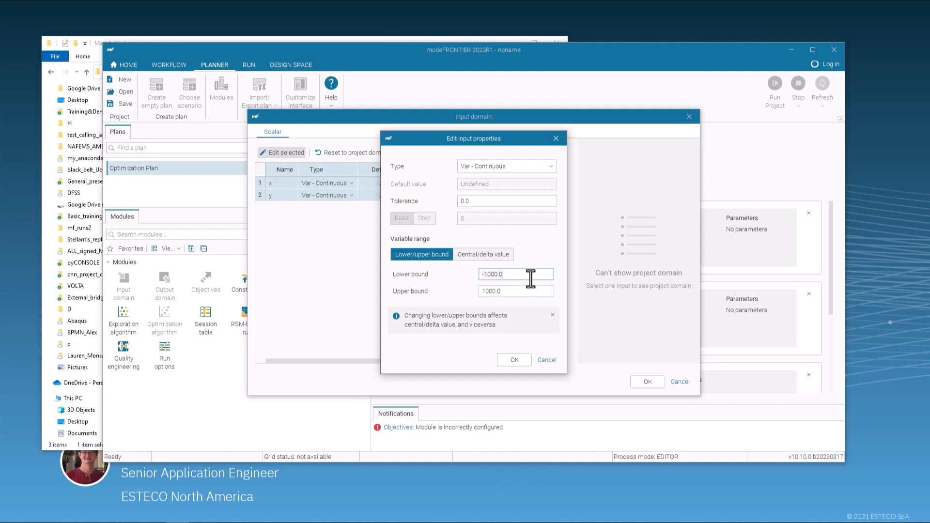
type("-3.14")
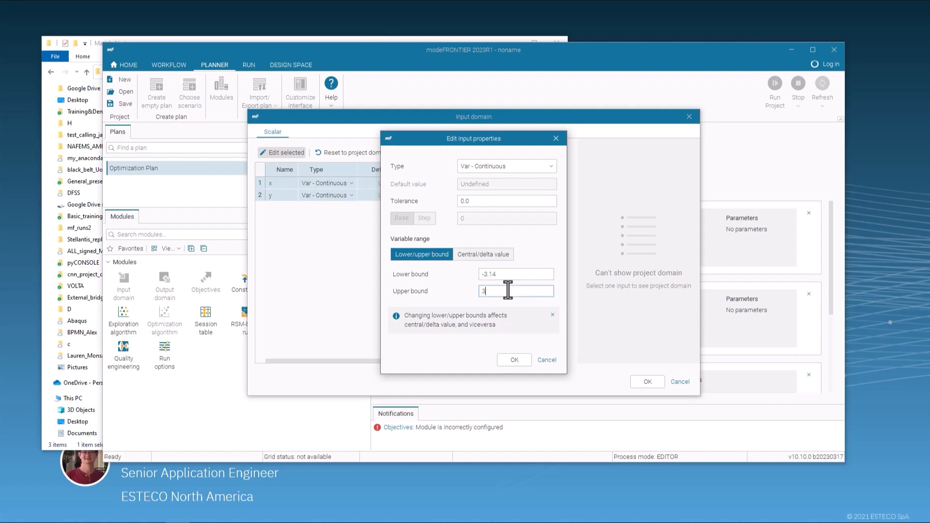
type(".14")
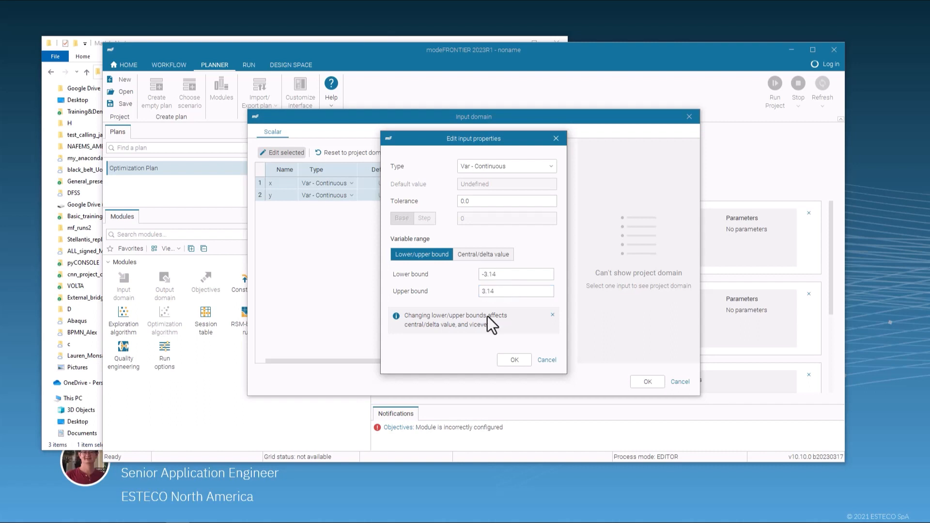
left_click(505, 165)
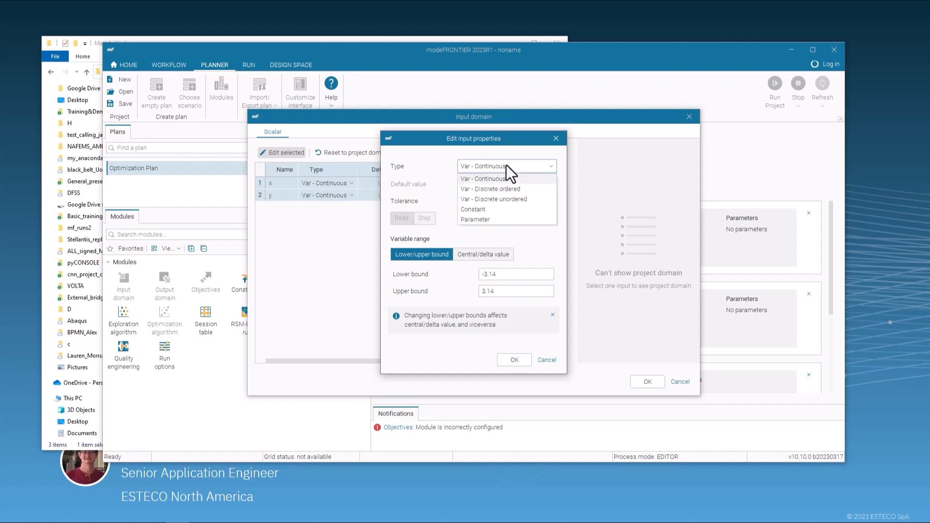
left_click(483, 178)
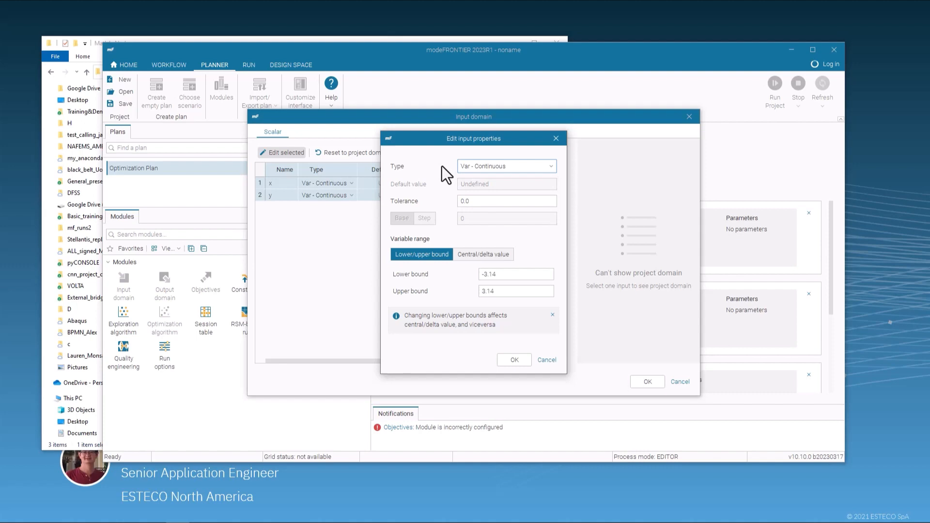
left_click(514, 360)
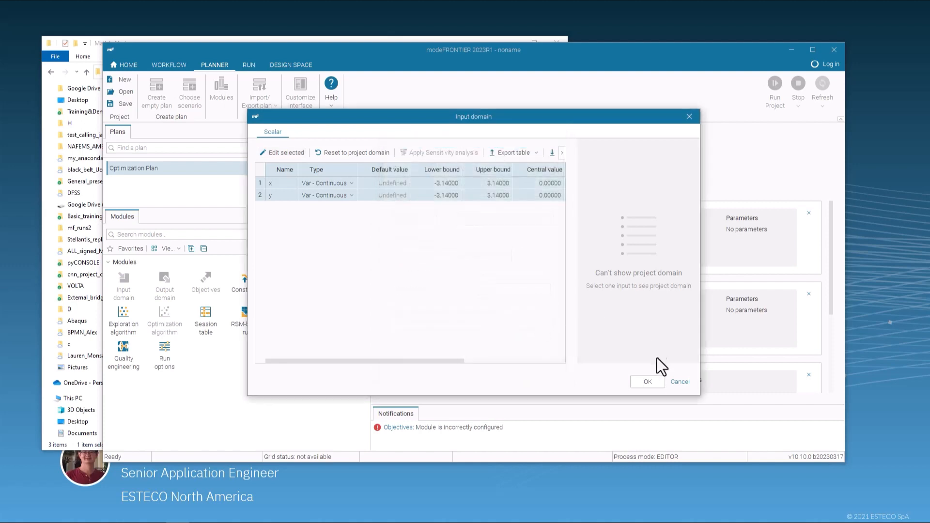
left_click(646, 382)
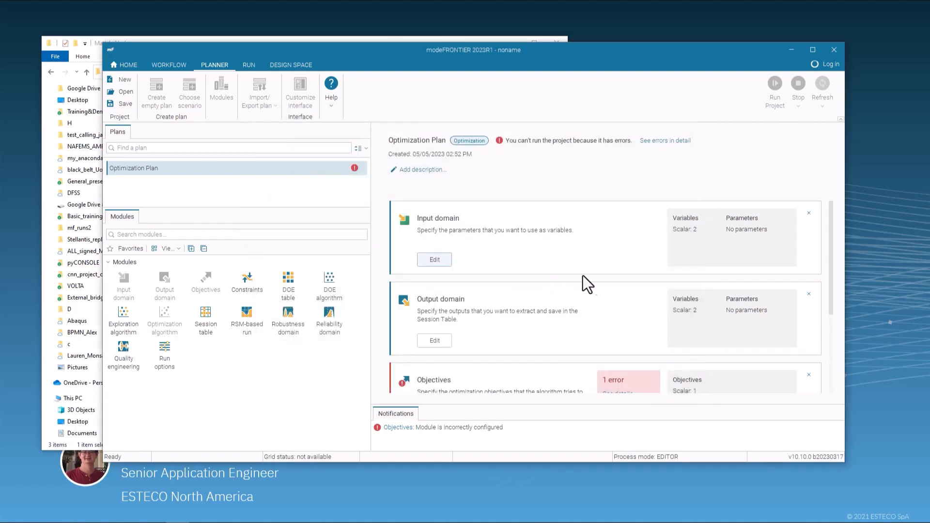
Maximize the window and review outputs f1 and f2 in the Output domain unchanged
scroll("down", 3)
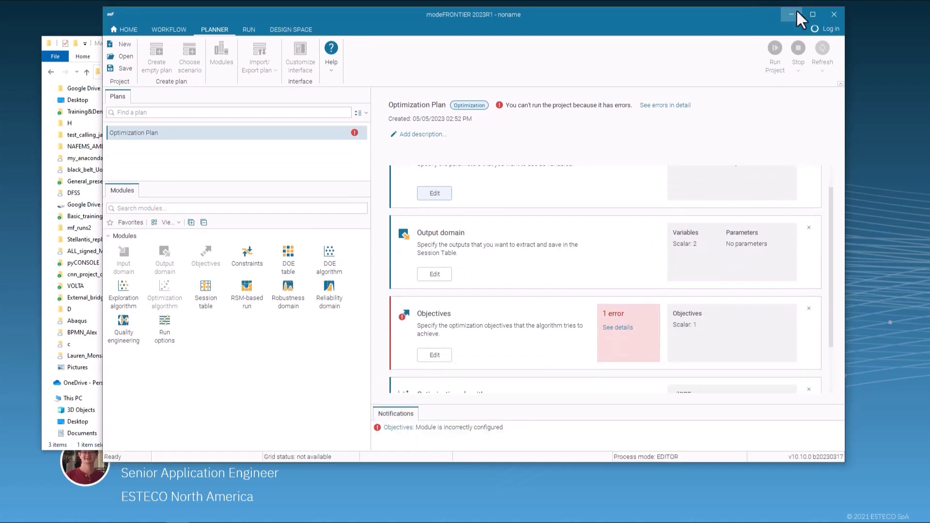
left_click(812, 14)
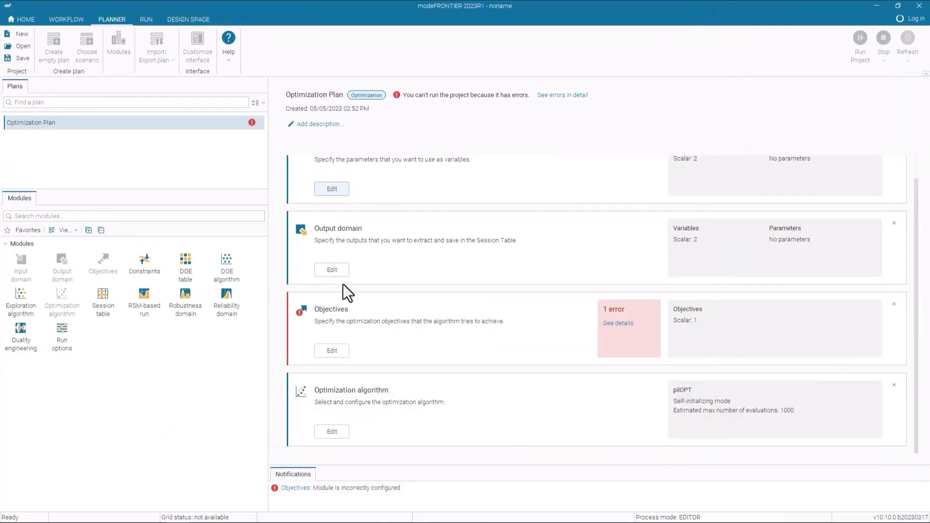
left_click(331, 269)
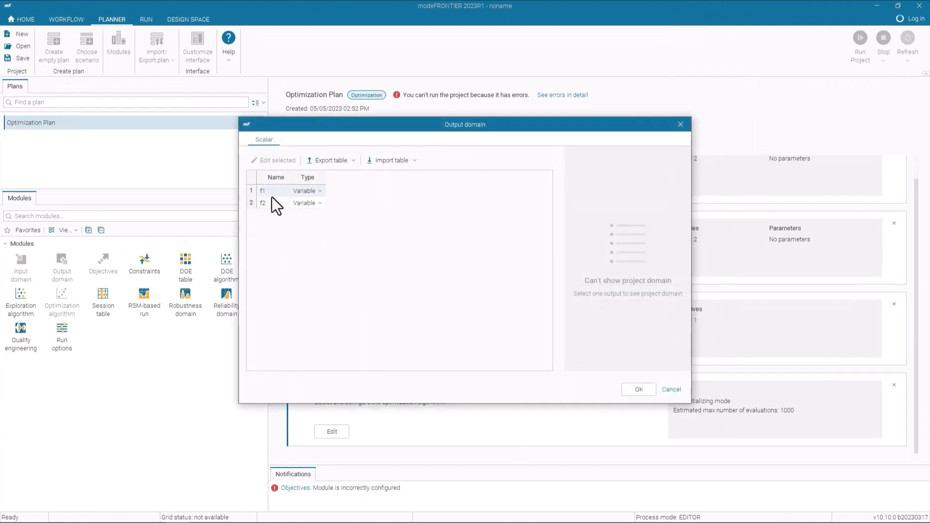
mouse_move(314, 205)
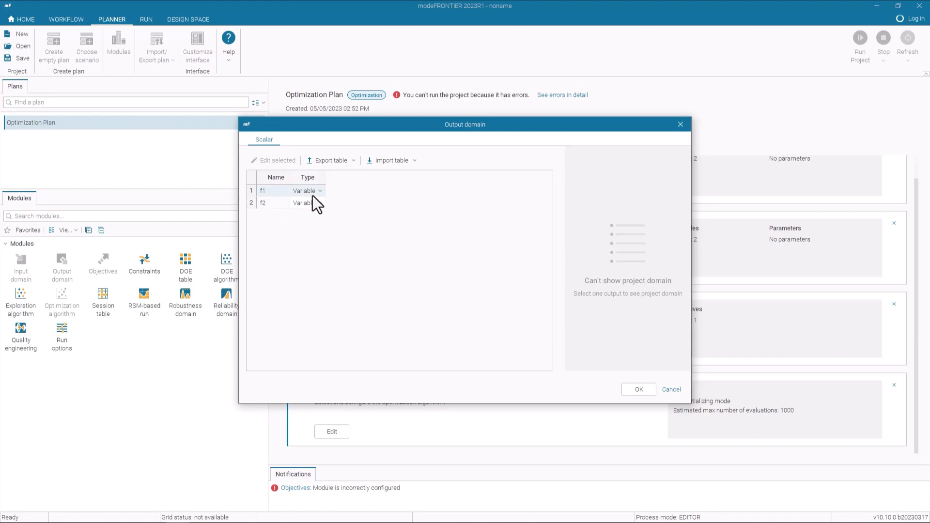
left_click(638, 389)
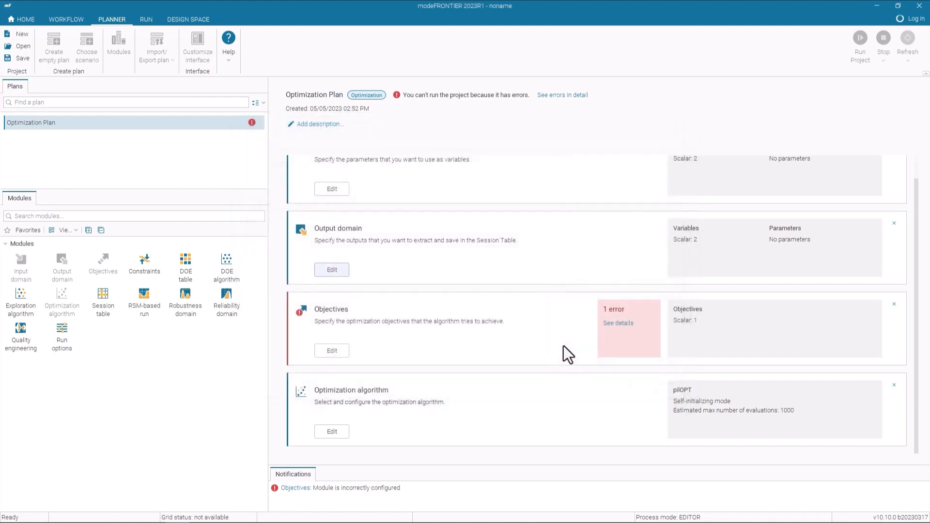
mouse_move(331, 351)
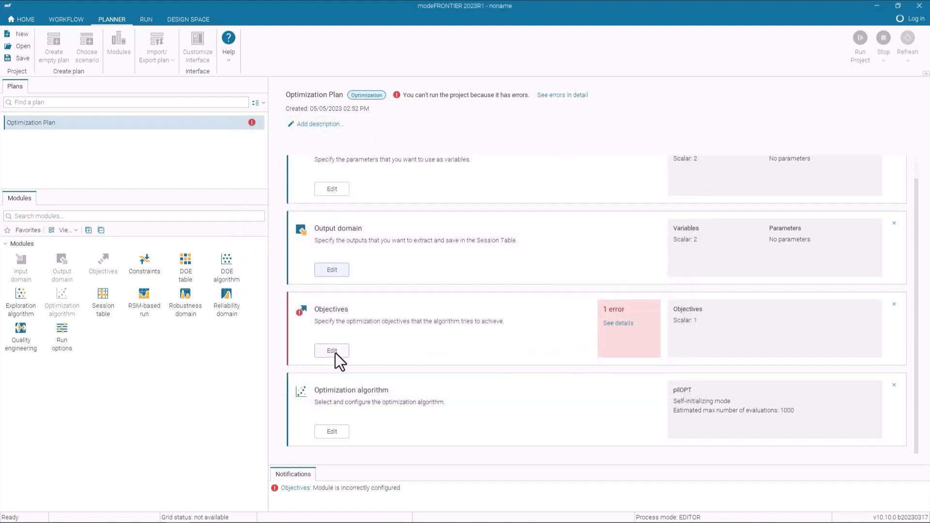
Define objective max_f1 with expression f1
left_click(331, 351)
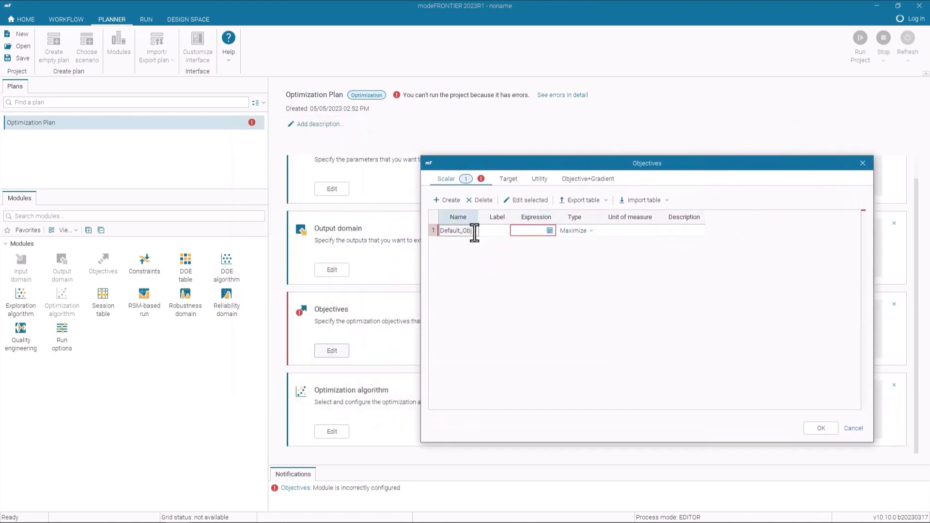
type("max_f1")
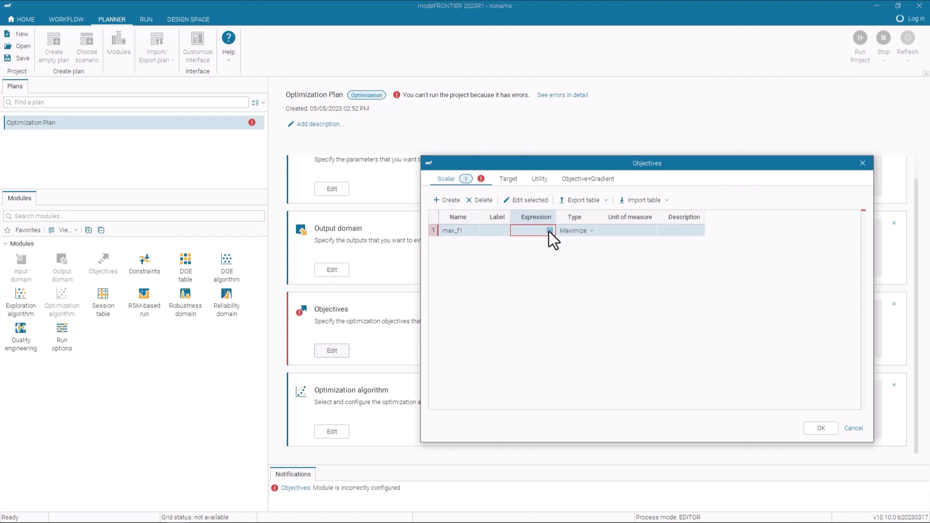
left_click(549, 230)
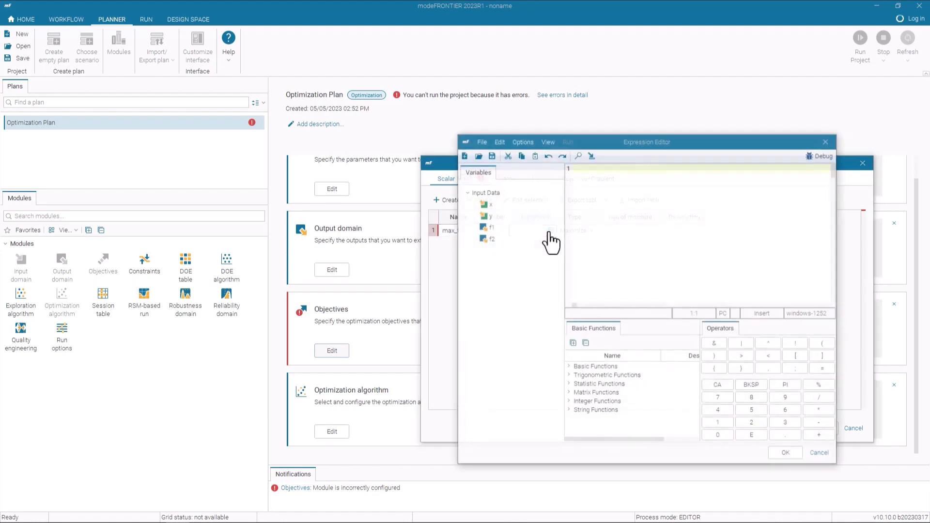
double_click(490, 226)
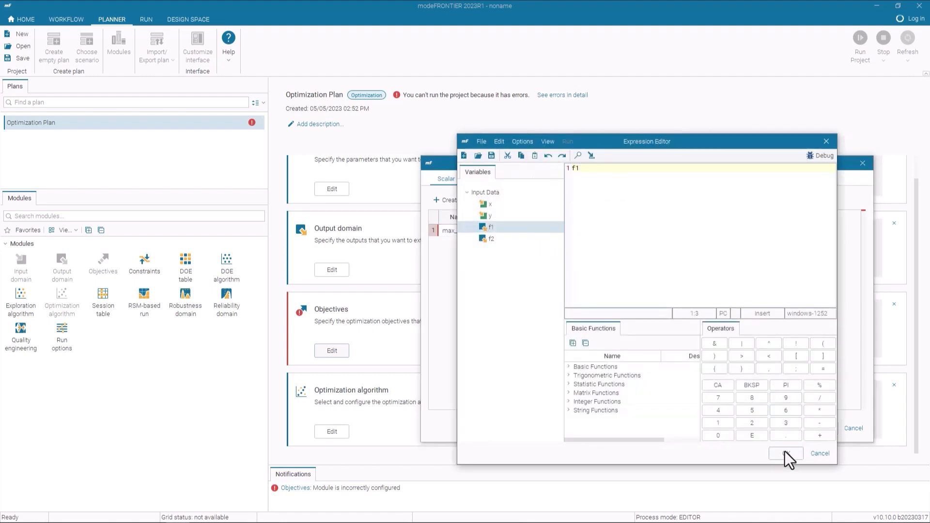
left_click(787, 454)
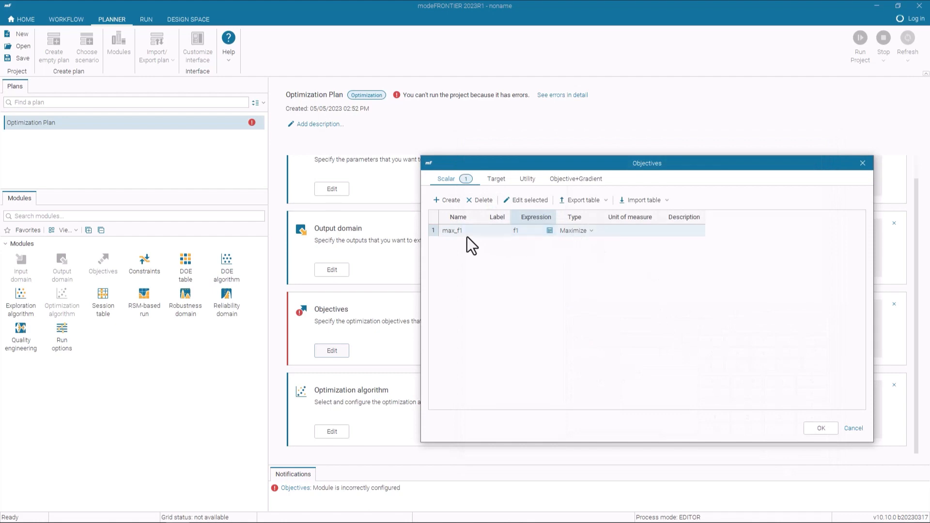
Add a second objective max_f2 with expression f2 and confirm both maximize objectives
left_click(449, 200)
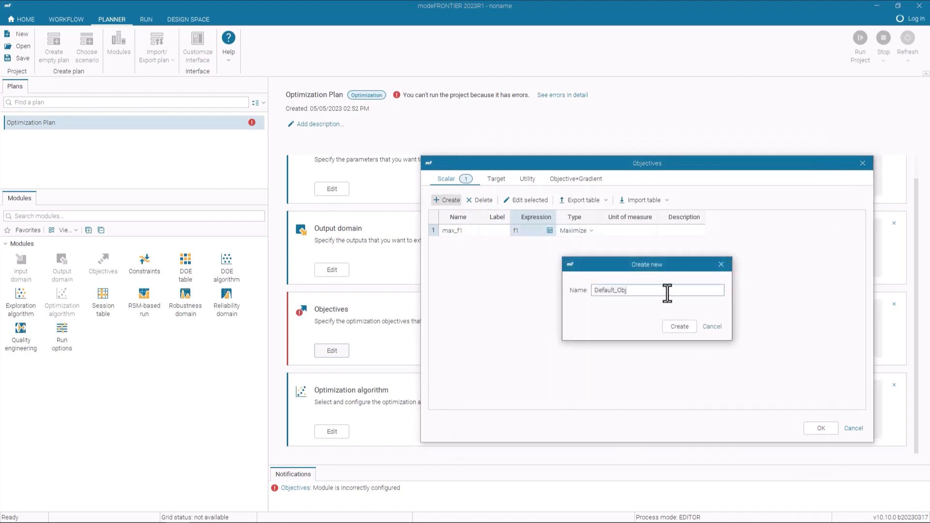
type("max_")
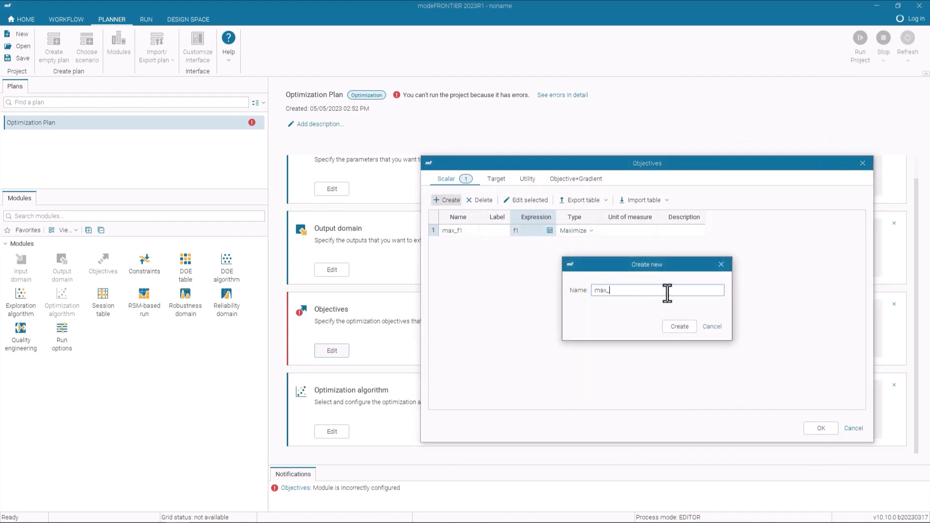
type("f2")
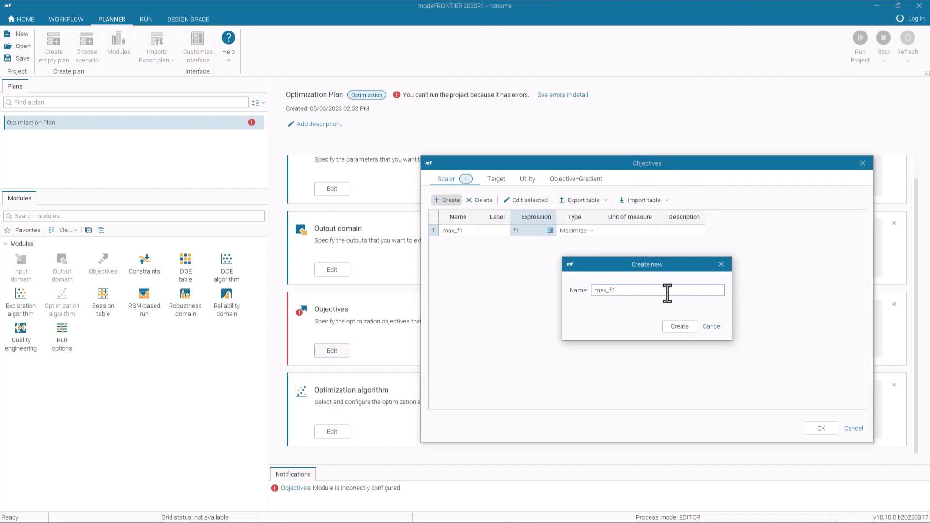
left_click(678, 326)
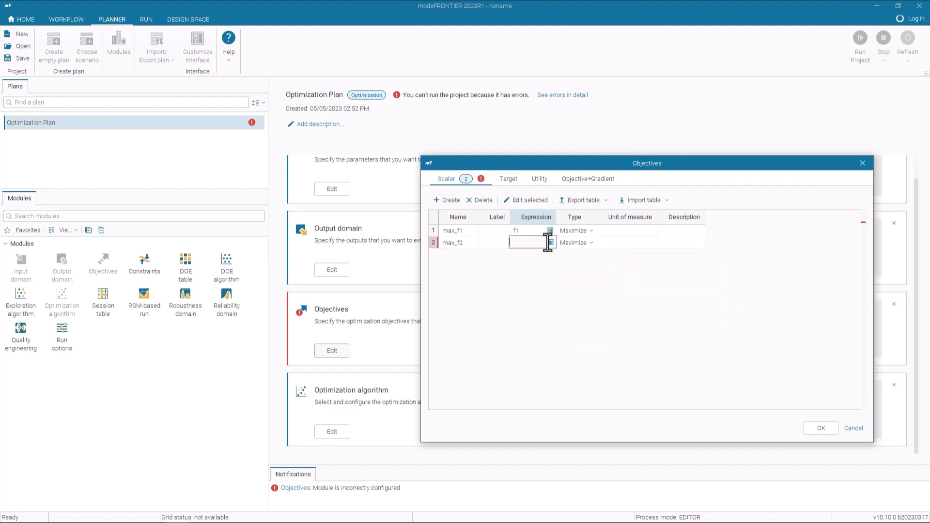
type("f2")
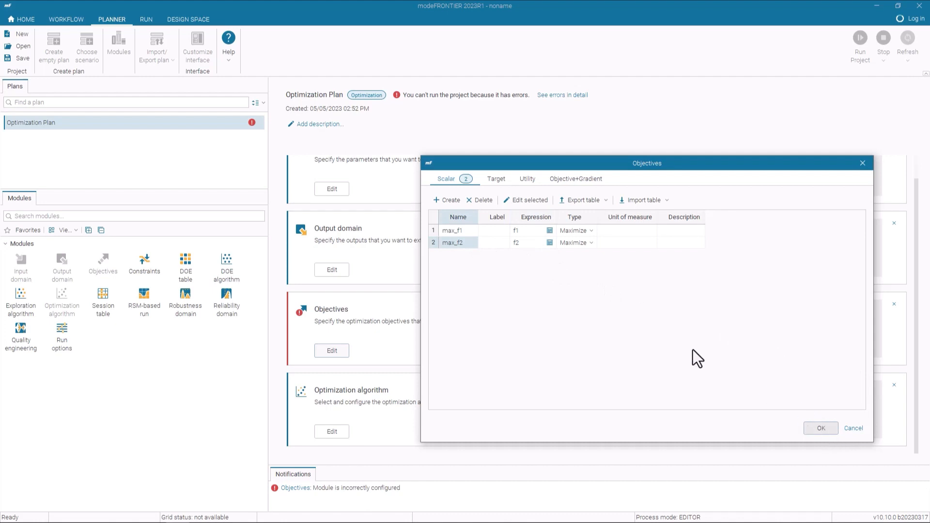
left_click(821, 428)
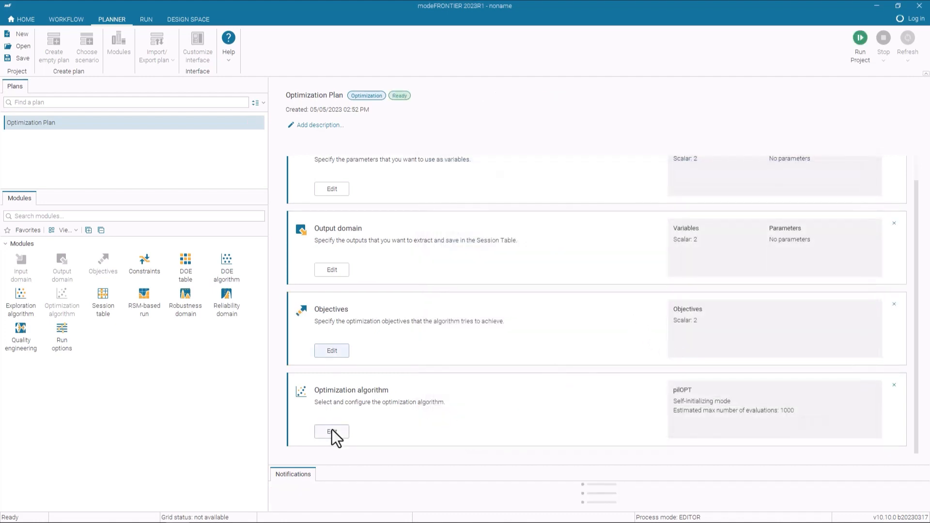
Set pilOPT's number of evaluations to 100 and start running the project
left_click(331, 432)
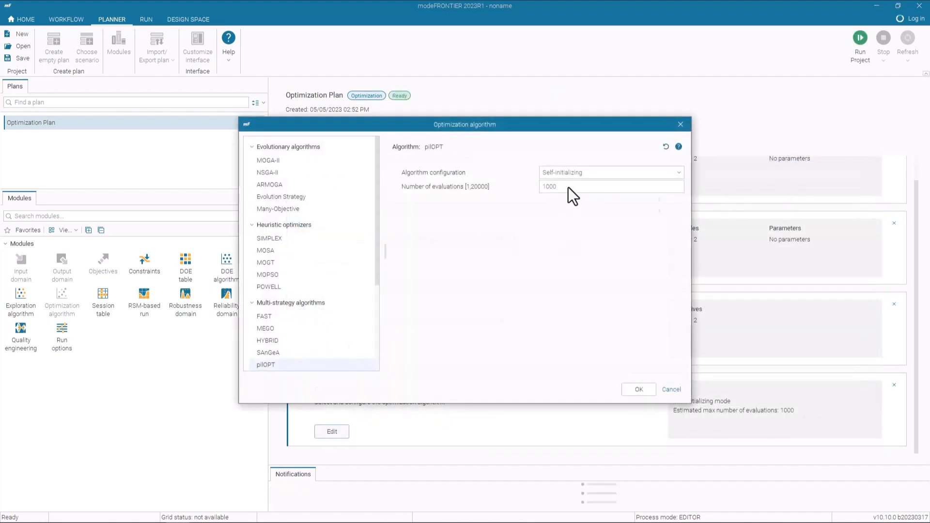
left_click(610, 186)
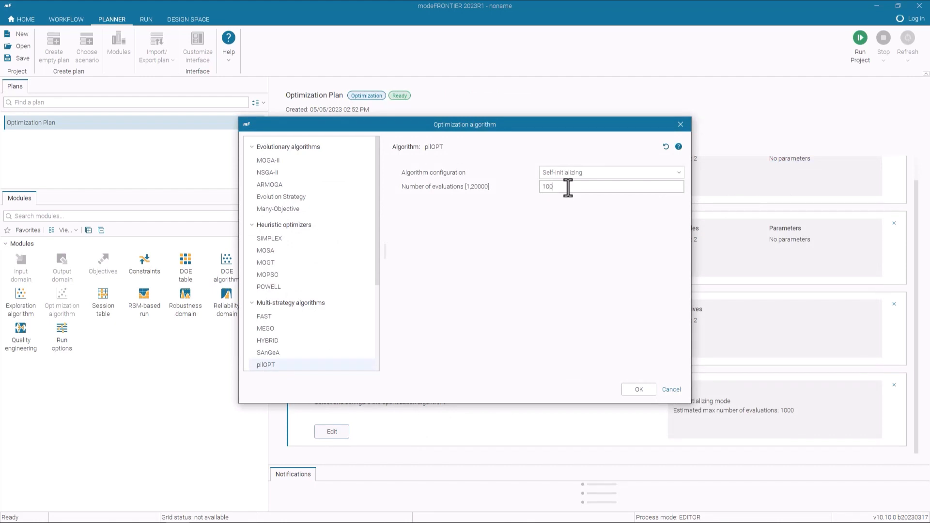
mouse_move(574, 259)
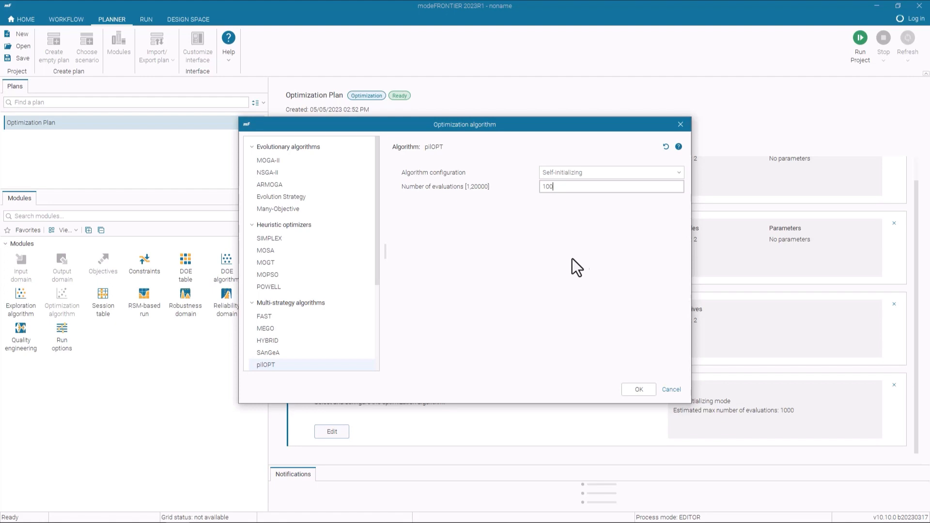
mouse_move(573, 270)
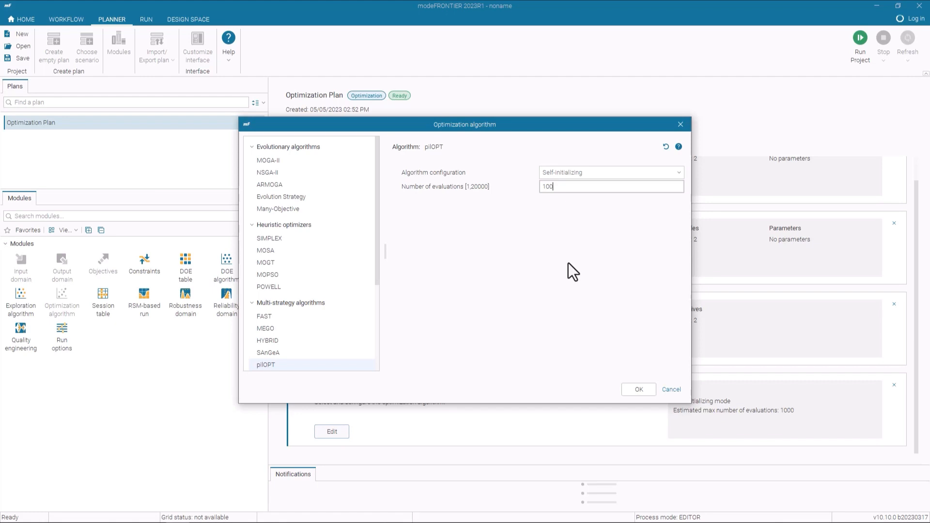
mouse_move(620, 279)
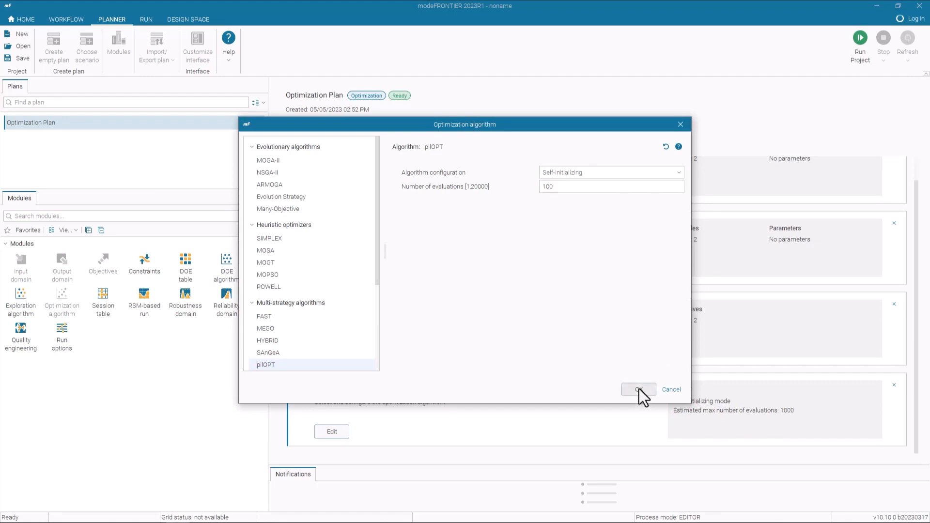
left_click(637, 390)
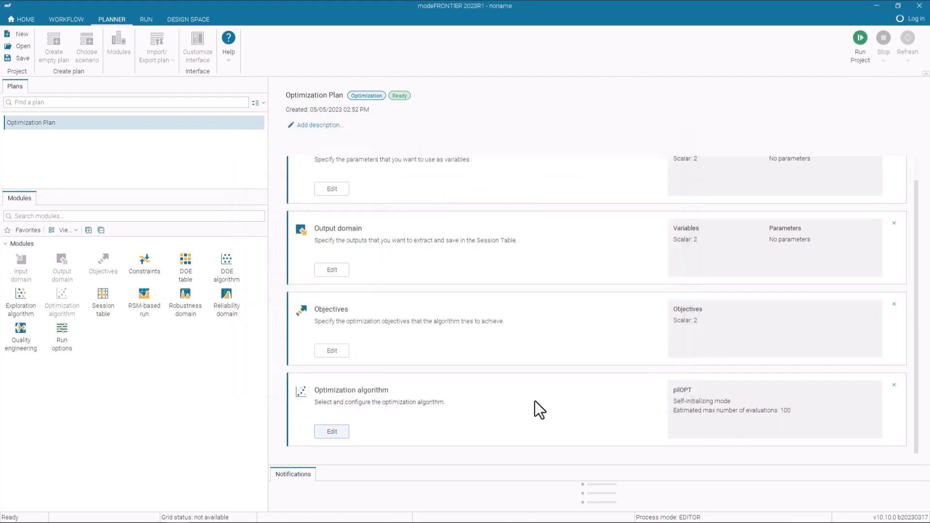
mouse_move(813, 139)
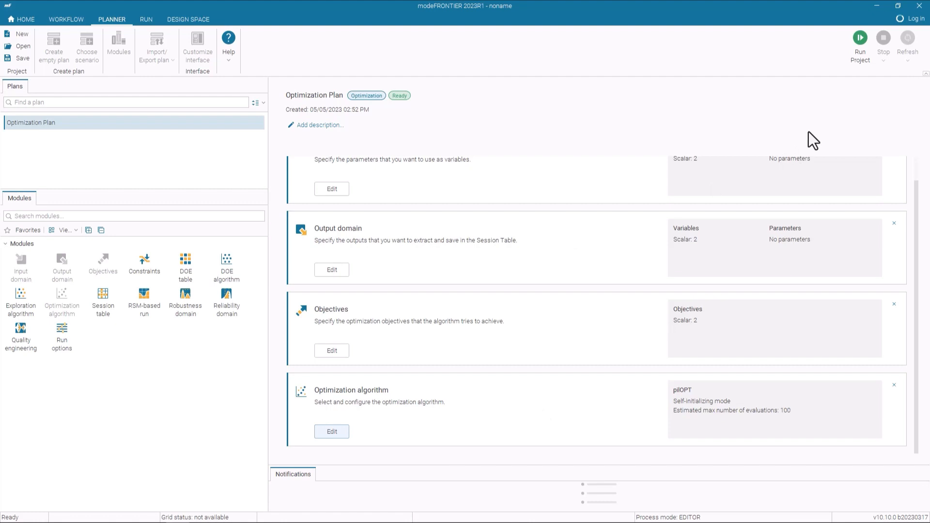
left_click(859, 38)
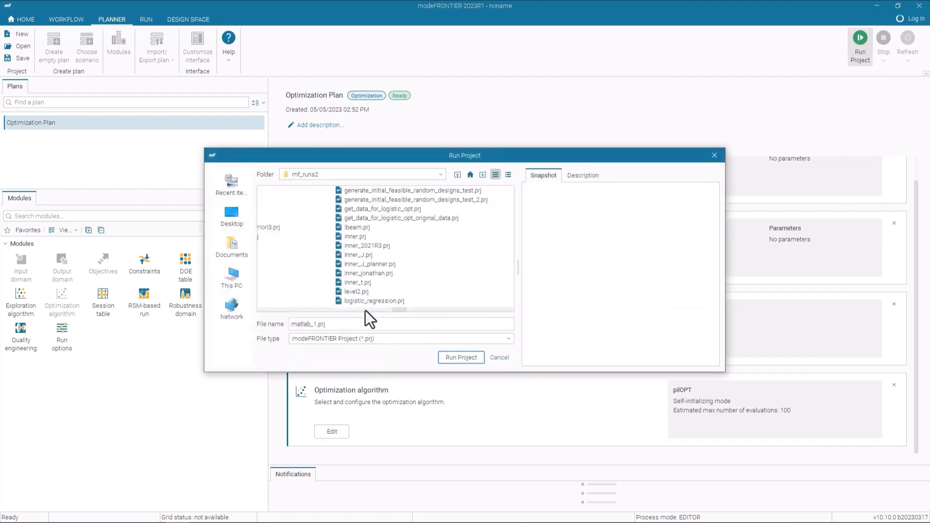
left_click(461, 357)
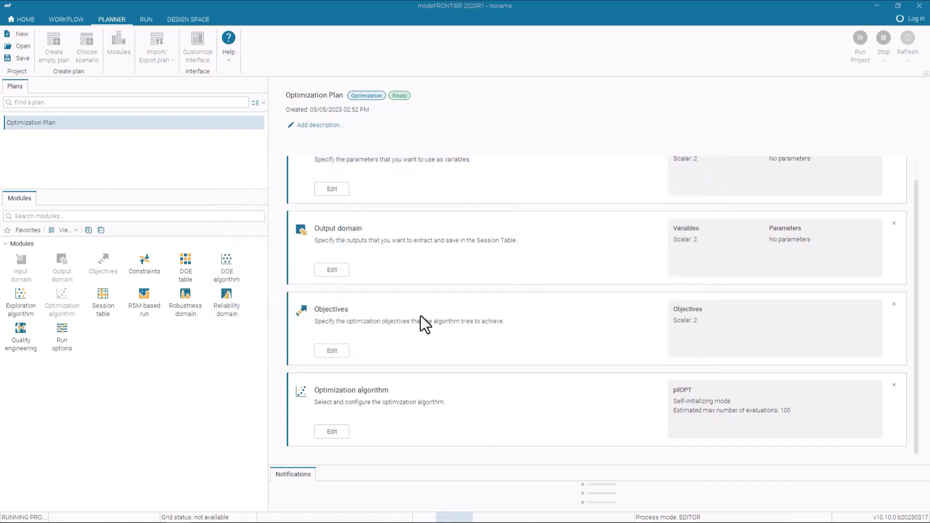
left_click(146, 19)
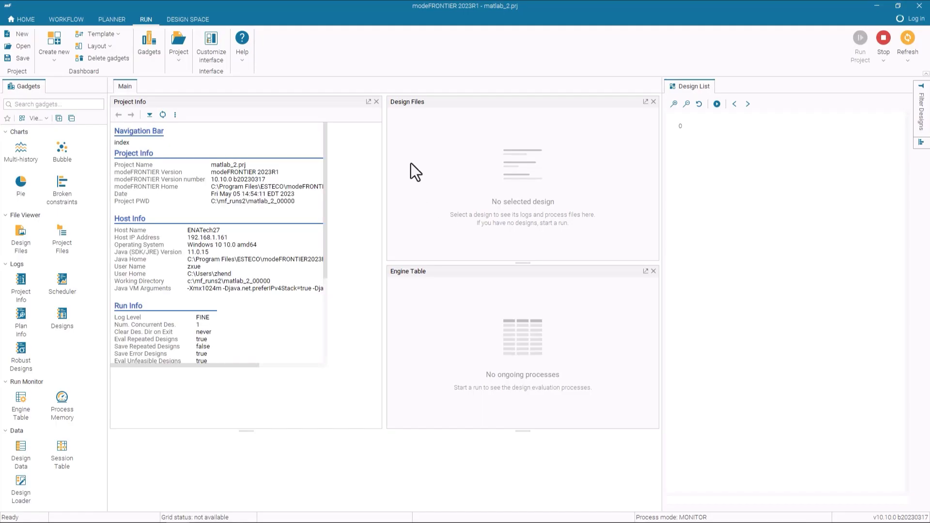
mouse_move(333, 110)
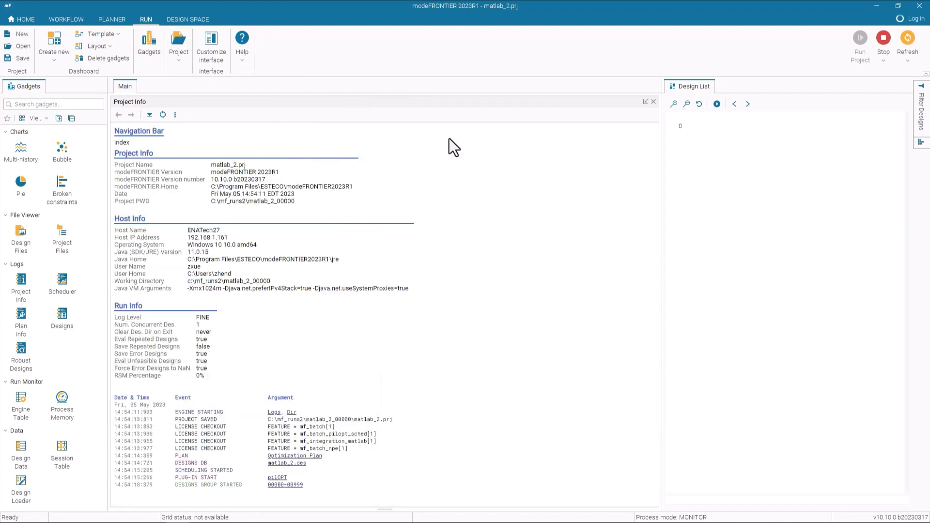
mouse_move(303, 493)
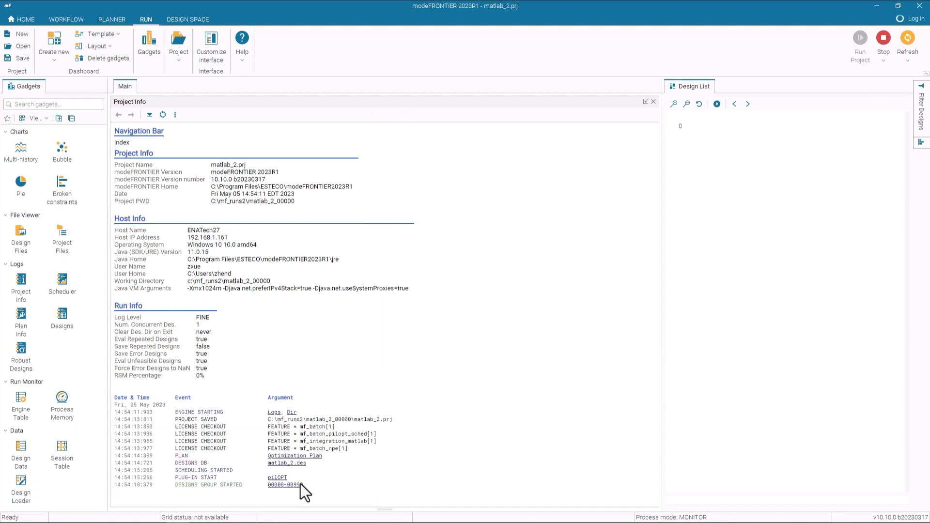
left_click(285, 484)
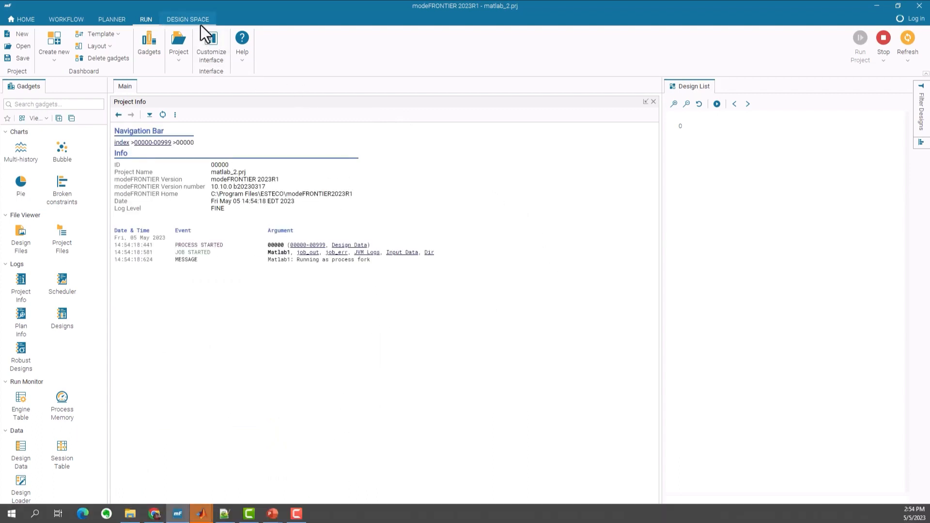
left_click(187, 20)
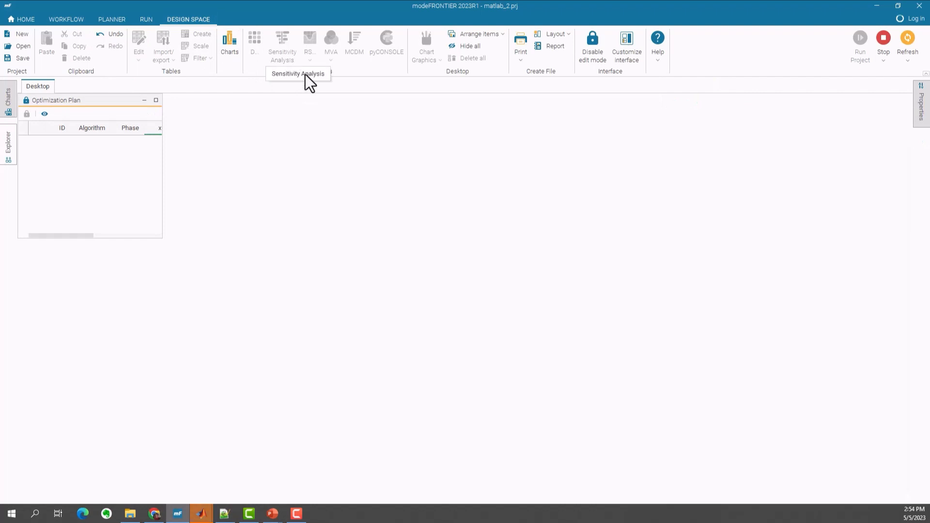
mouse_move(155, 100)
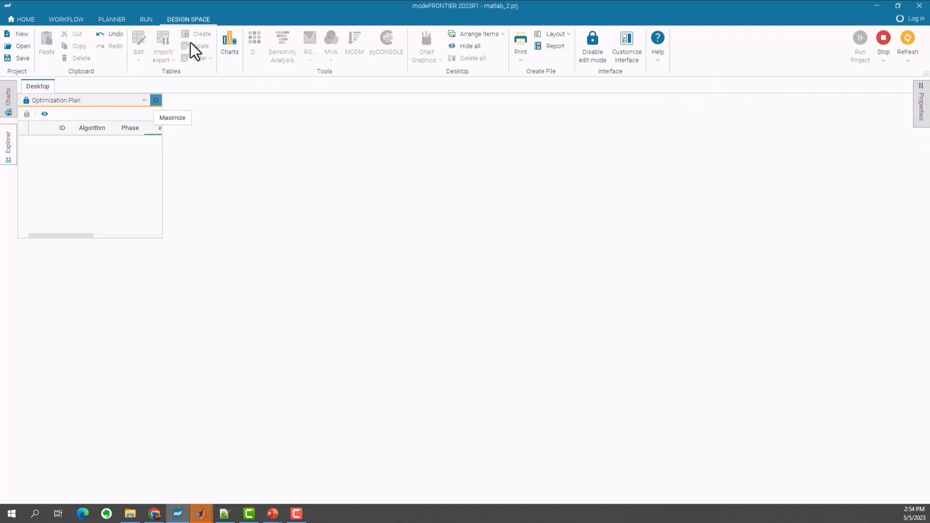
mouse_move(201, 27)
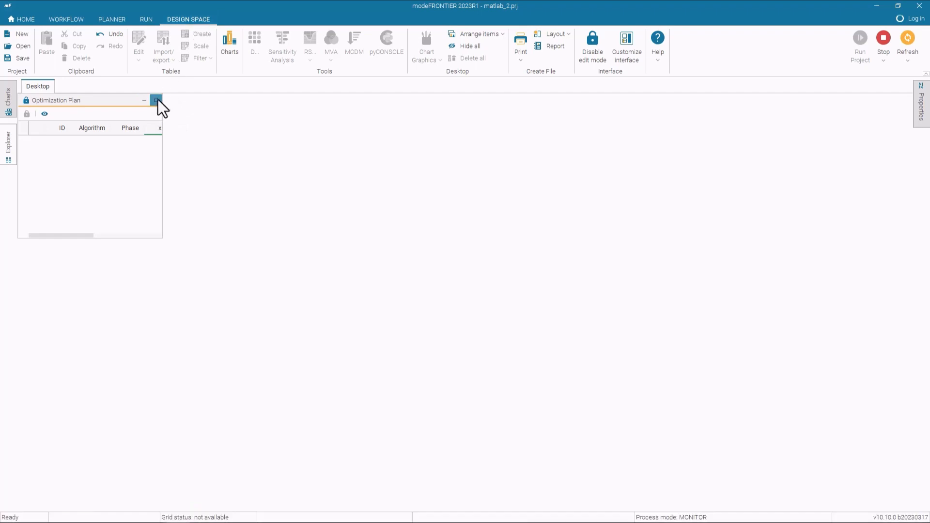
Maximize the Optimization Plan table showing the five evaluated pilOPT designs, then bring up the chart gallery
left_click(156, 100)
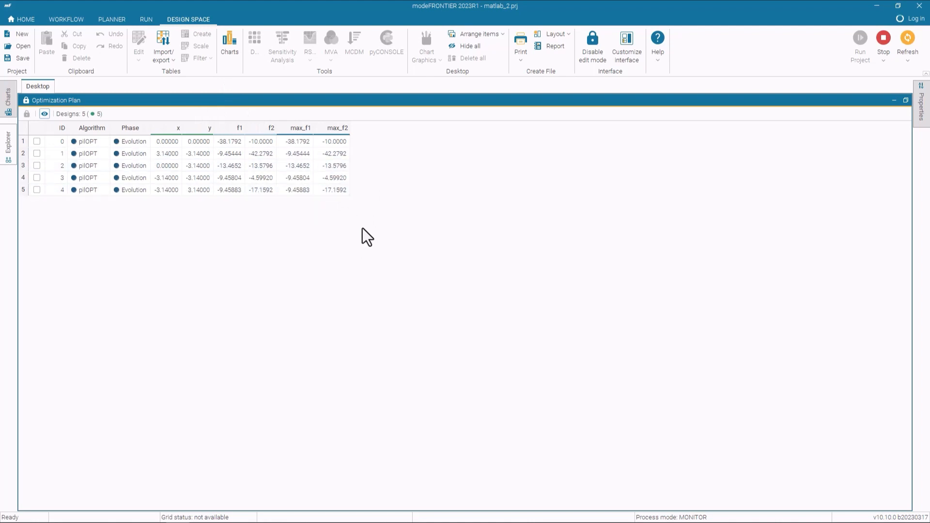
left_click(8, 92)
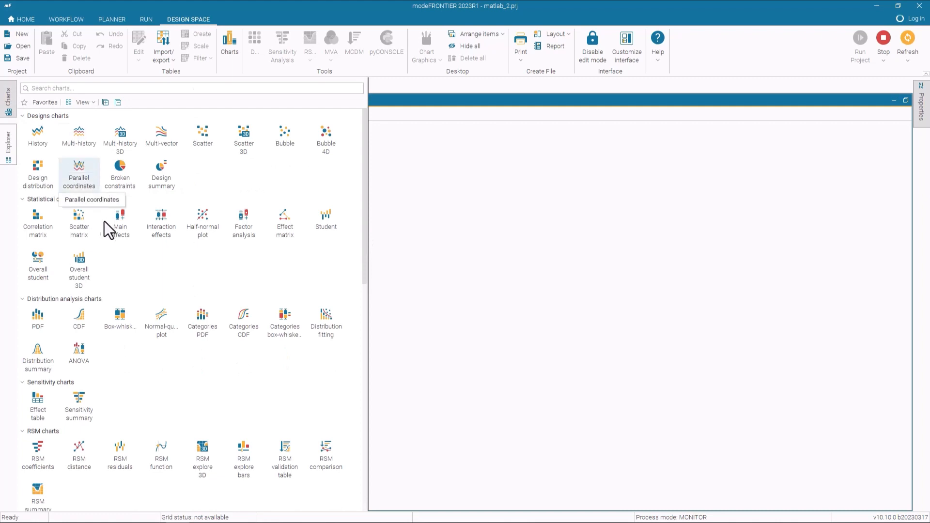
mouse_move(121, 223)
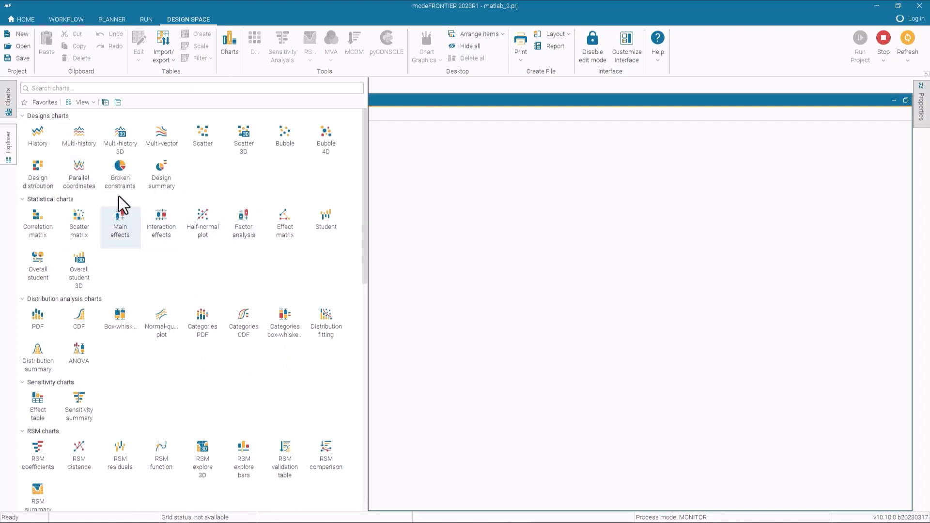
mouse_move(79, 223)
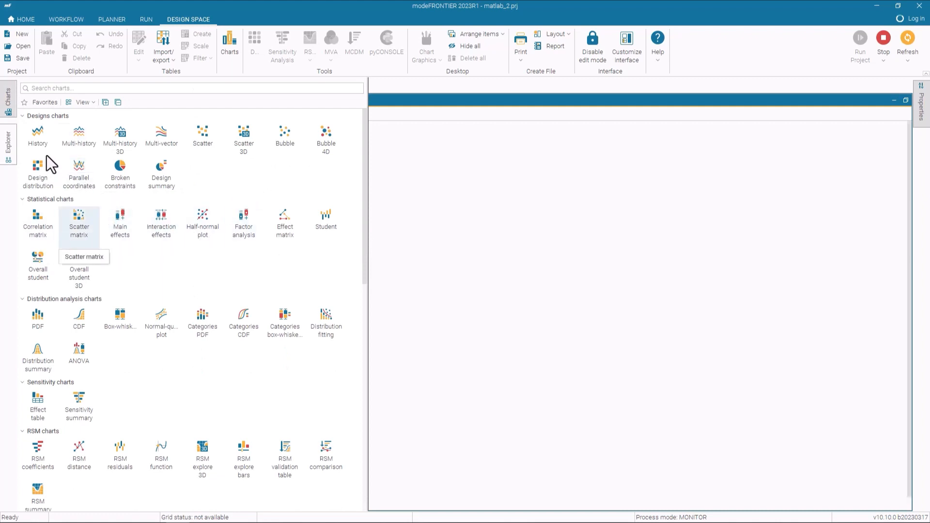
mouse_move(285, 320)
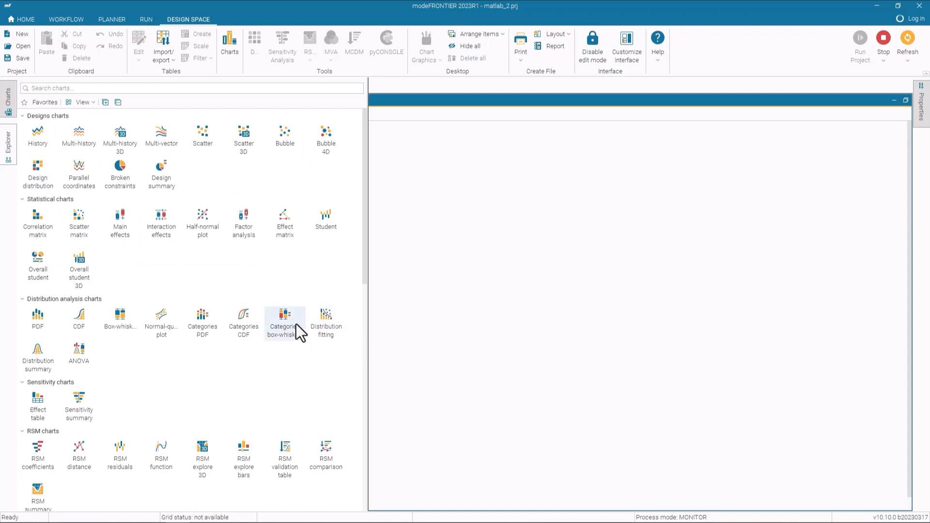
Build a bubble chart with ID as colour and max_f1/max_f2 on the axes, and maximize it
double_click(285, 136)
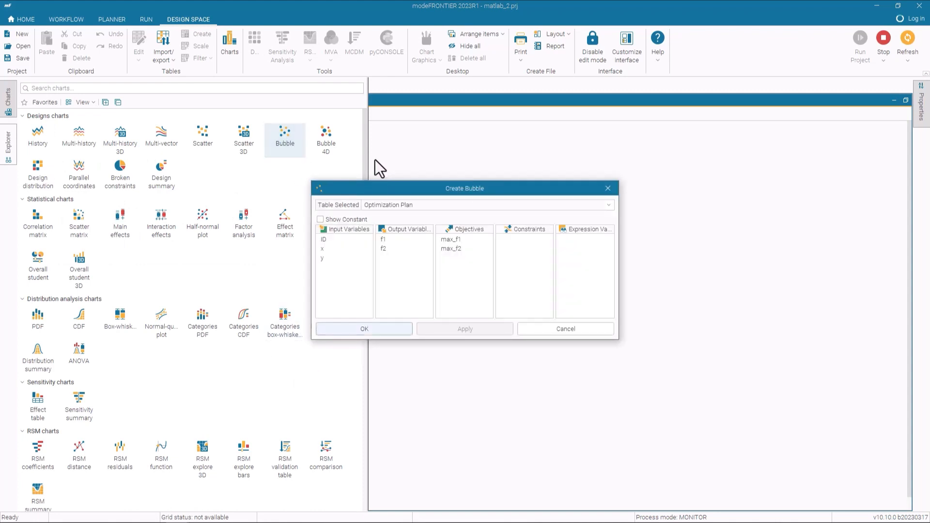
left_click(463, 244)
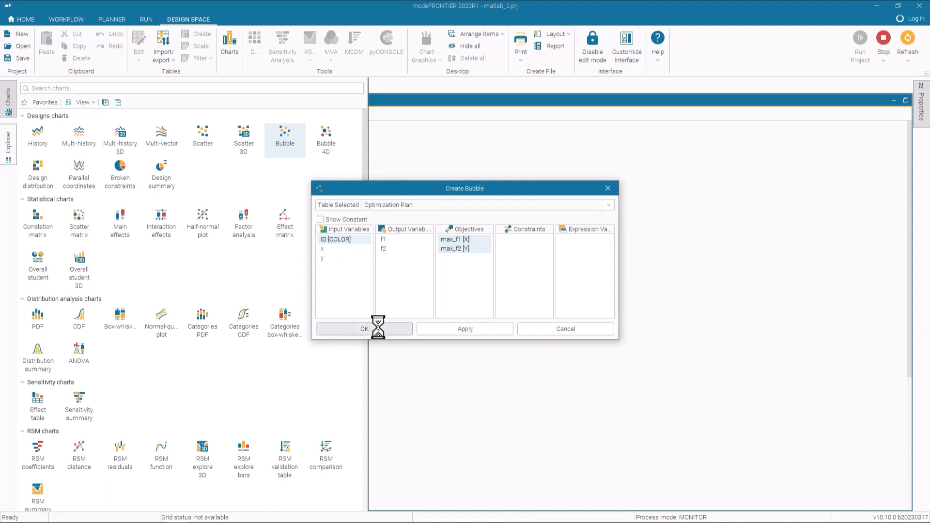
left_click(363, 328)
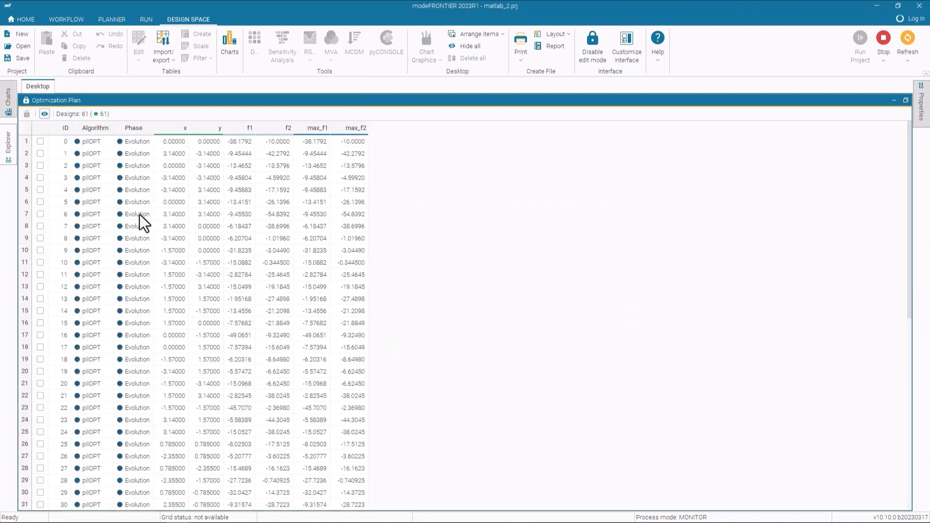
mouse_move(576, 112)
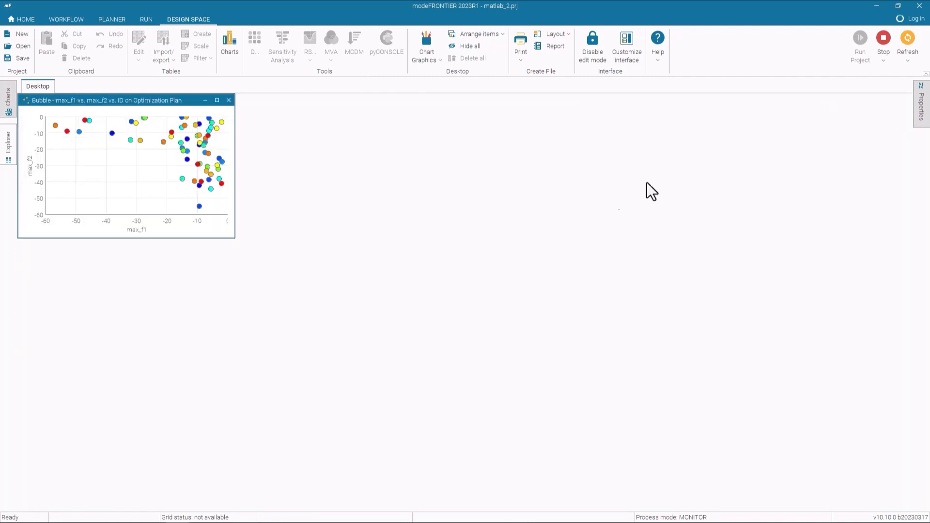
left_click(217, 100)
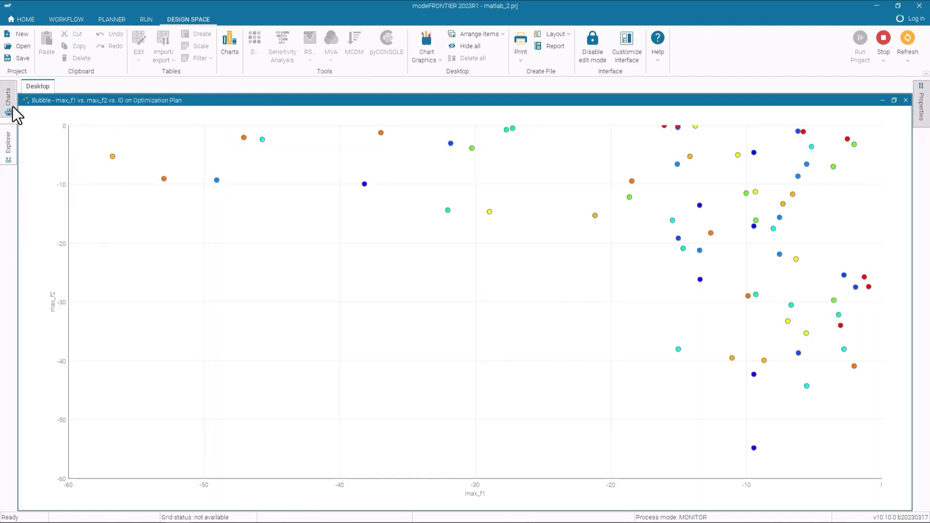
left_click(7, 97)
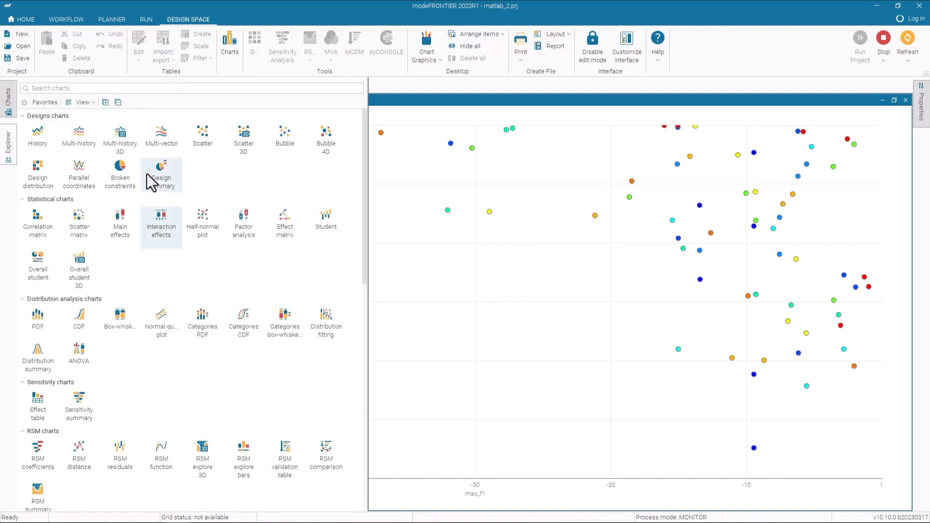
Create a parallel coordinates chart with x, y, max_f1 and max_f2 as axes
double_click(78, 172)
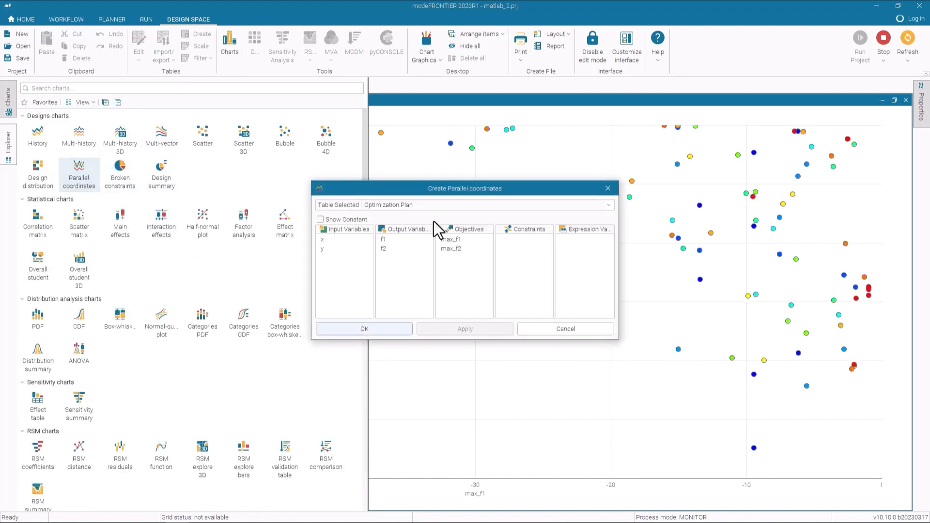
left_click(332, 243)
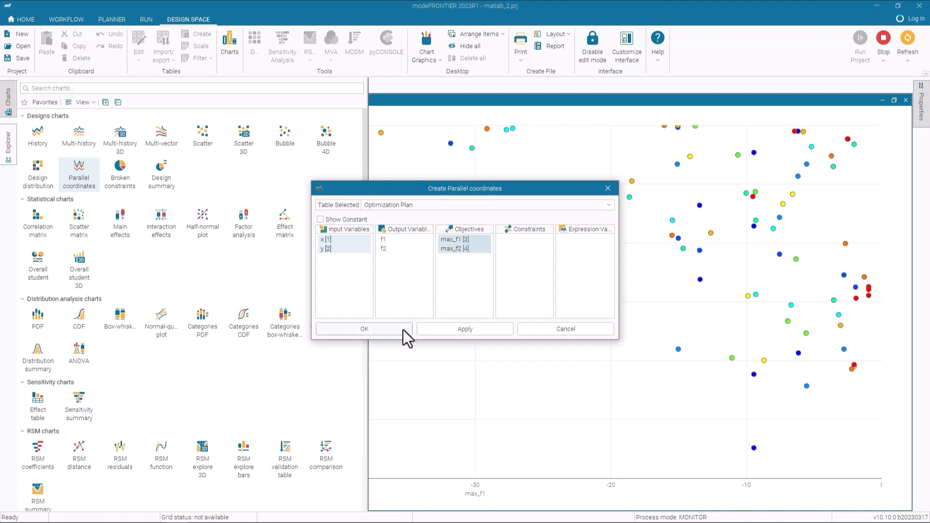
left_click(363, 329)
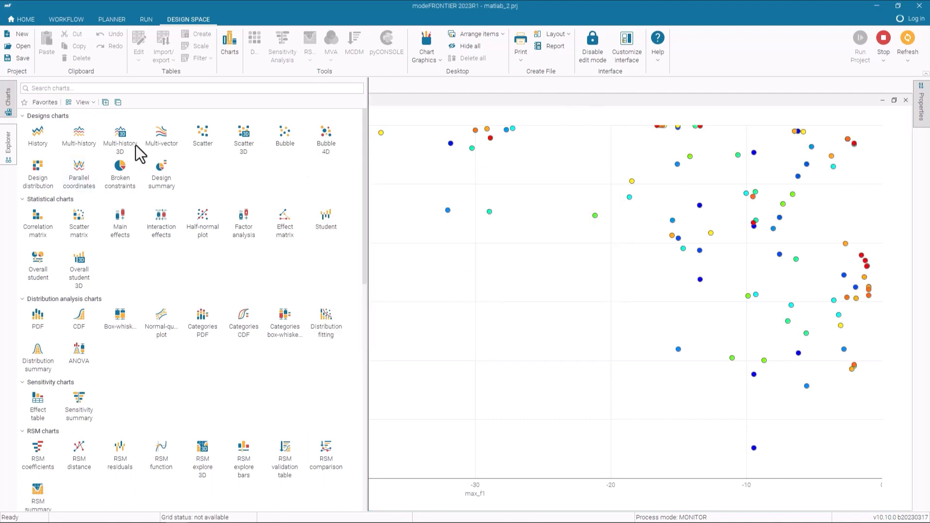
Tile the two charts vertically and enable Synchronize so selections are linked
left_click(474, 33)
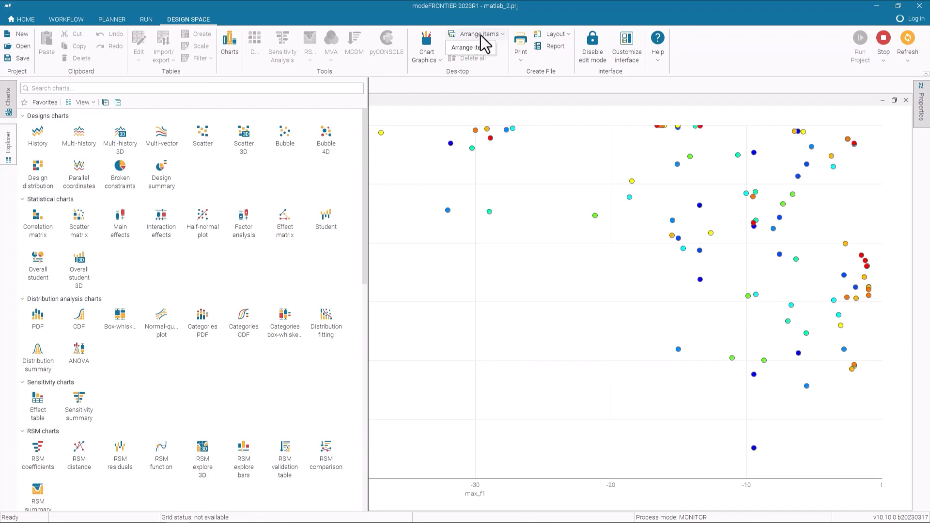
left_click(467, 46)
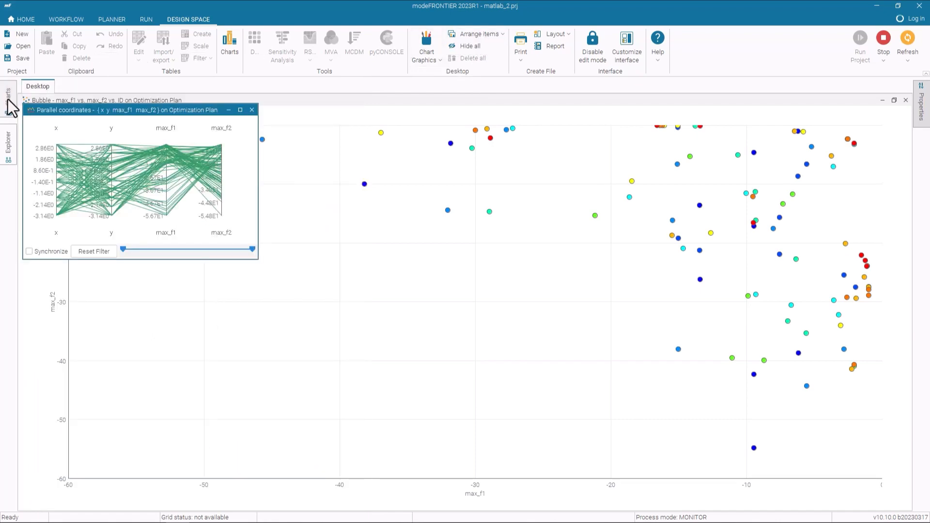
left_click(477, 34)
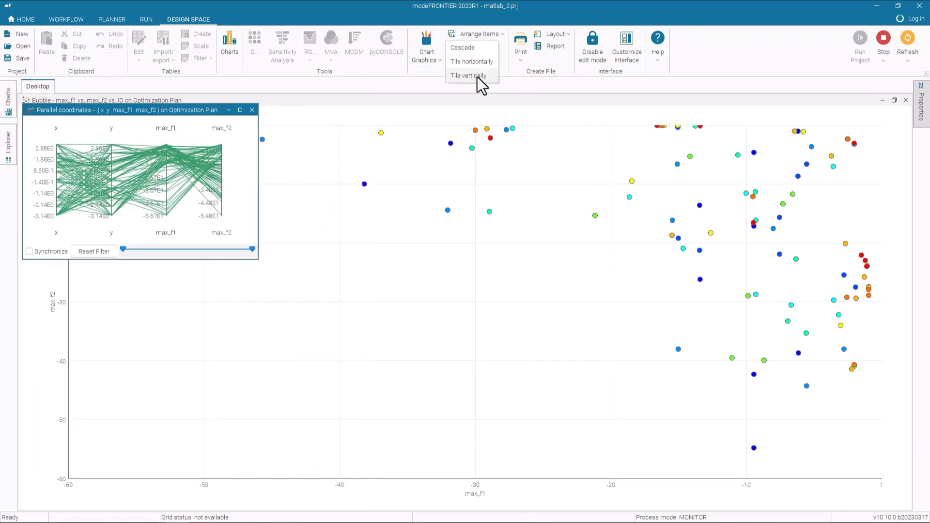
left_click(468, 76)
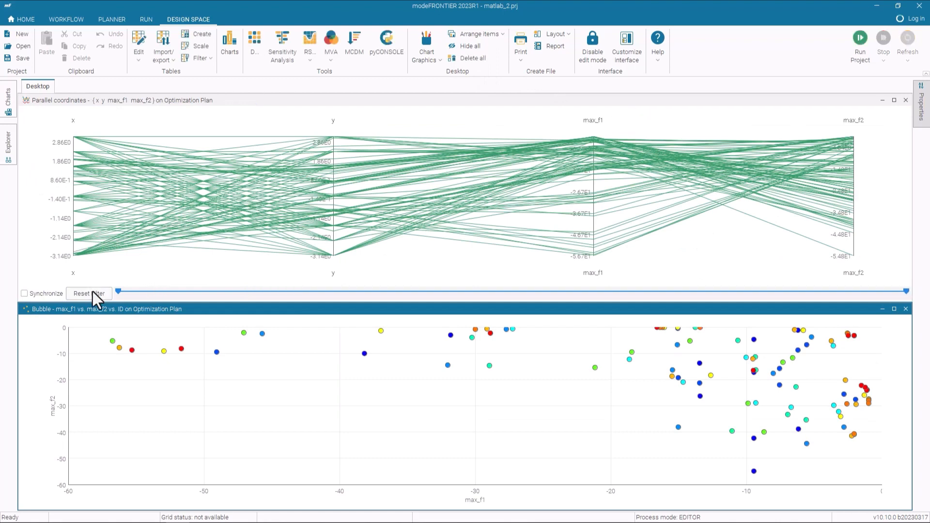
left_click(24, 294)
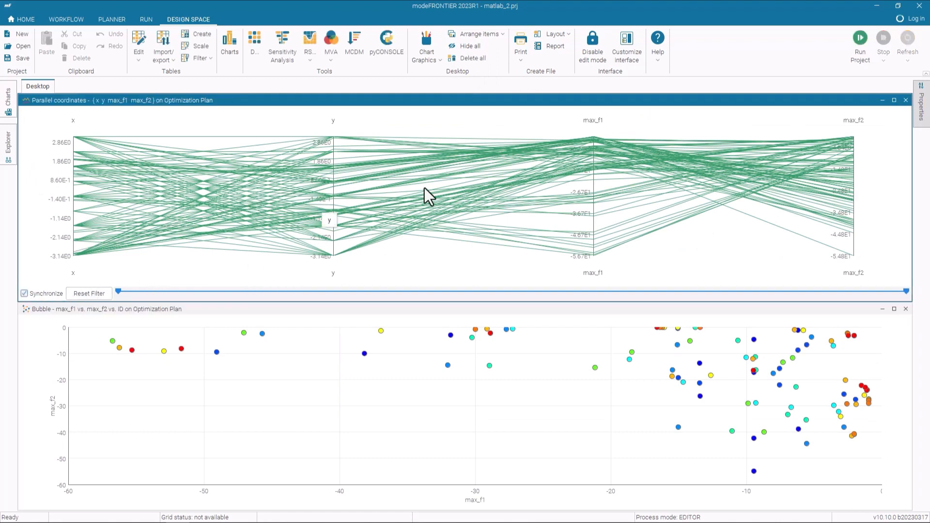
mouse_move(862, 263)
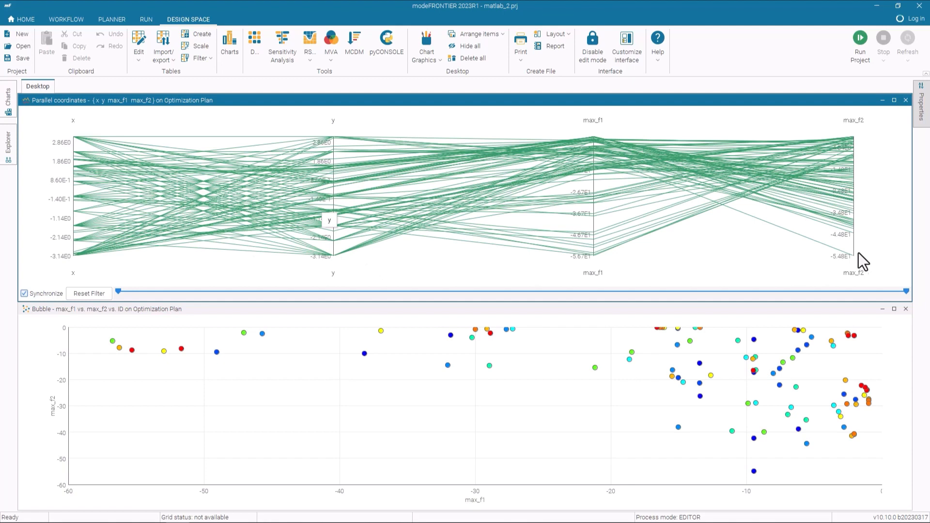
Mark only the real Pareto designs from the parallel coordinates chart's context menu
right_click(862, 260)
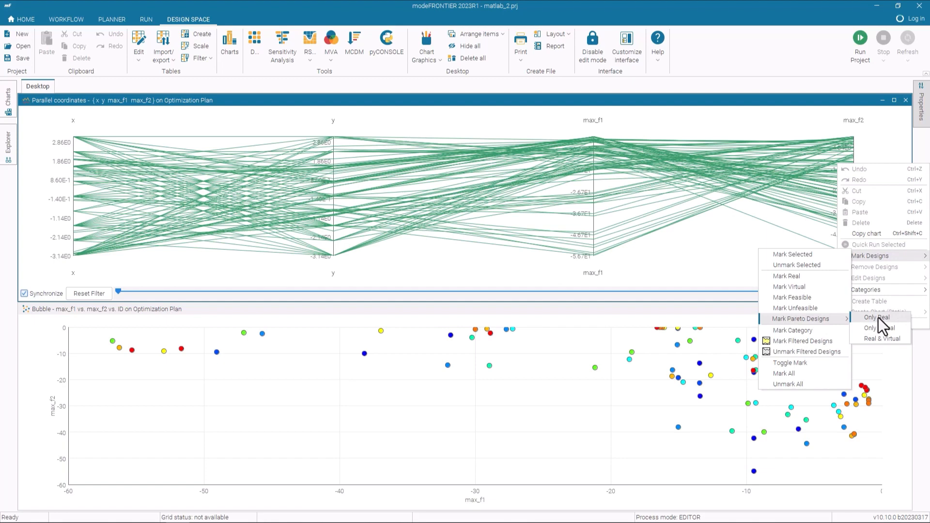
left_click(877, 317)
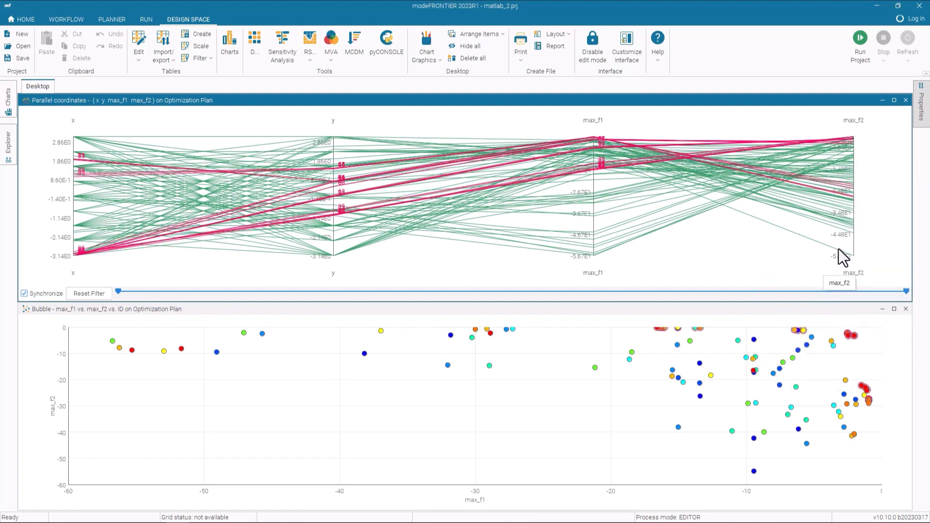
mouse_move(816, 246)
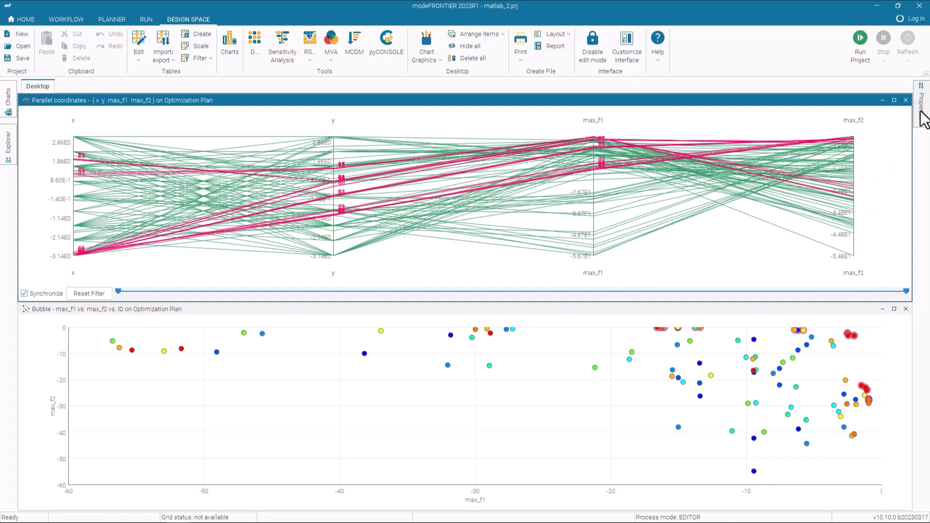
left_click(923, 103)
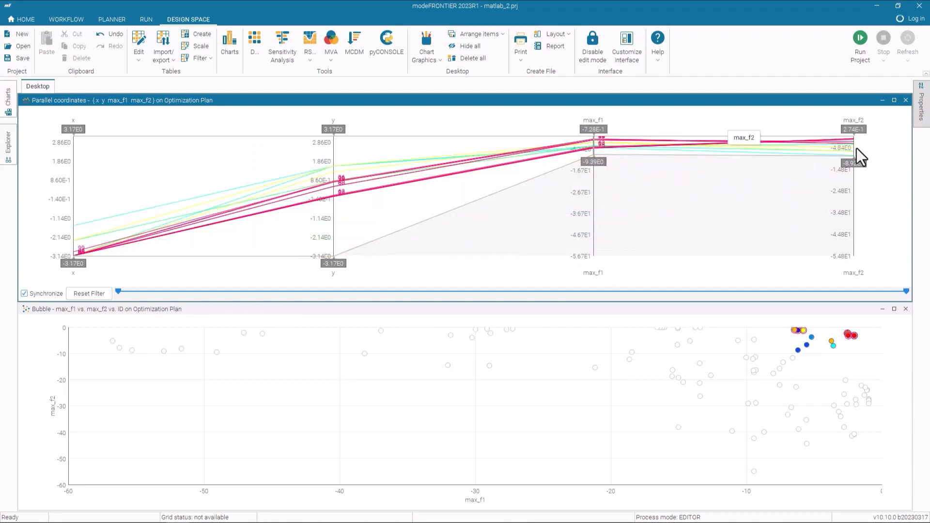
mouse_move(579, 143)
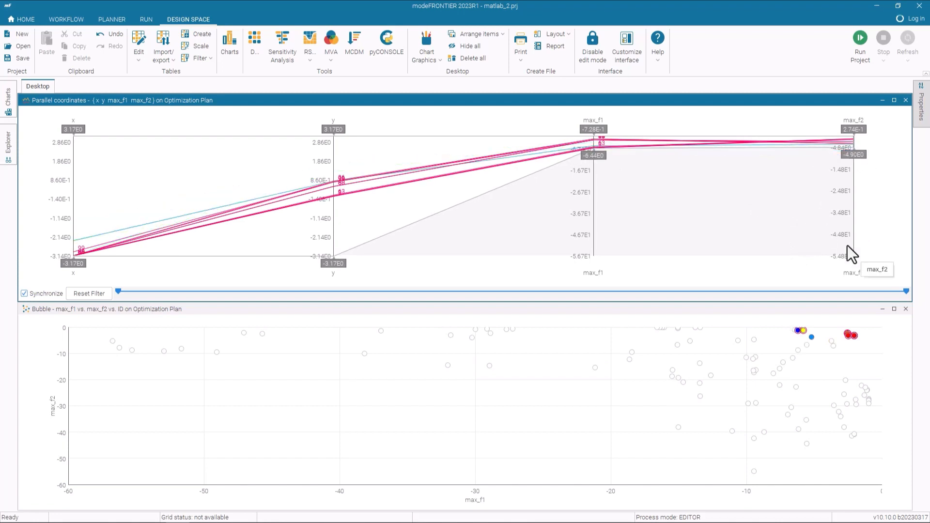
mouse_move(372, 372)
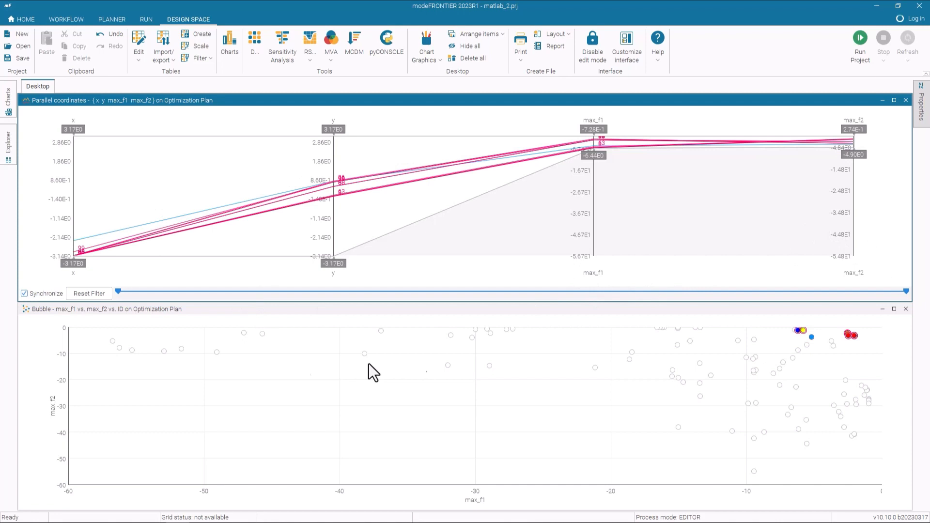
mouse_move(621, 429)
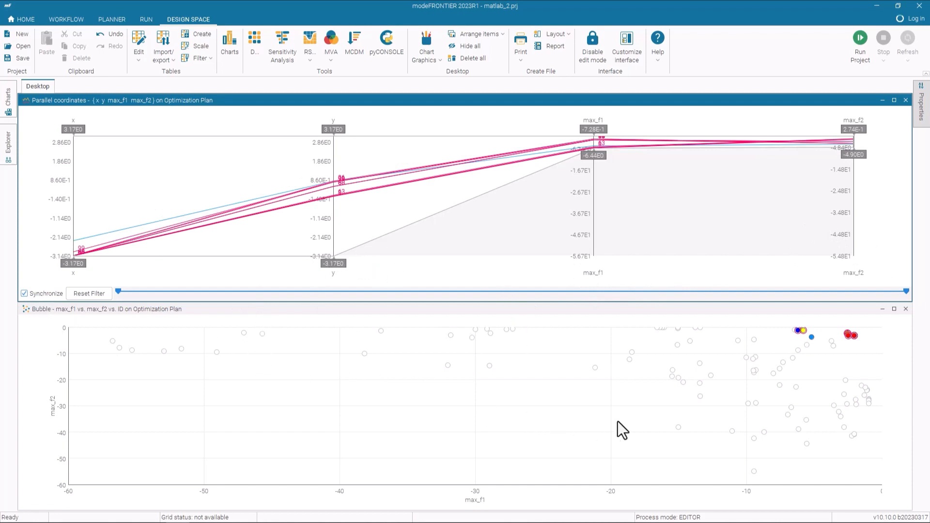
mouse_move(860, 332)
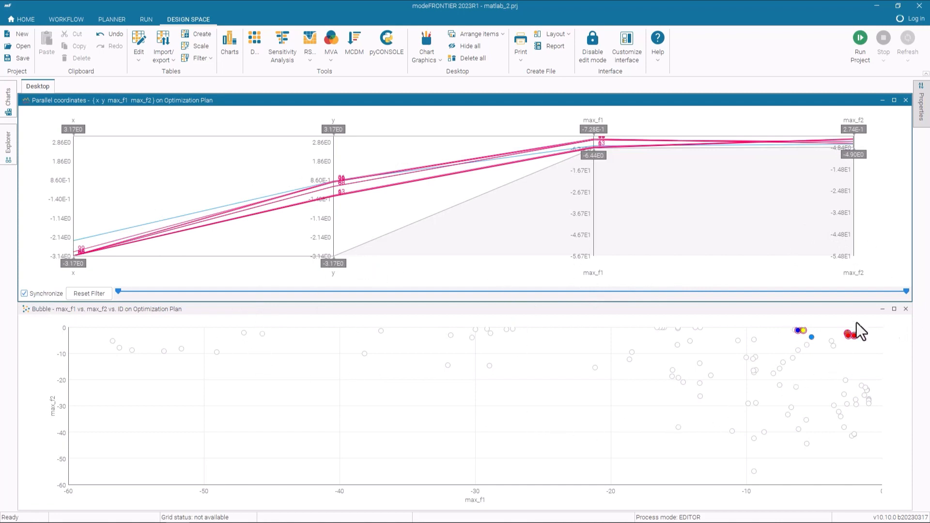
mouse_move(799, 318)
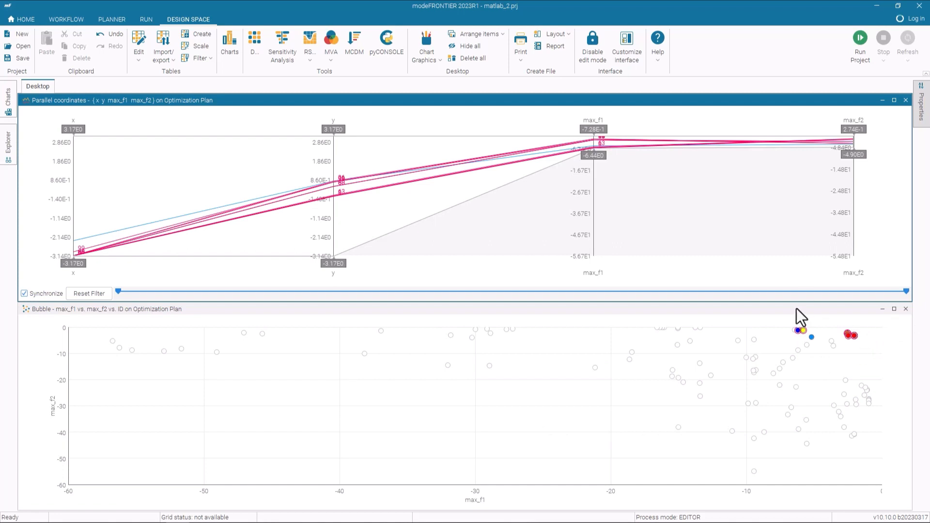
mouse_move(860, 346)
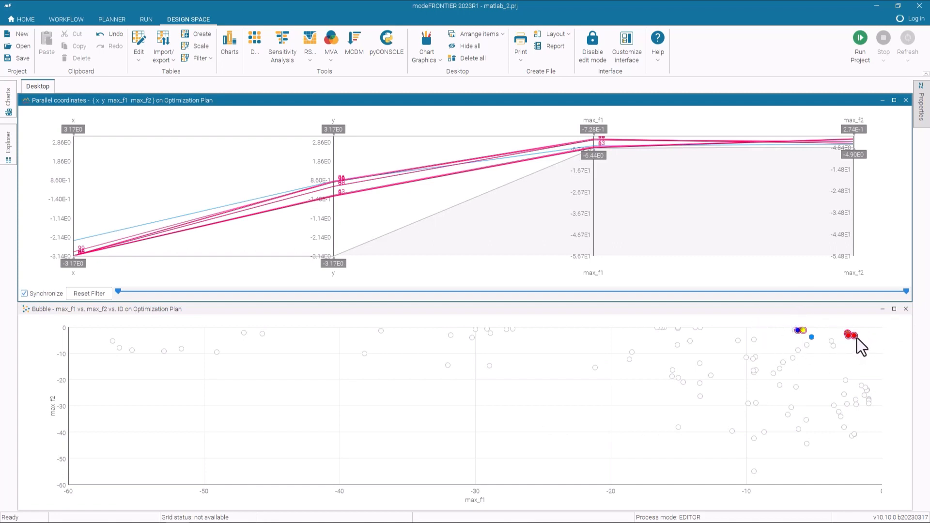
mouse_move(860, 347)
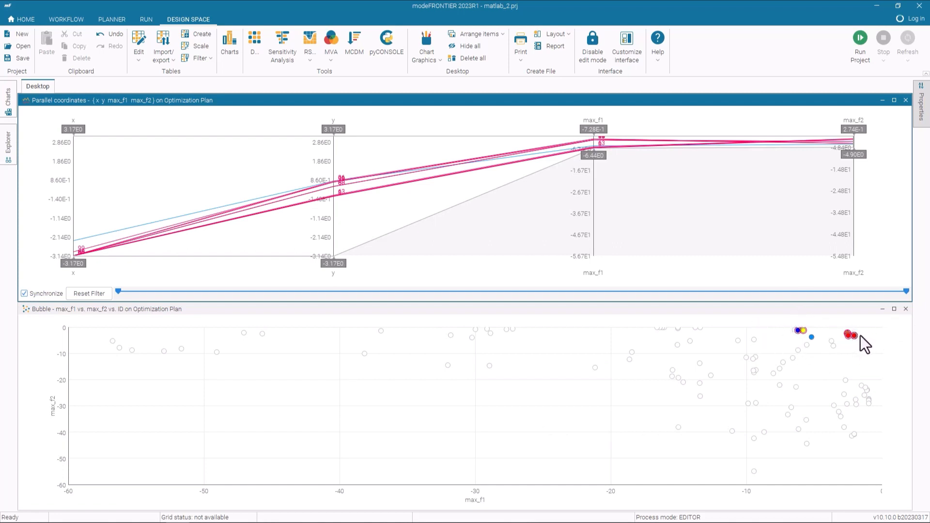
mouse_move(611, 263)
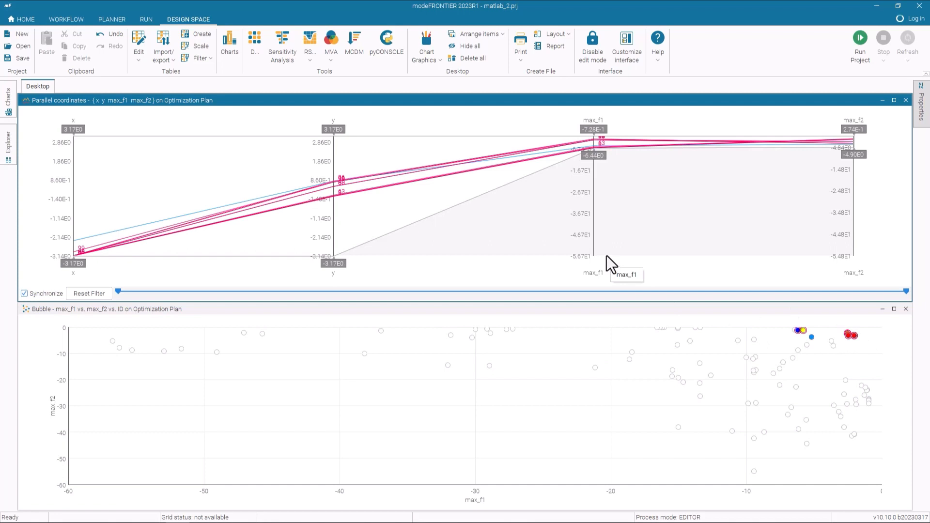
mouse_move(750, 200)
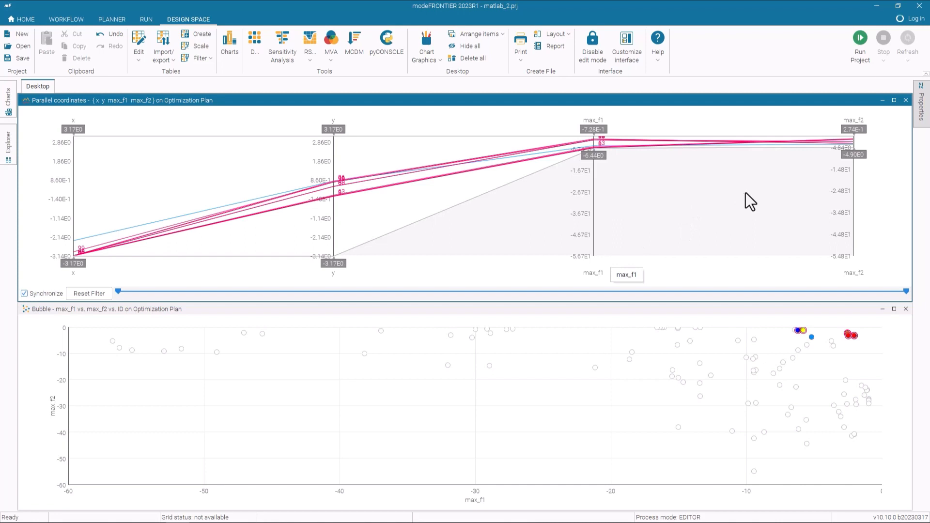
Close the parallel coordinates and bubble chart windows, leaving the desktop empty
left_click(905, 100)
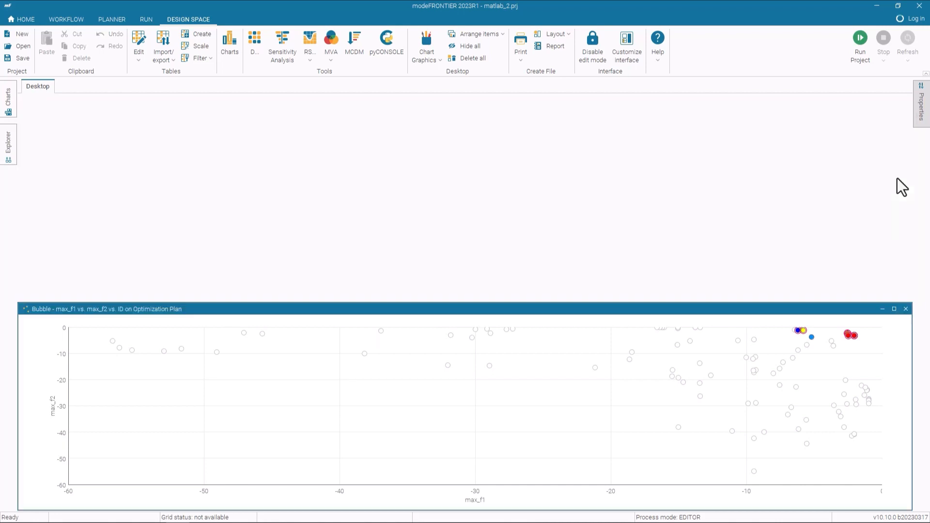
left_click(906, 308)
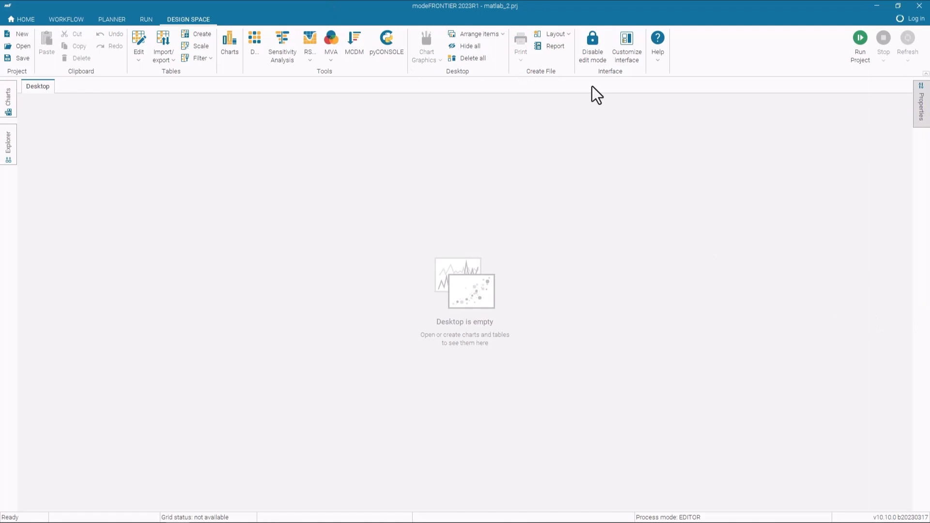
left_click(657, 45)
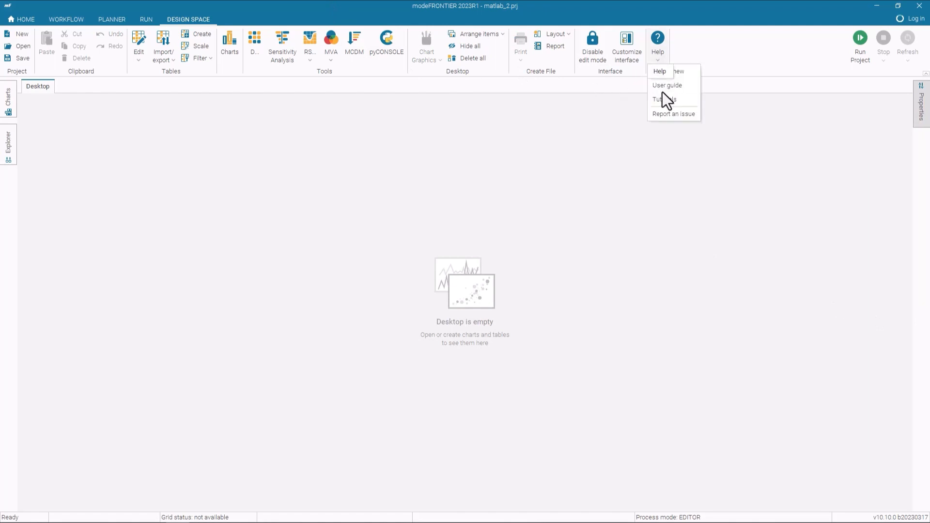
Launch the User Guide from Help, search it for 'matlab' and pick the MATLAB node result
left_click(664, 99)
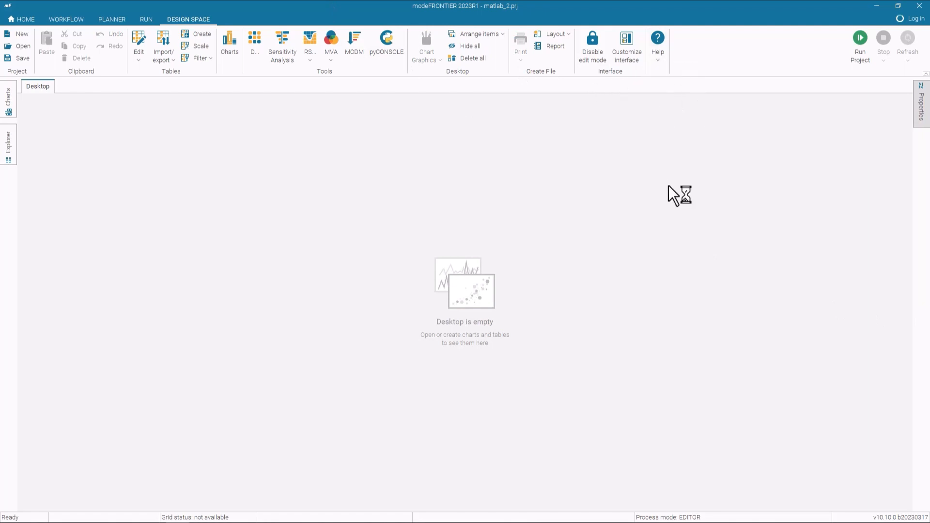
left_click(657, 42)
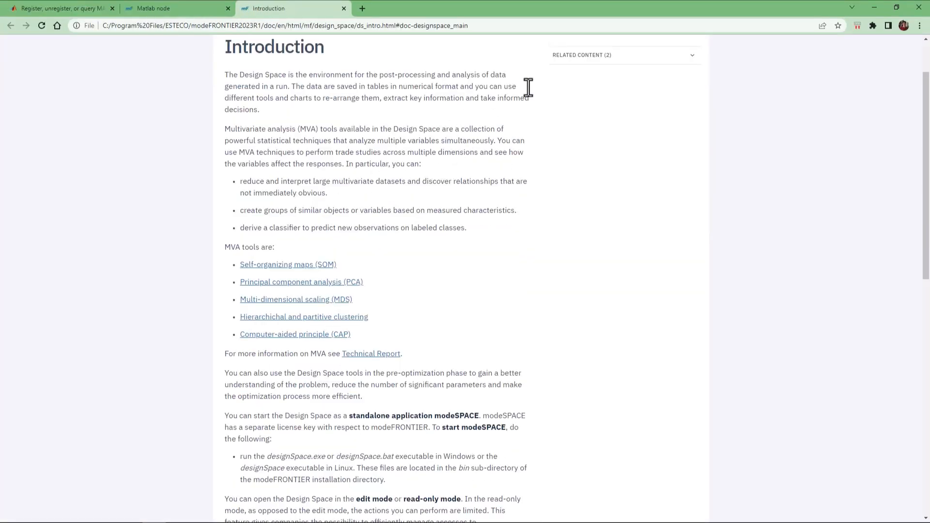
left_click(610, 52)
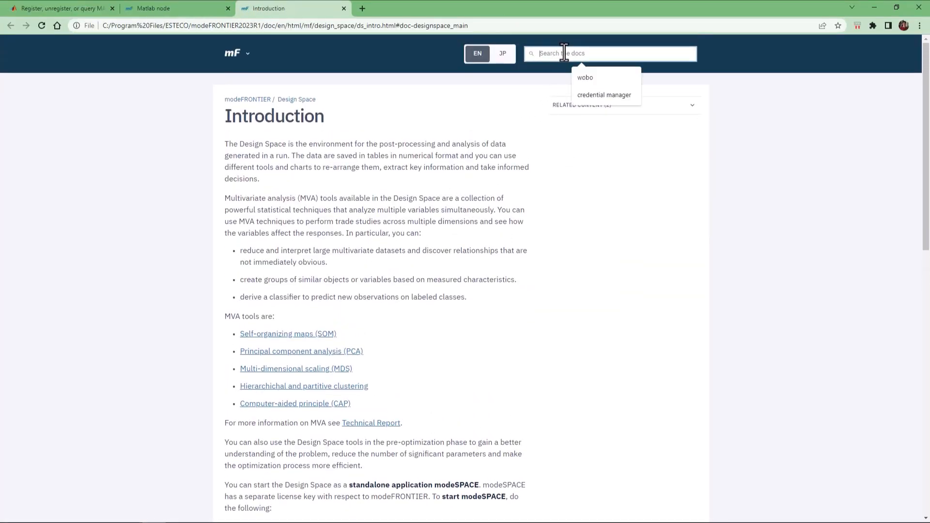
type("matlab")
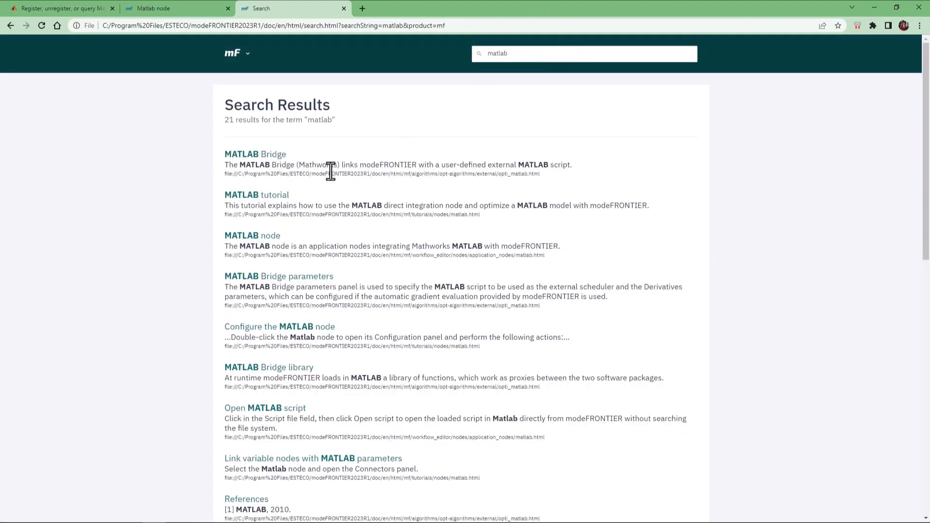
left_click(252, 235)
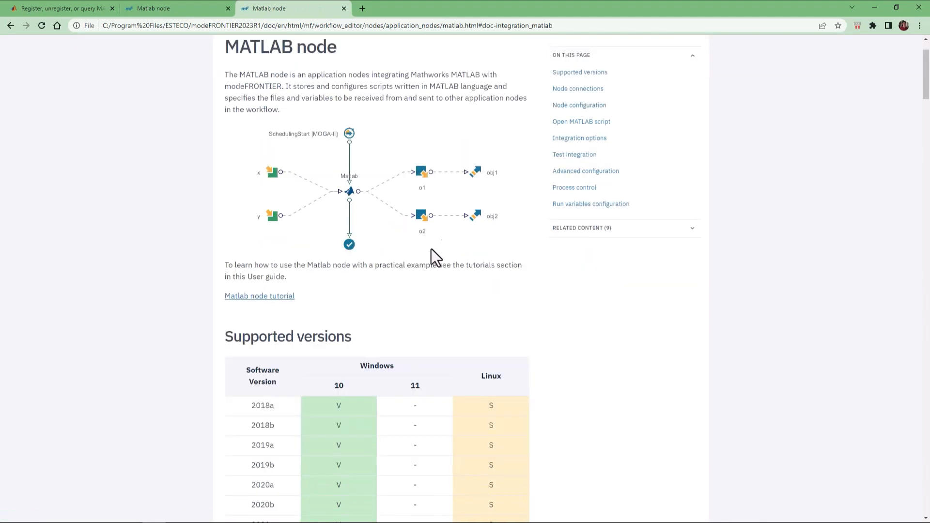
Scroll the MATLAB node page down past Node configuration to the vector parameters note
scroll("down", 3)
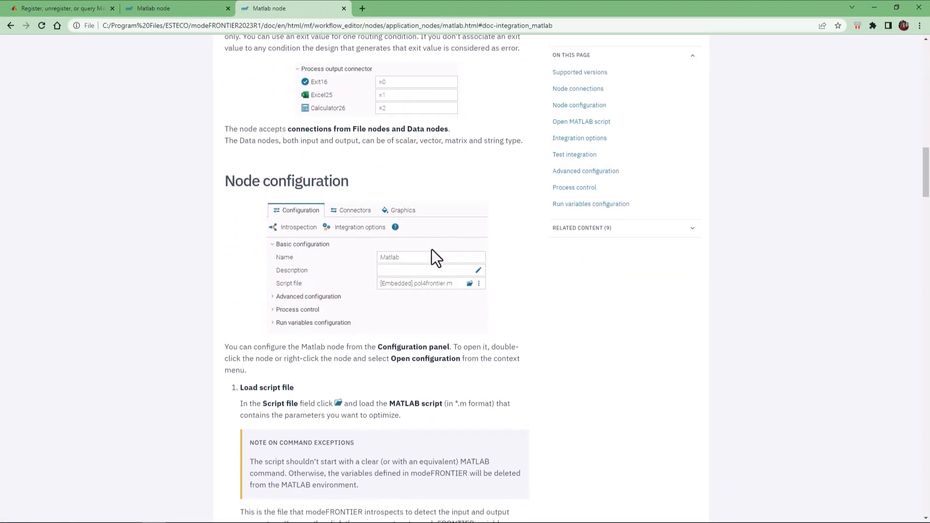
scroll("down", 3)
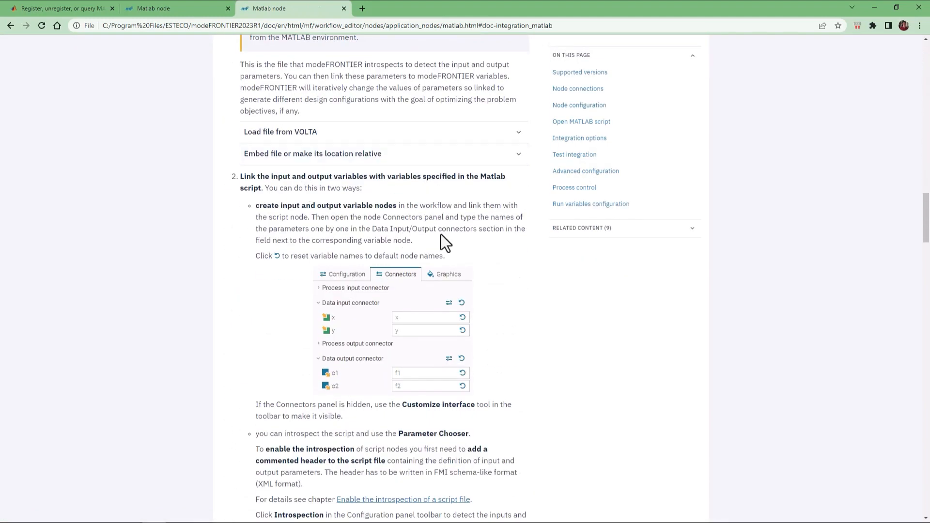
scroll("down", 3)
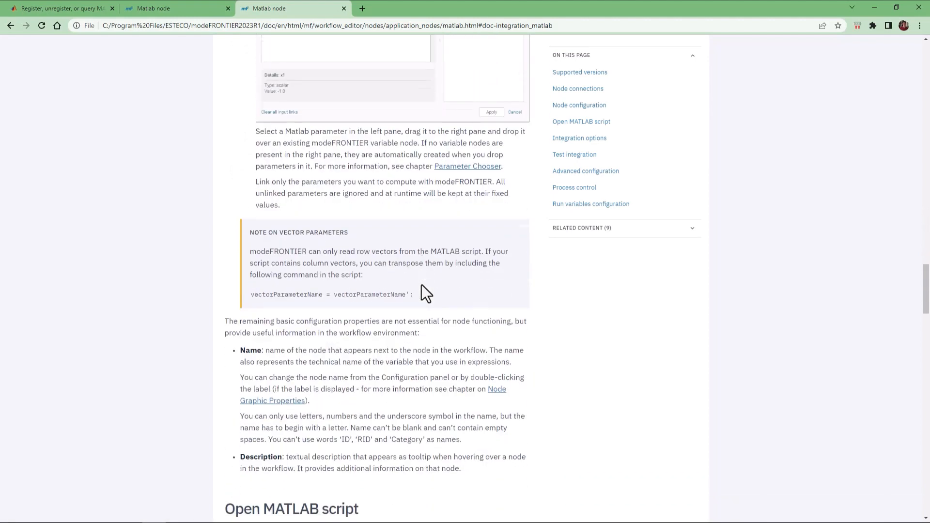
mouse_move(289, 231)
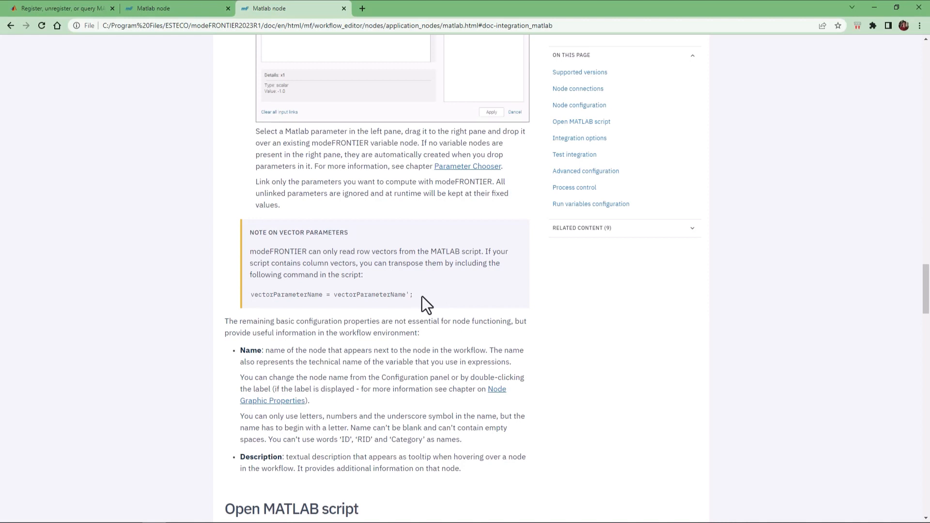
mouse_move(313, 298)
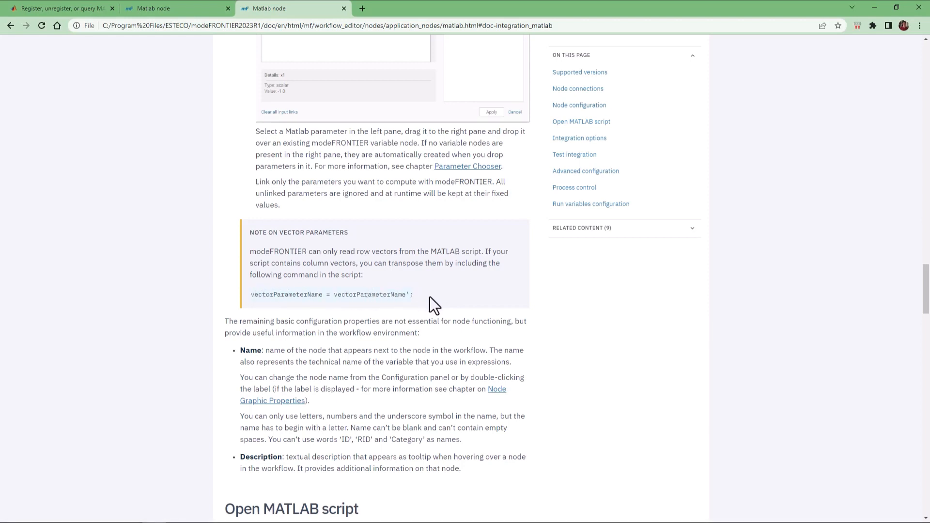
mouse_move(424, 297)
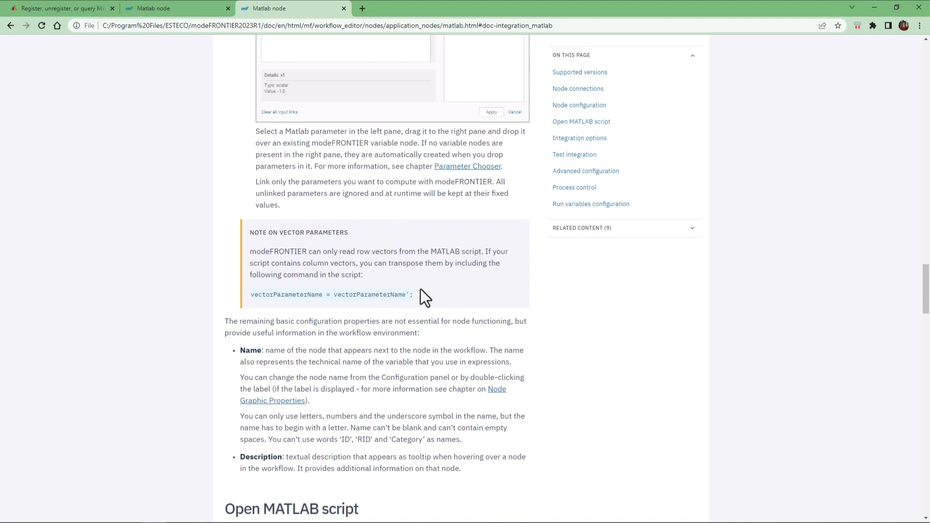
mouse_move(298, 268)
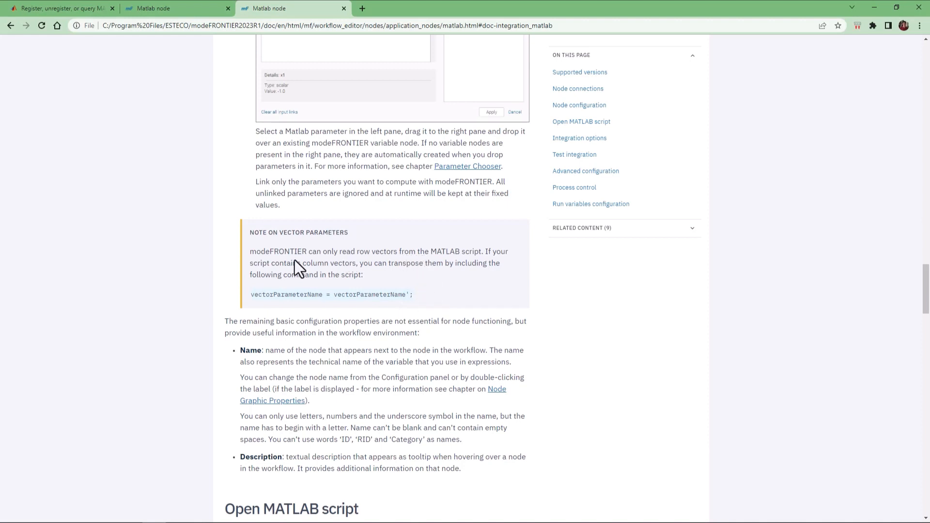
mouse_move(356, 254)
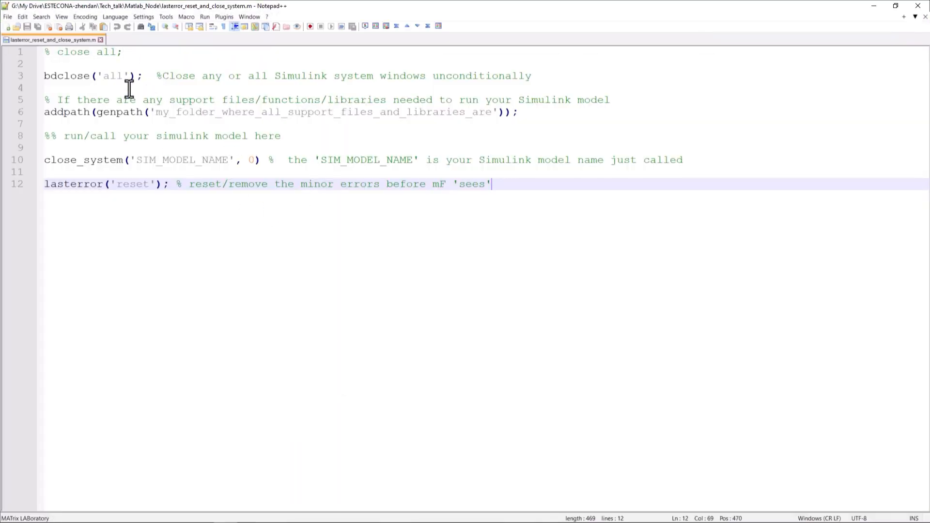
mouse_move(126, 111)
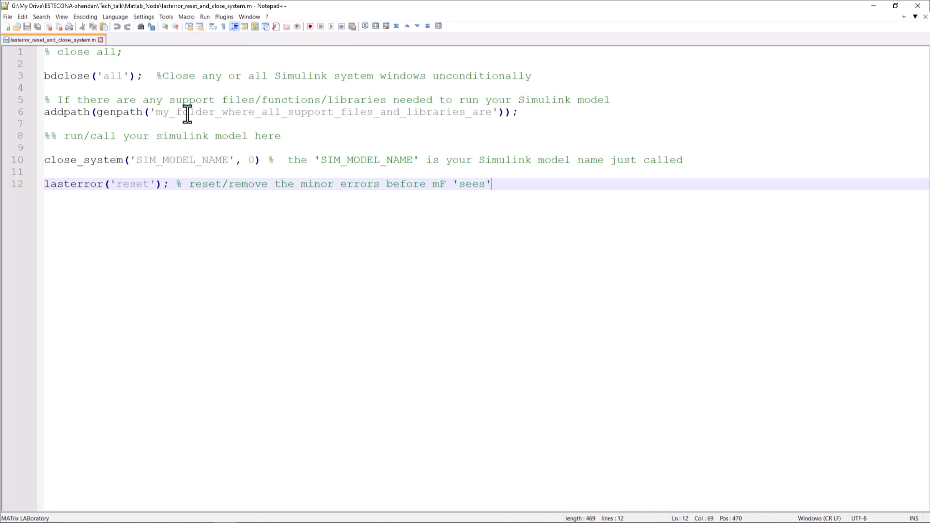
Show lasterror_reset_and_close_system.m in Notepad++ and highlight its bdclose cleanup line
key("ctrl+a")
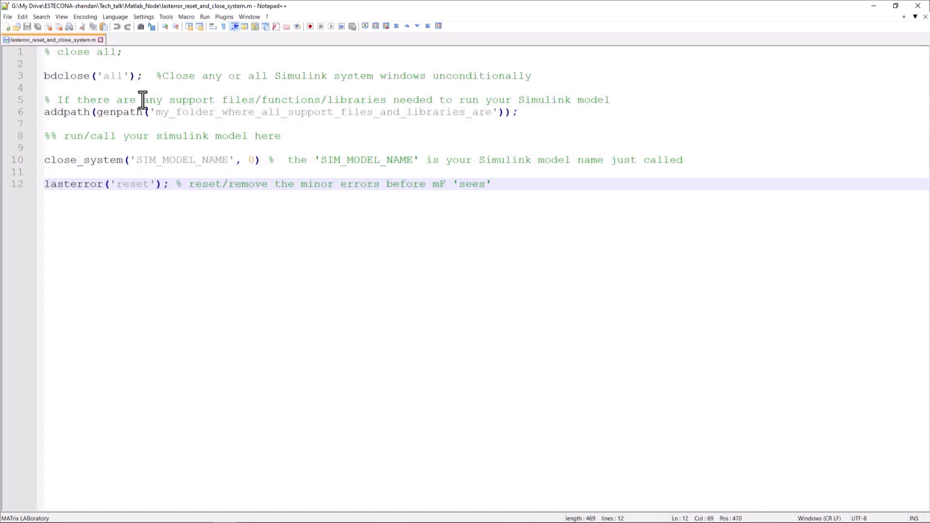
left_click(59, 76)
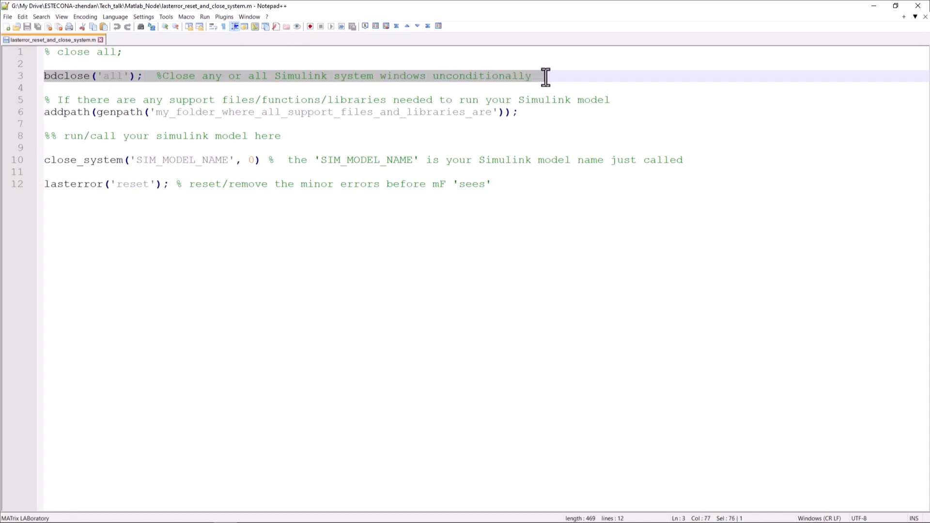
mouse_move(290, 112)
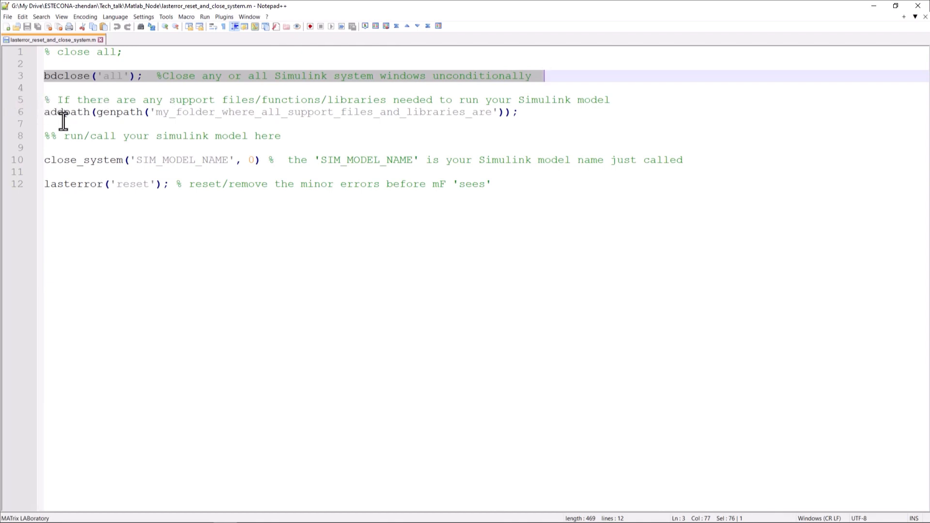
mouse_move(98, 131)
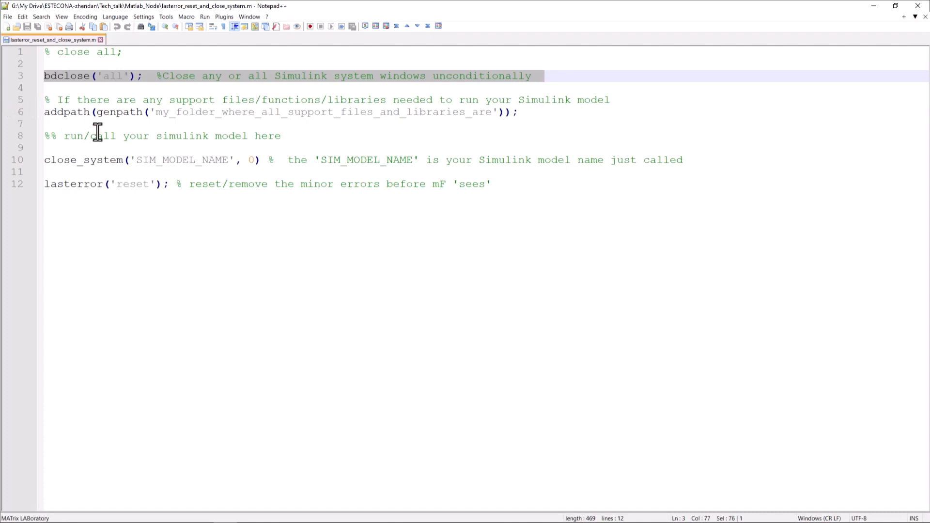
mouse_move(149, 140)
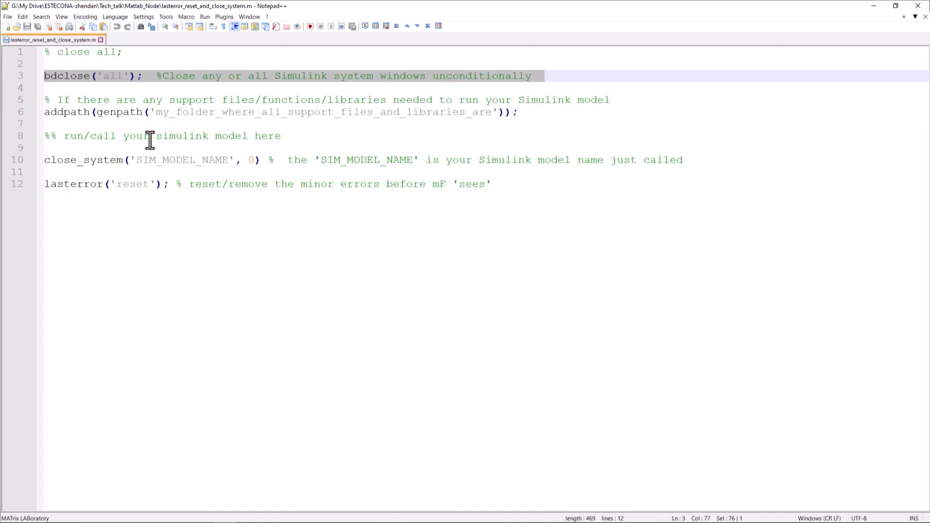
left_click(531, 112)
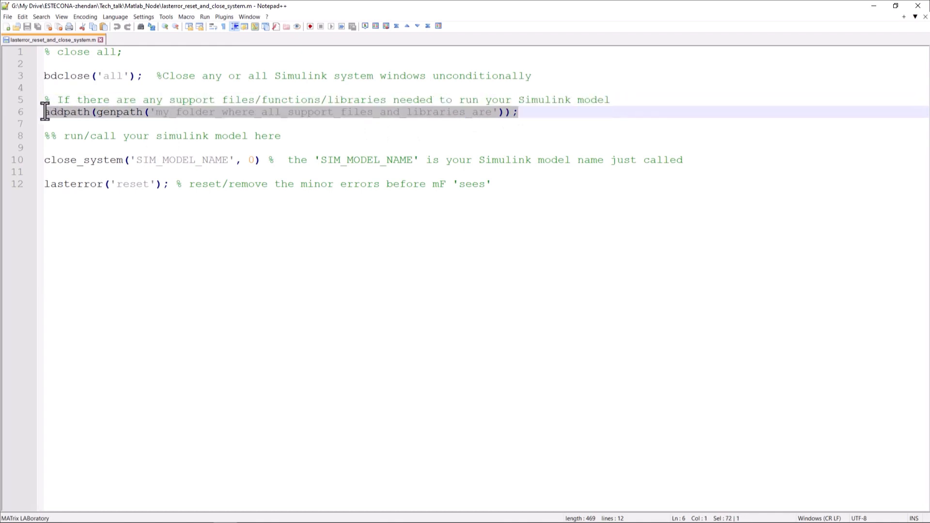
mouse_move(157, 127)
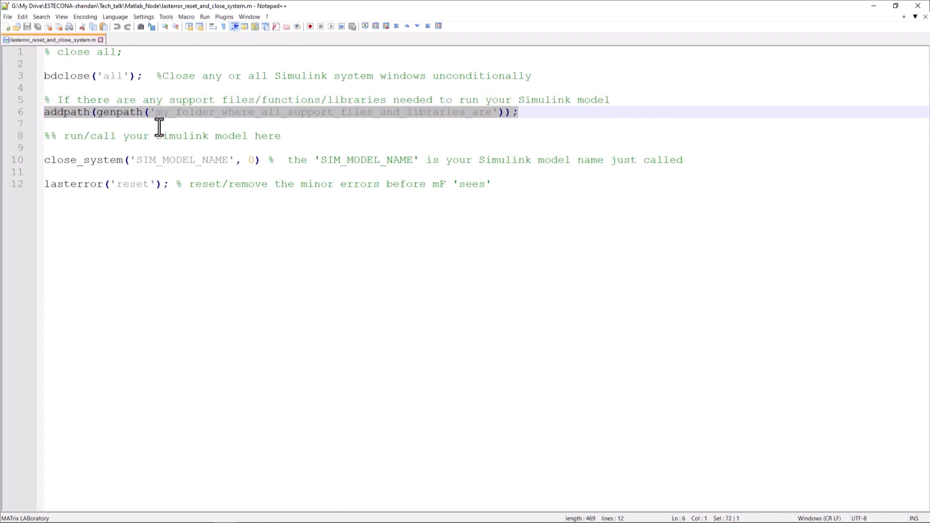
left_click(65, 123)
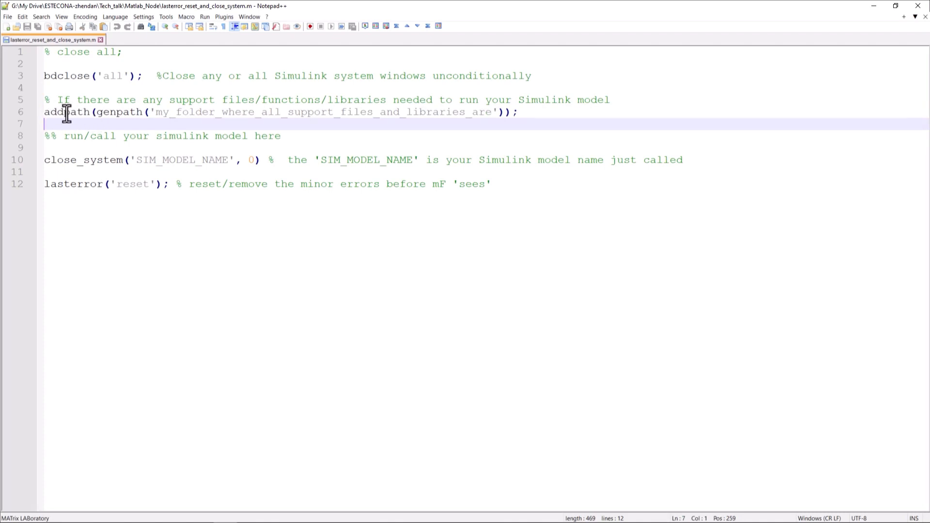
mouse_move(143, 114)
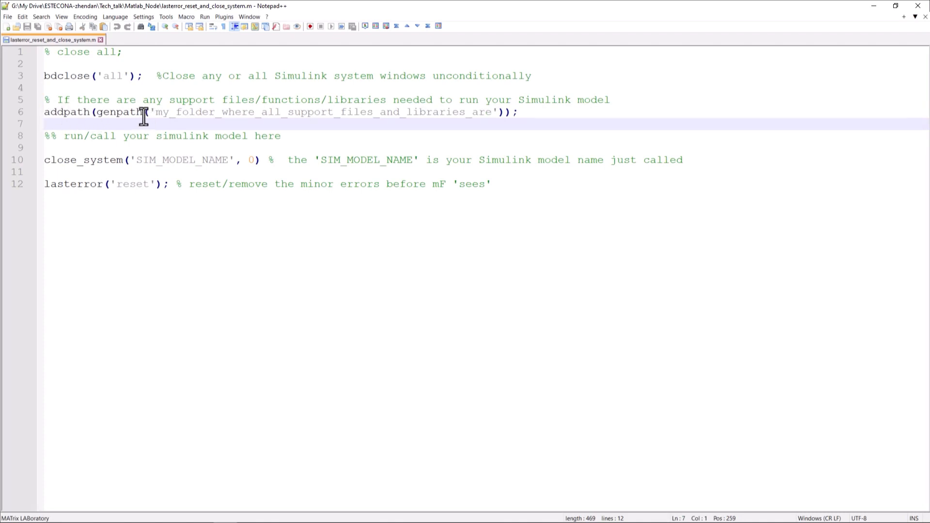
mouse_move(199, 116)
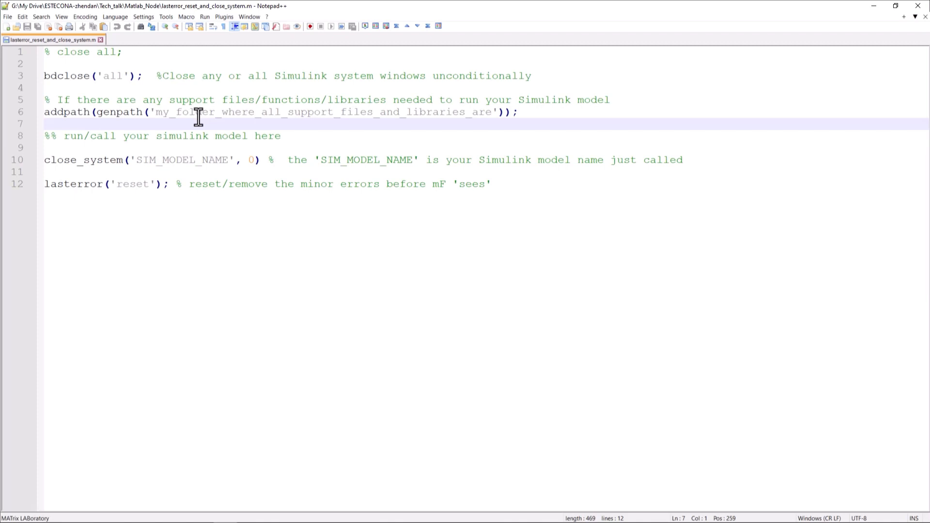
mouse_move(217, 150)
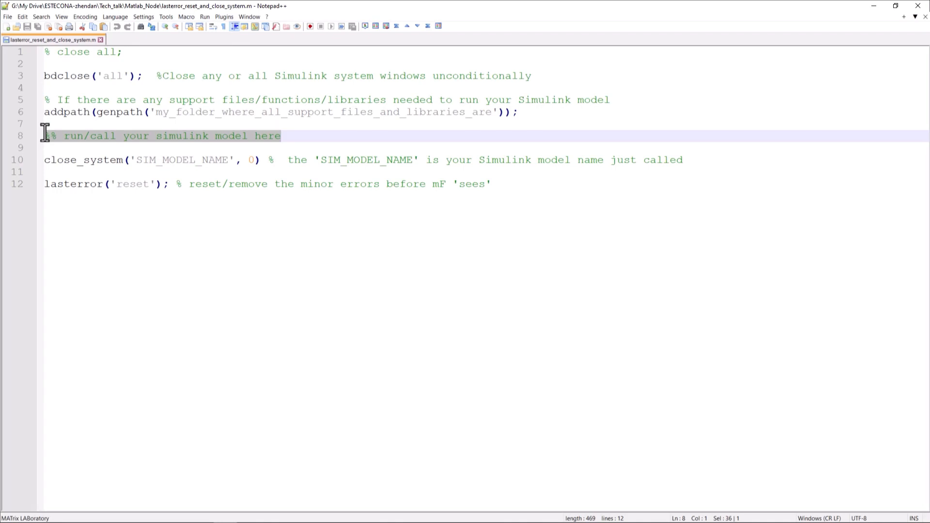
type("%")
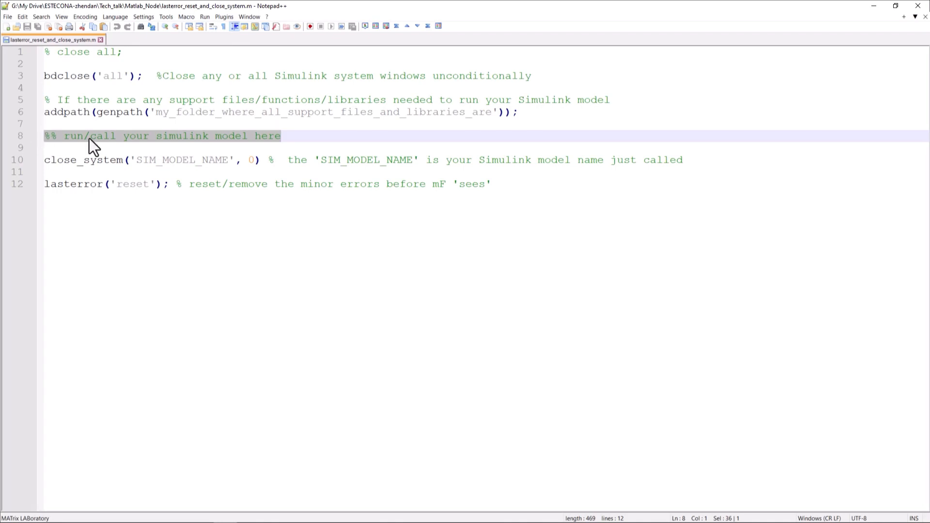
left_click(279, 160)
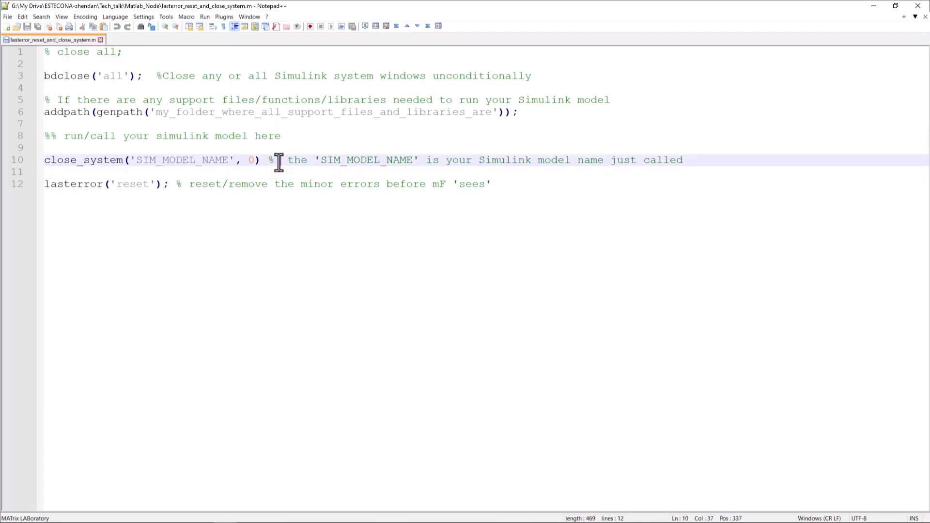
left_click_drag(273, 160, 57, 159)
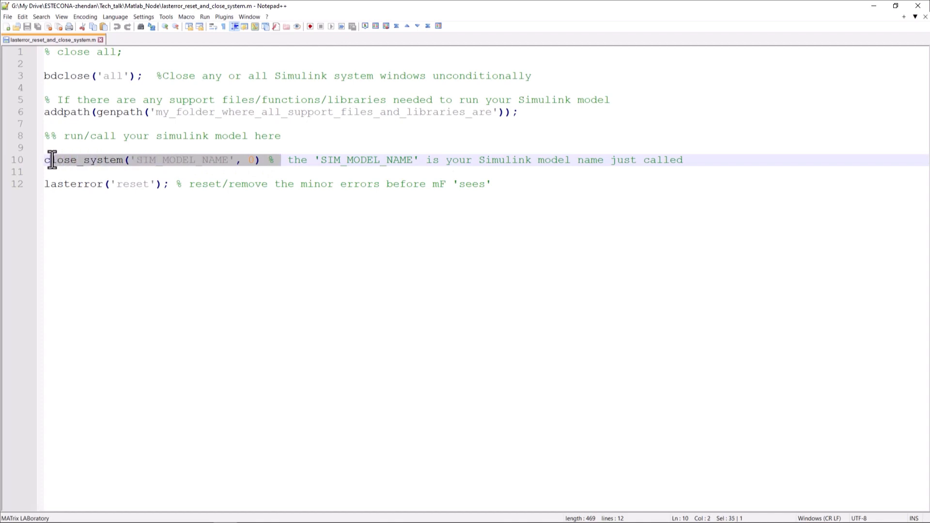
mouse_move(401, 165)
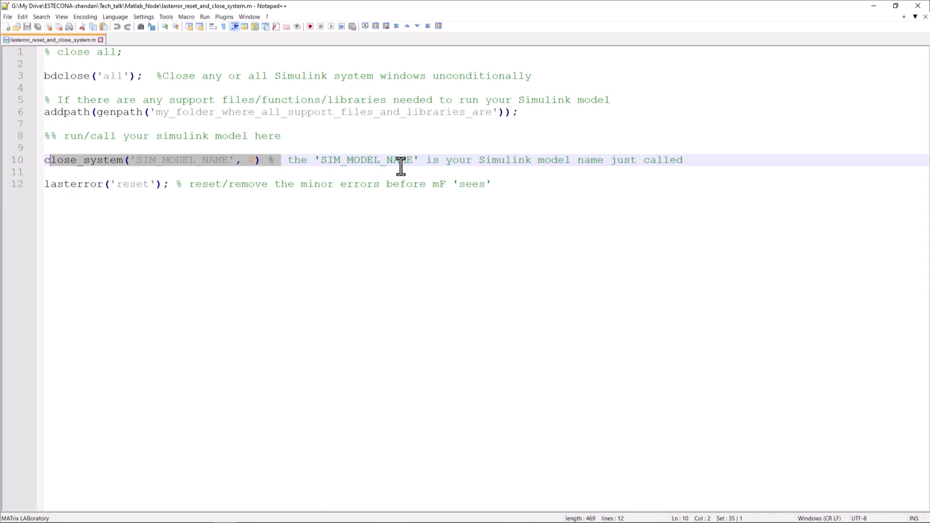
mouse_move(233, 183)
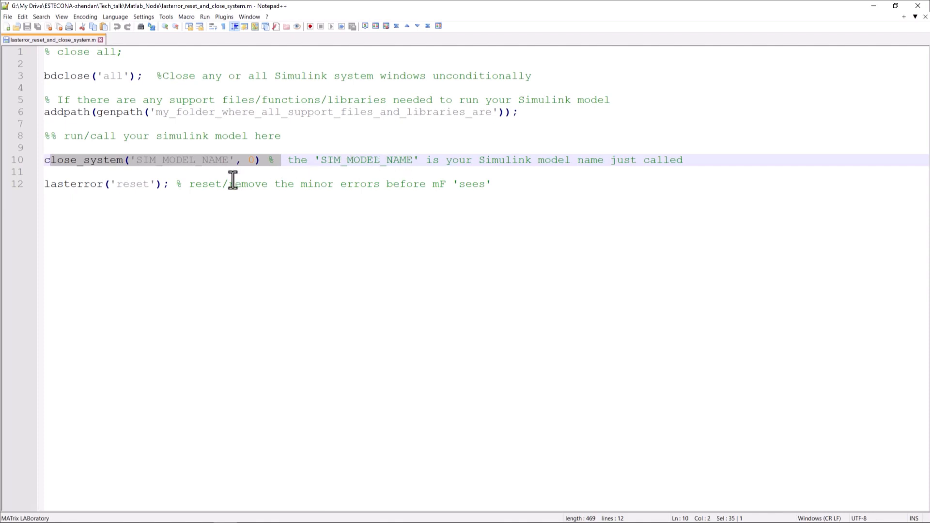
left_click(82, 183)
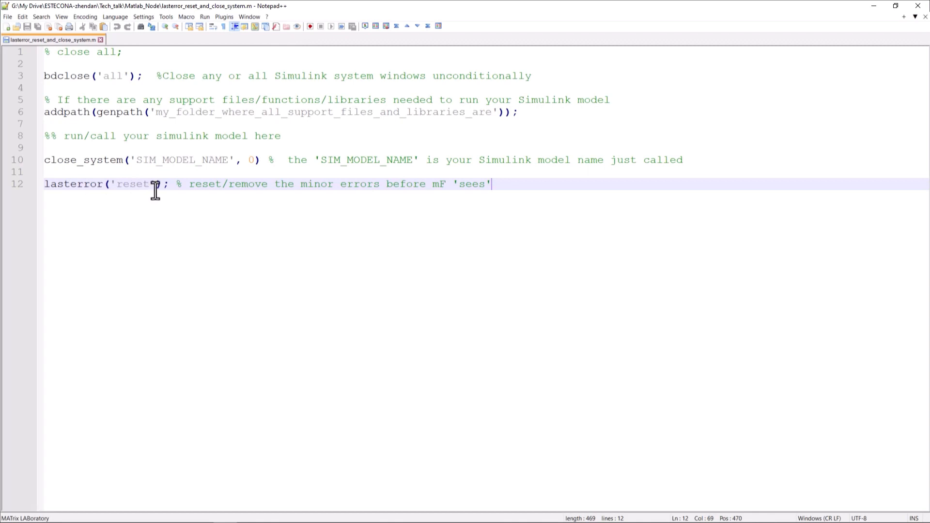
mouse_move(184, 192)
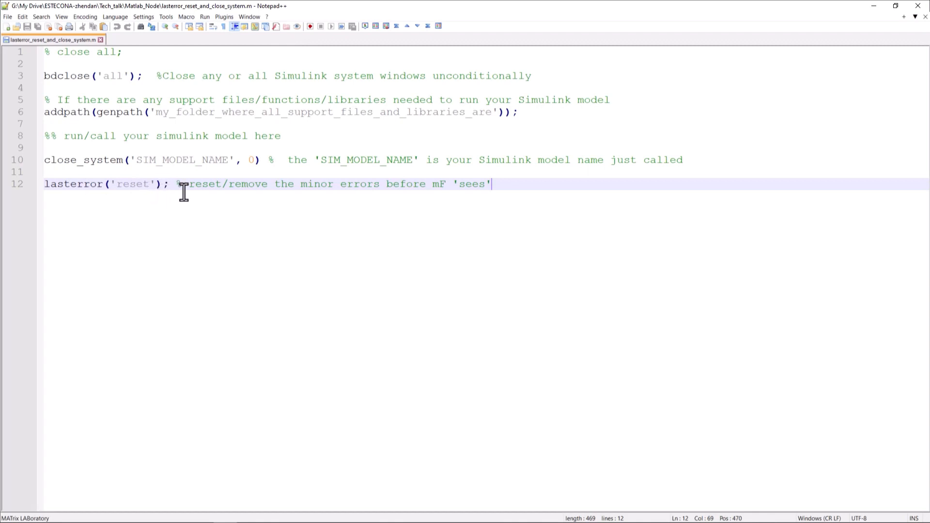
mouse_move(234, 198)
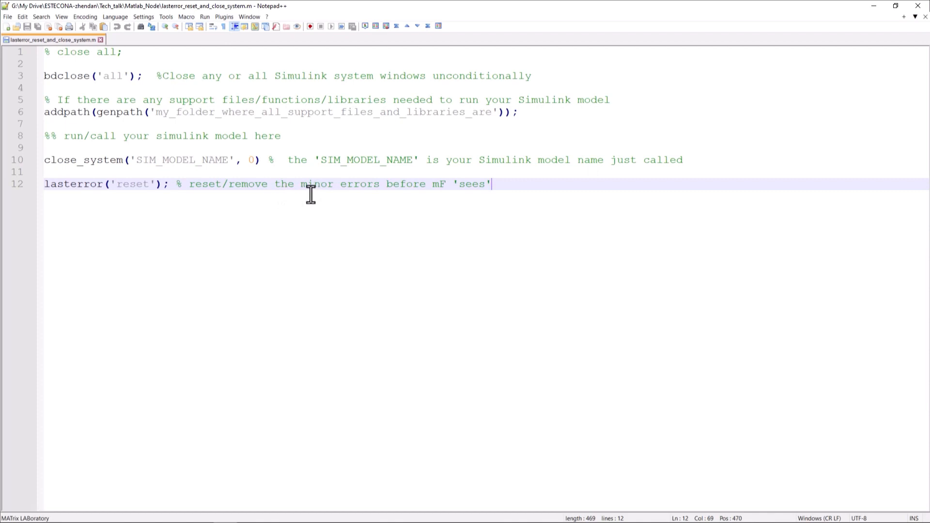
mouse_move(331, 201)
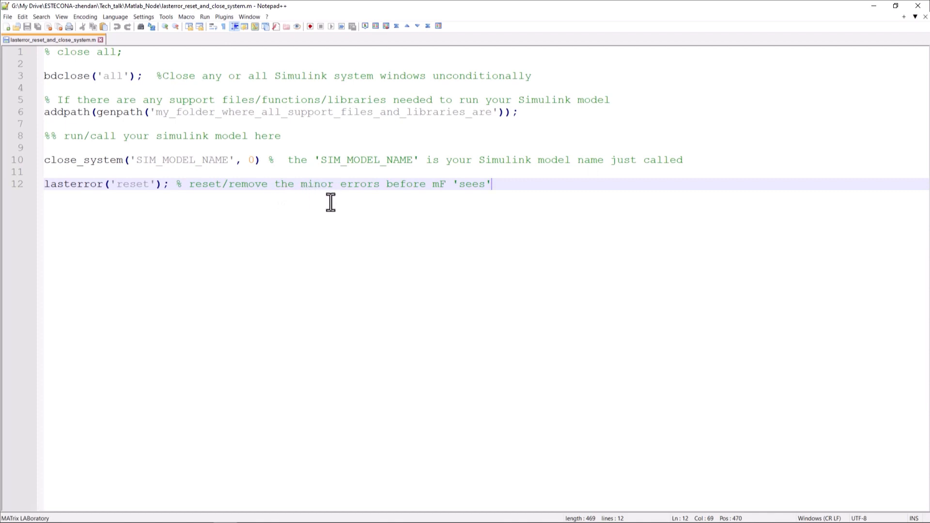
mouse_move(588, 198)
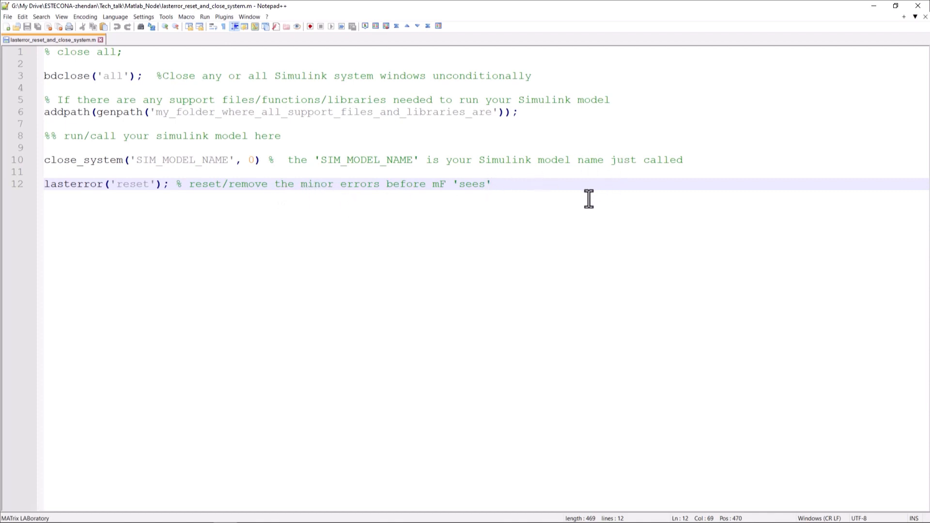
left_click(490, 183)
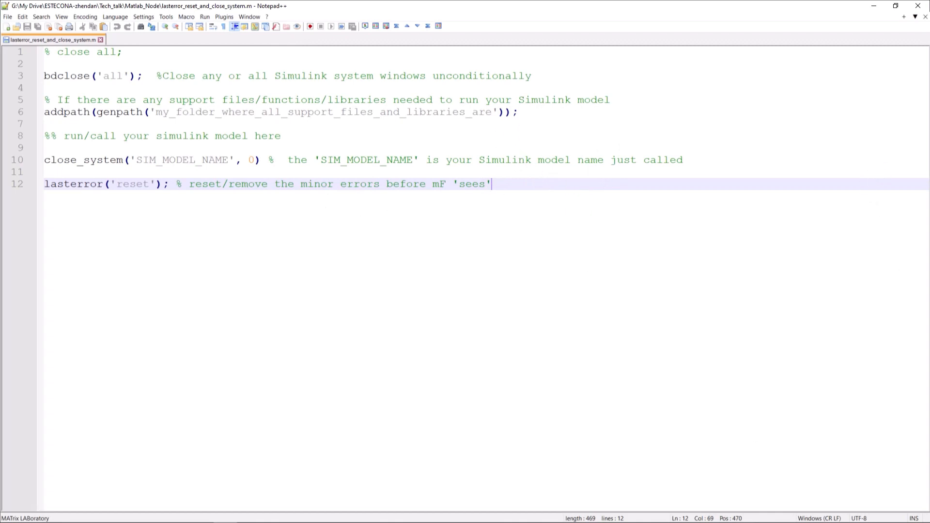
mouse_move(484, 326)
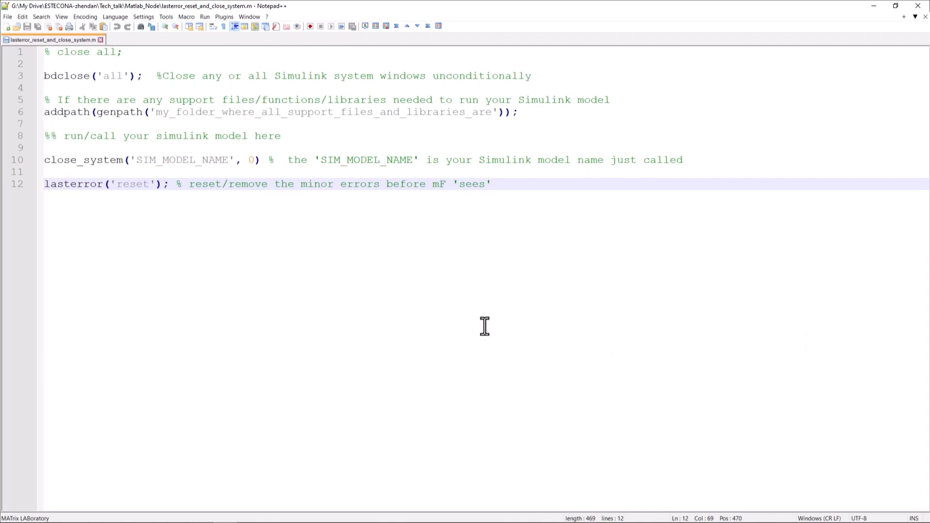
left_click(491, 183)
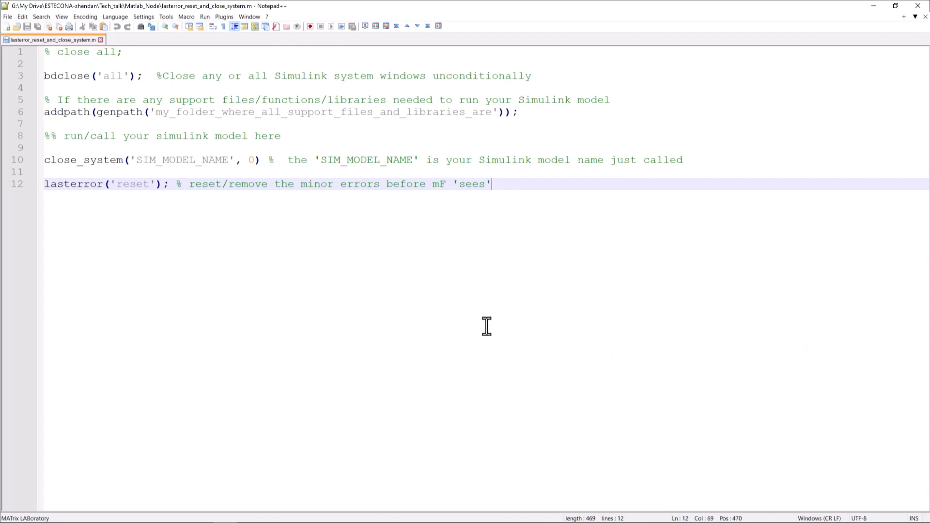